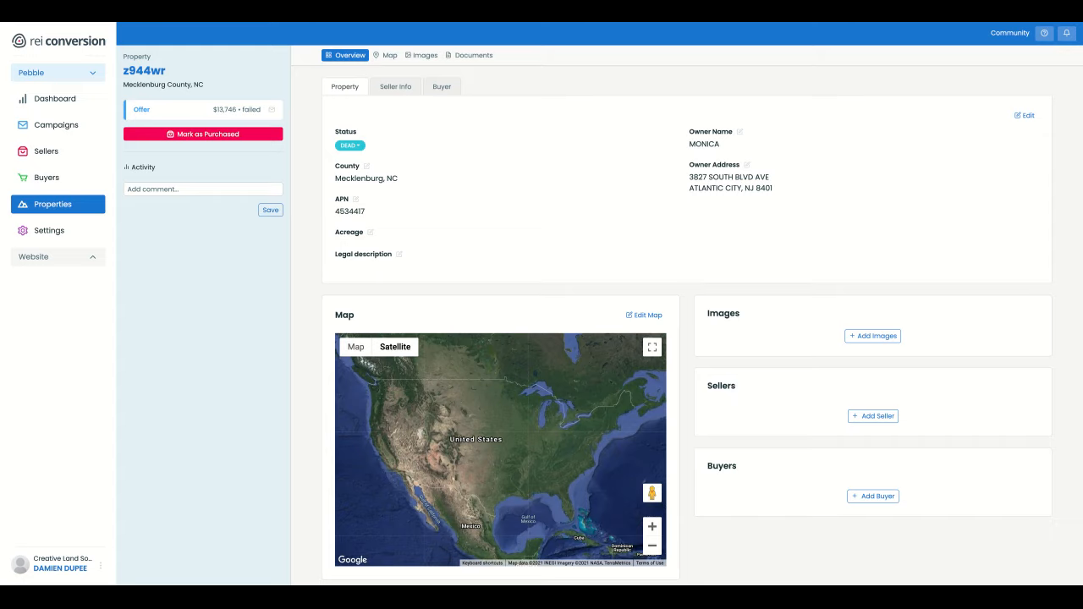
Open the Dashboard showing mailing, response and property stats with the properties map.
{"action": "left_click", "coordinate": [55, 99]}
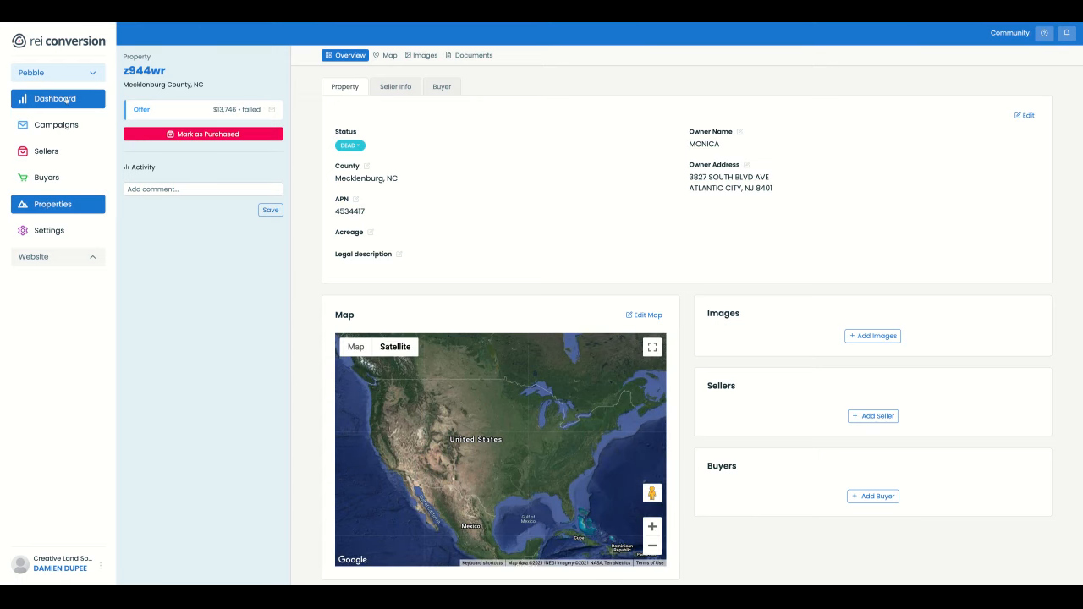
{"action": "left_click", "coordinate": [55, 98]}
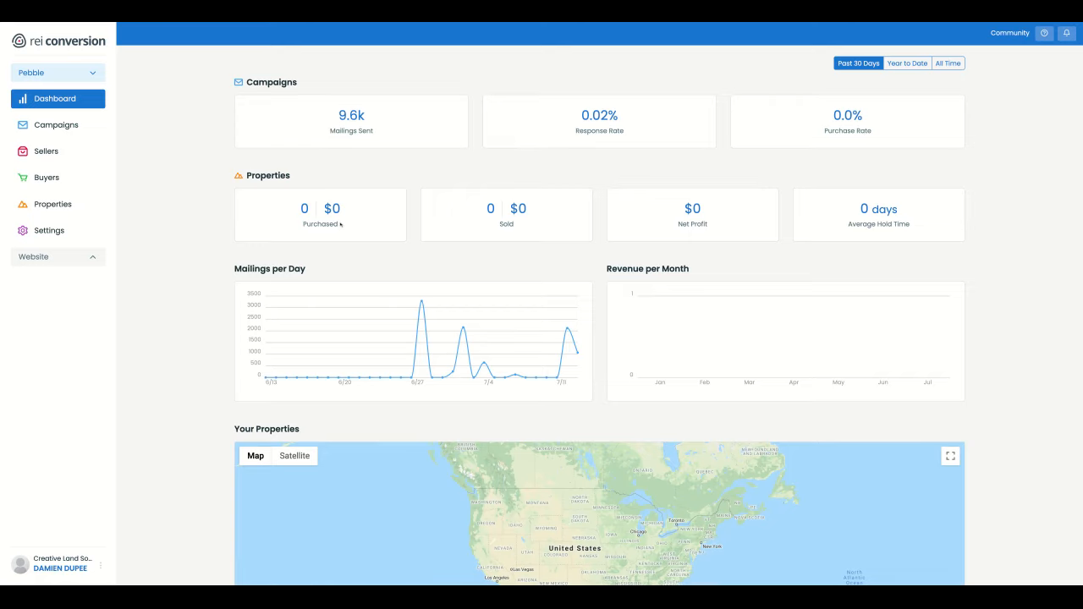
{"action": "mouse_move", "coordinate": [337, 221]}
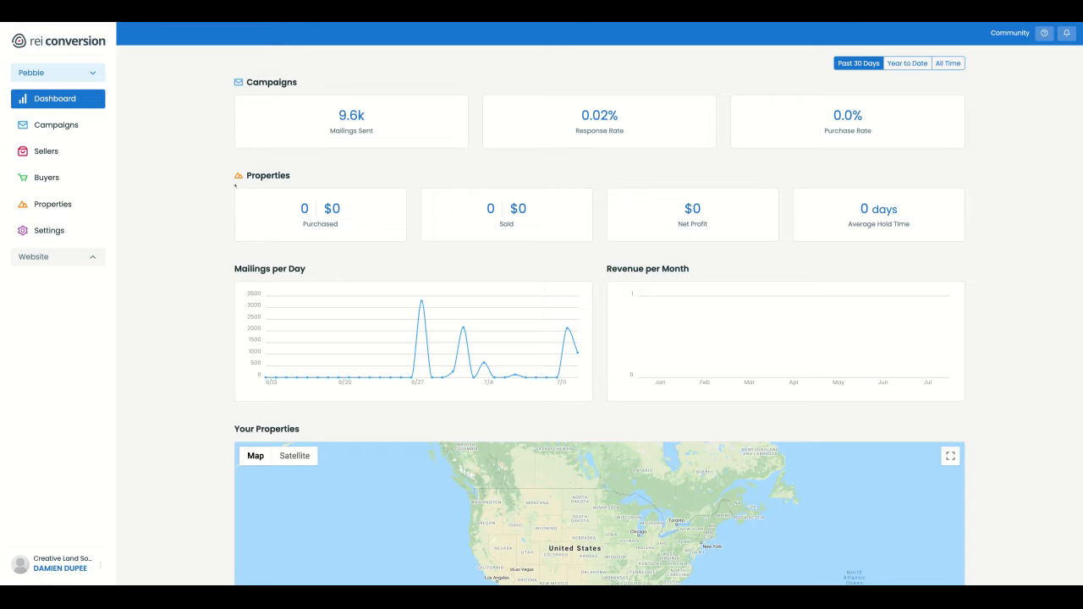
{"action": "mouse_move", "coordinate": [189, 178]}
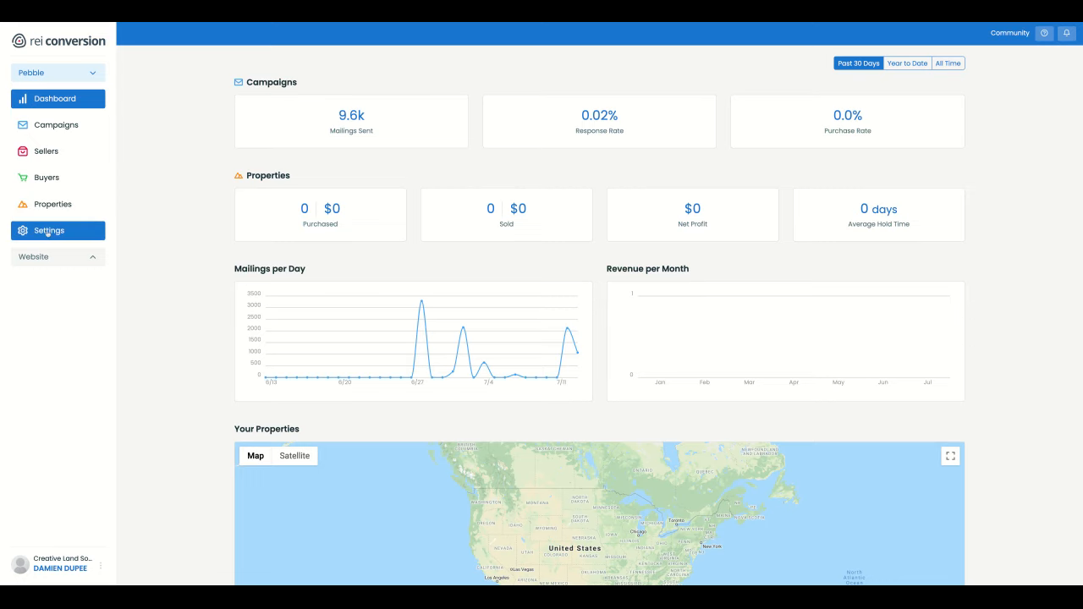
Go to the Settings templates list of 15 templates and open the Add Template gallery.
{"action": "left_click", "coordinate": [48, 230]}
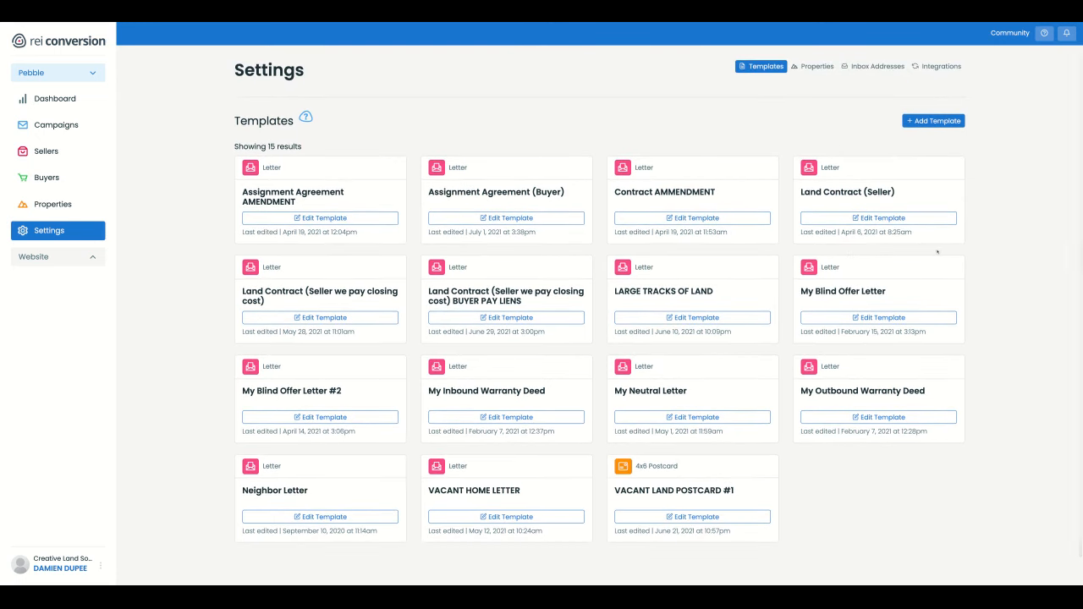
{"action": "mouse_move", "coordinate": [1001, 249]}
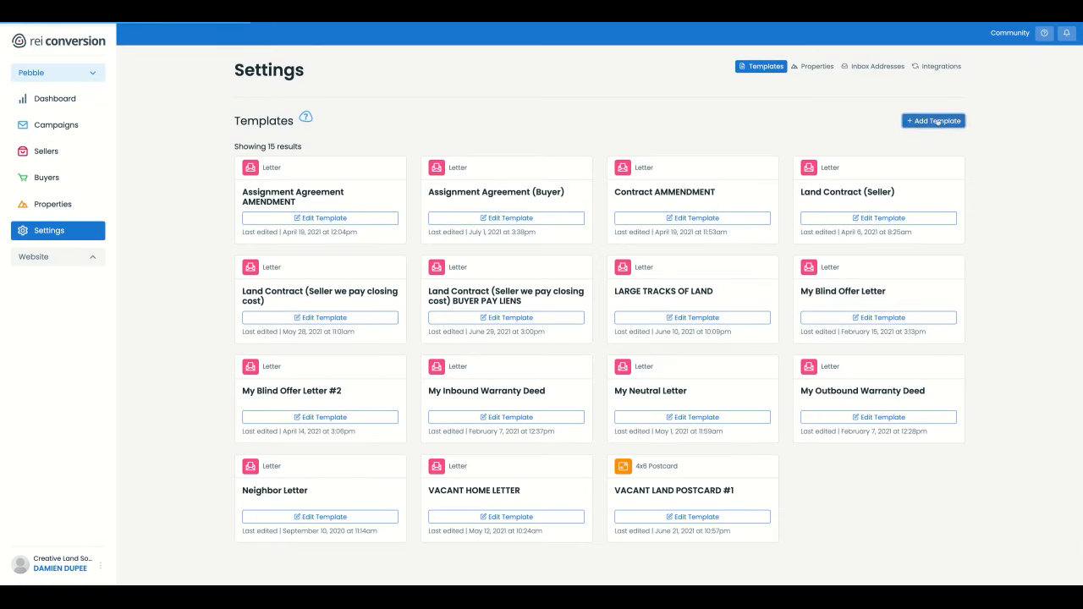
{"action": "left_click", "coordinate": [934, 121]}
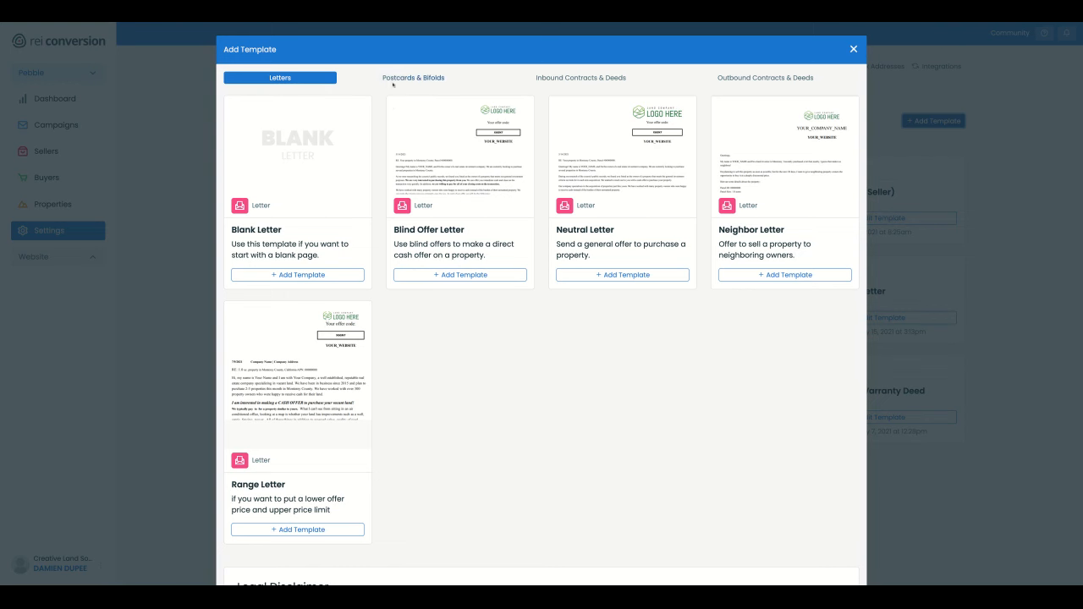
Browse the Postcards & Bifolds template designs.
{"action": "left_click", "coordinate": [412, 77]}
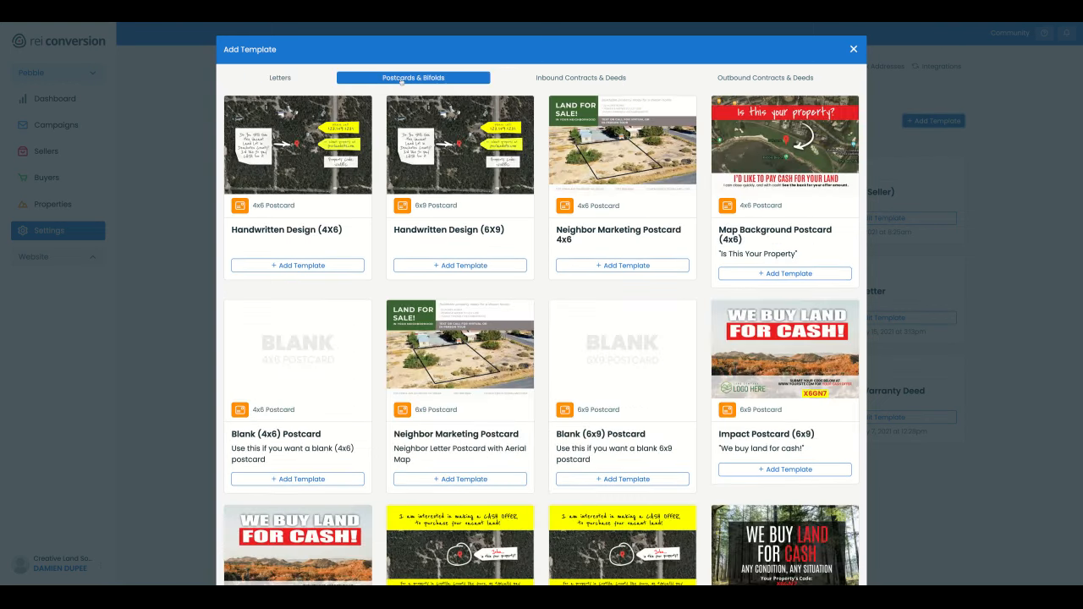
{"action": "scroll", "scroll_direction": "down", "scroll_amount": 3}
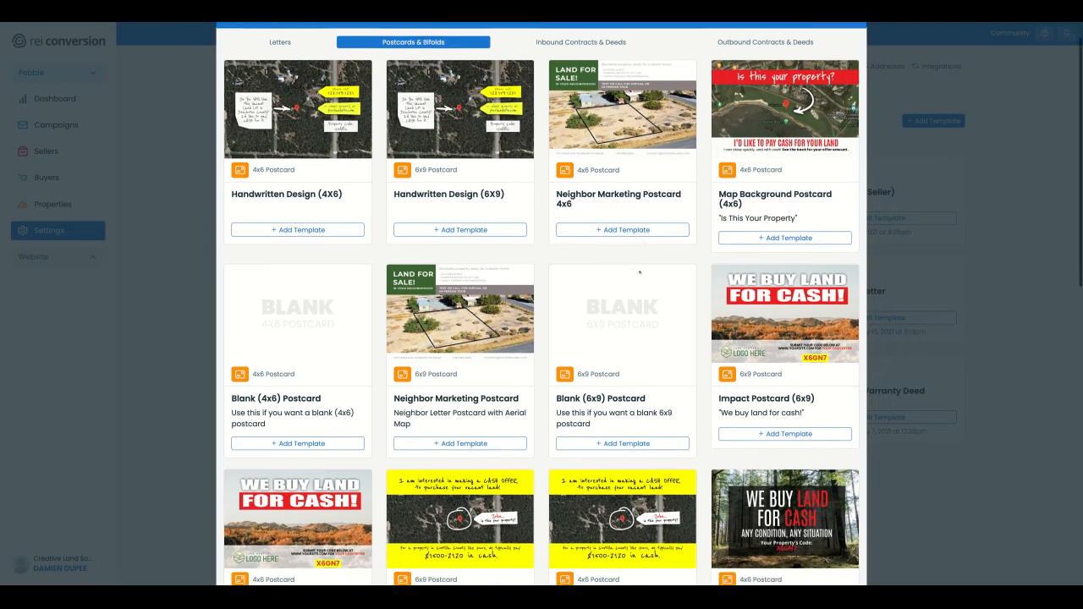
{"action": "scroll", "scroll_direction": "down", "scroll_amount": 3}
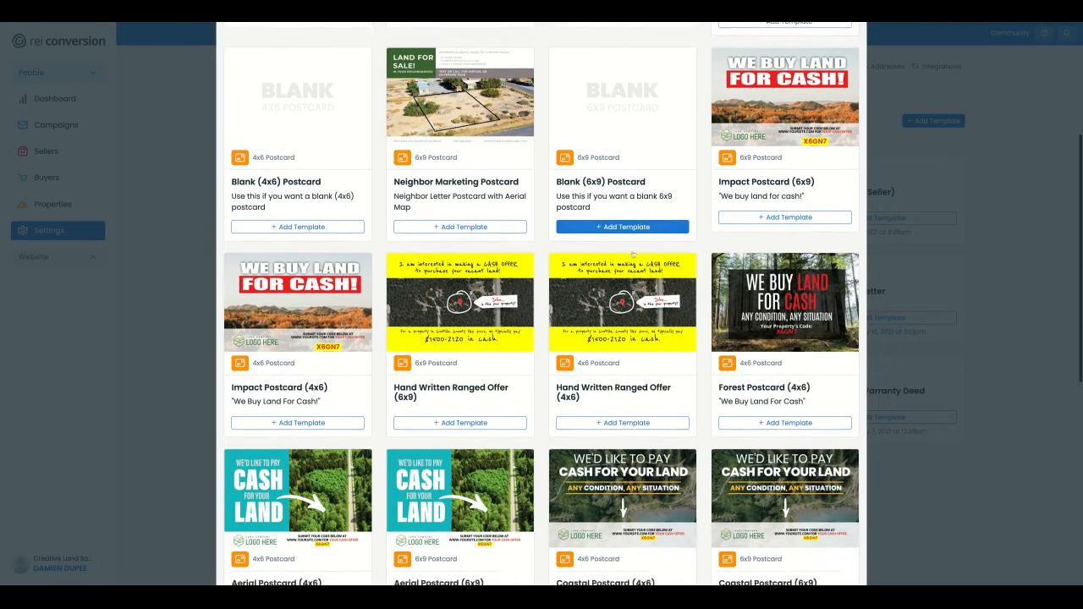
{"action": "scroll", "scroll_direction": "down", "scroll_amount": 3}
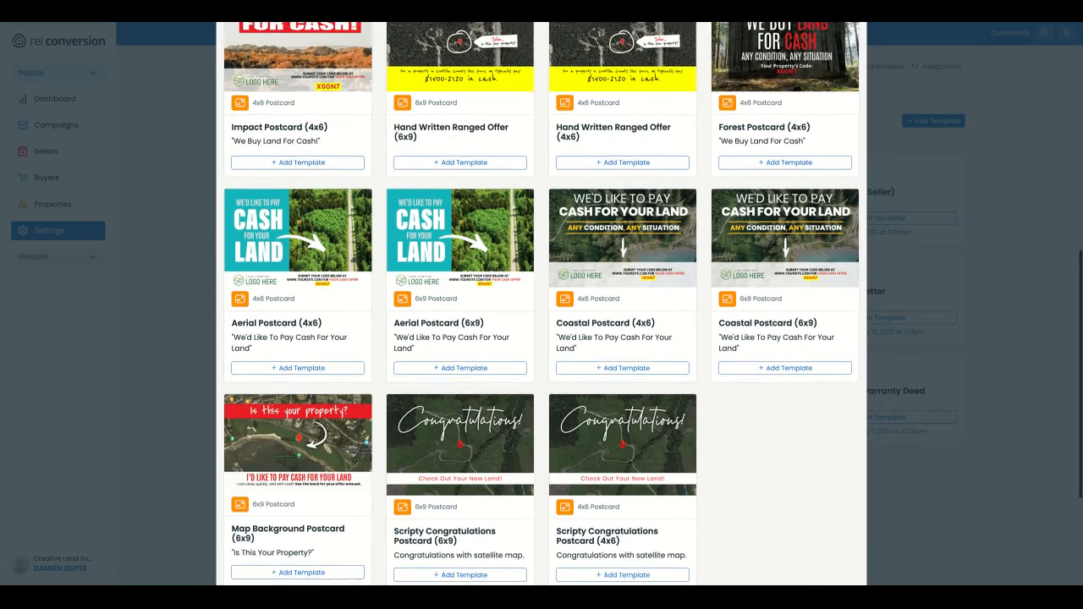
{"action": "scroll", "scroll_direction": "up", "scroll_amount": 3}
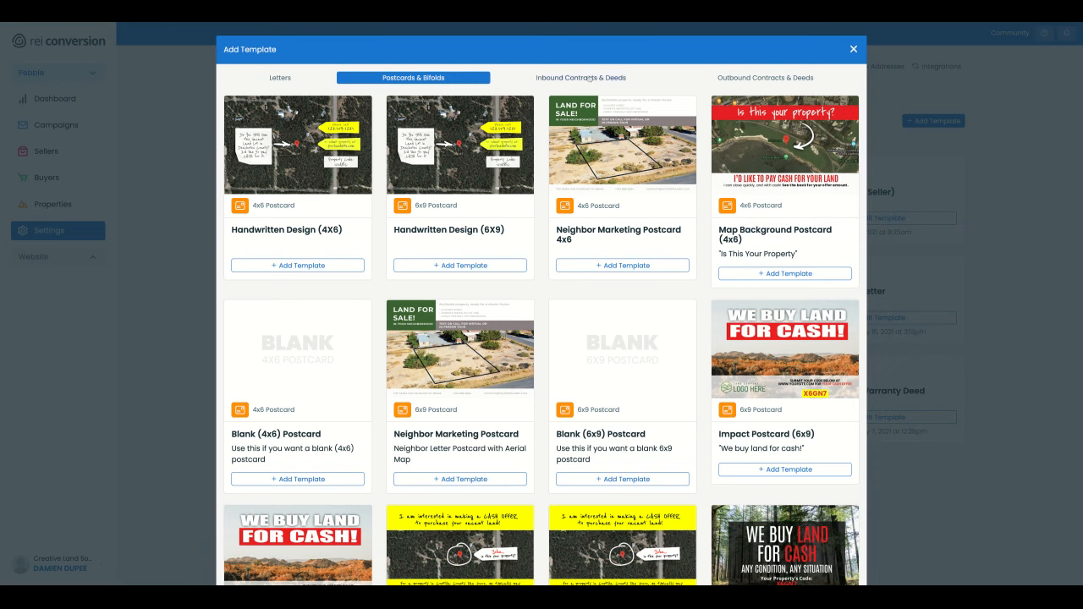
Revisit letters and postcards, then show the Inbound Contracts & Deeds templates.
{"action": "left_click", "coordinate": [279, 77]}
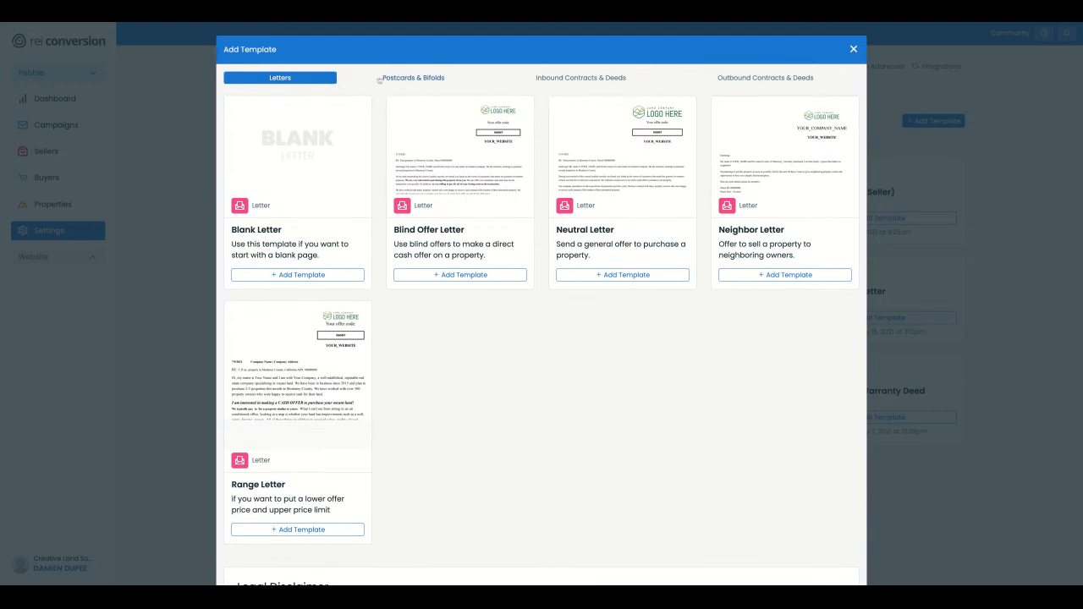
{"action": "left_click", "coordinate": [413, 77]}
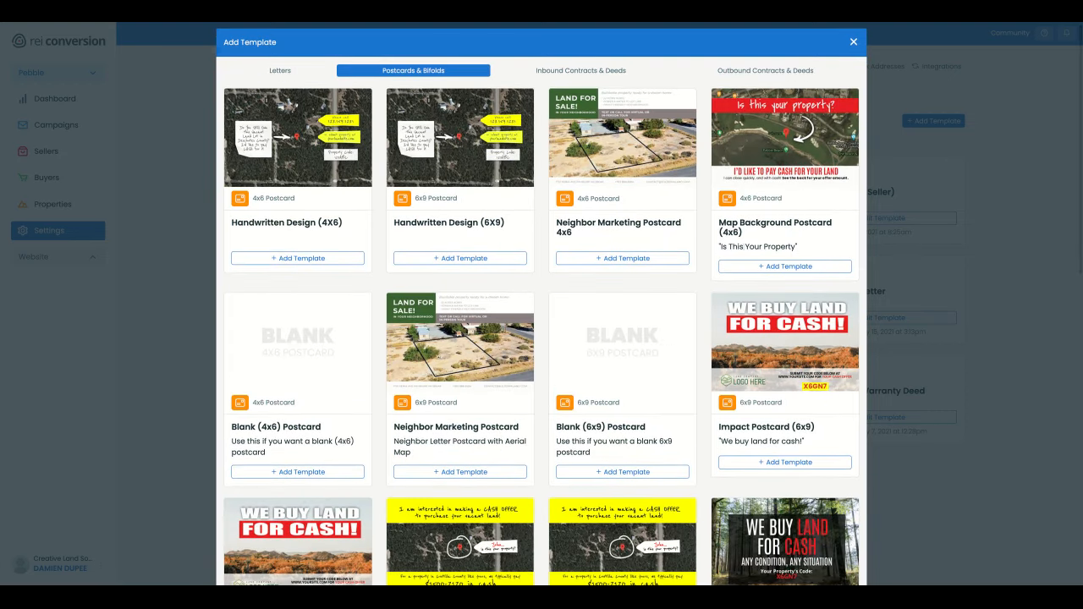
{"action": "scroll", "scroll_direction": "down", "scroll_amount": 3}
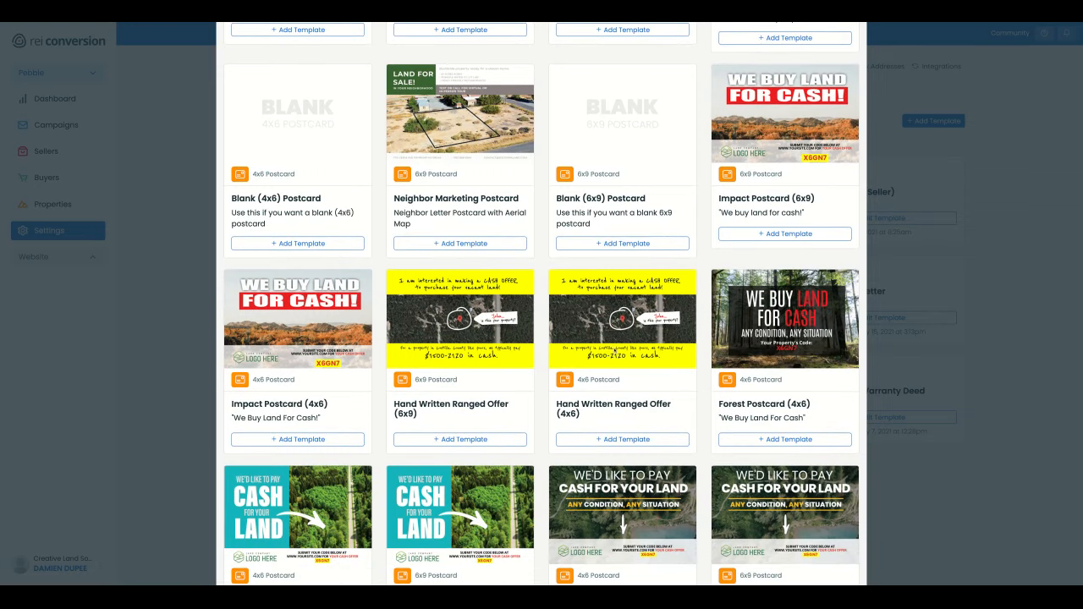
{"action": "mouse_move", "coordinate": [642, 417]}
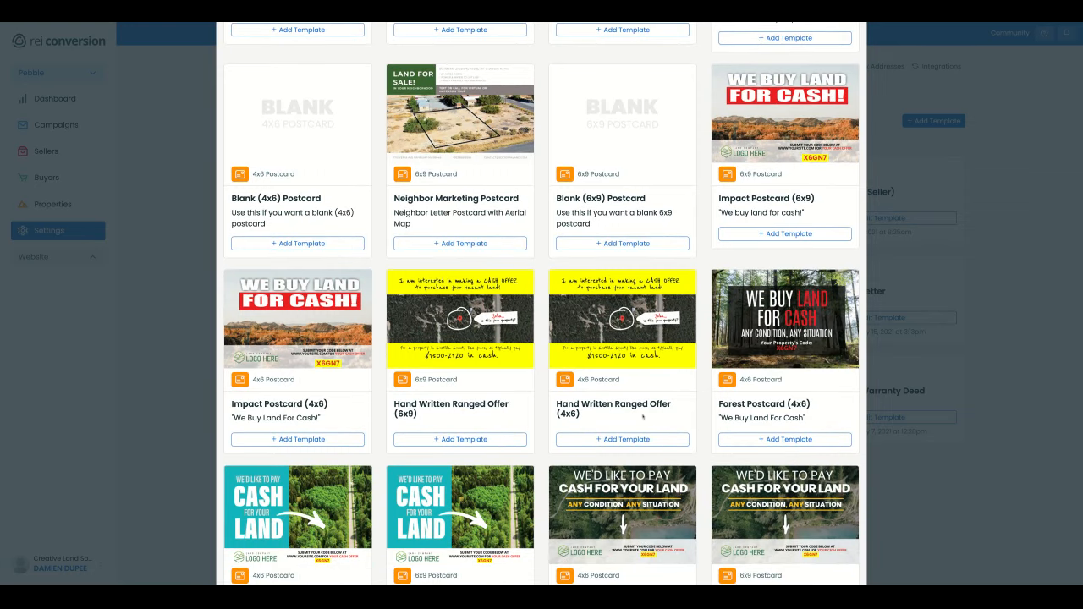
{"action": "mouse_move", "coordinate": [626, 381]}
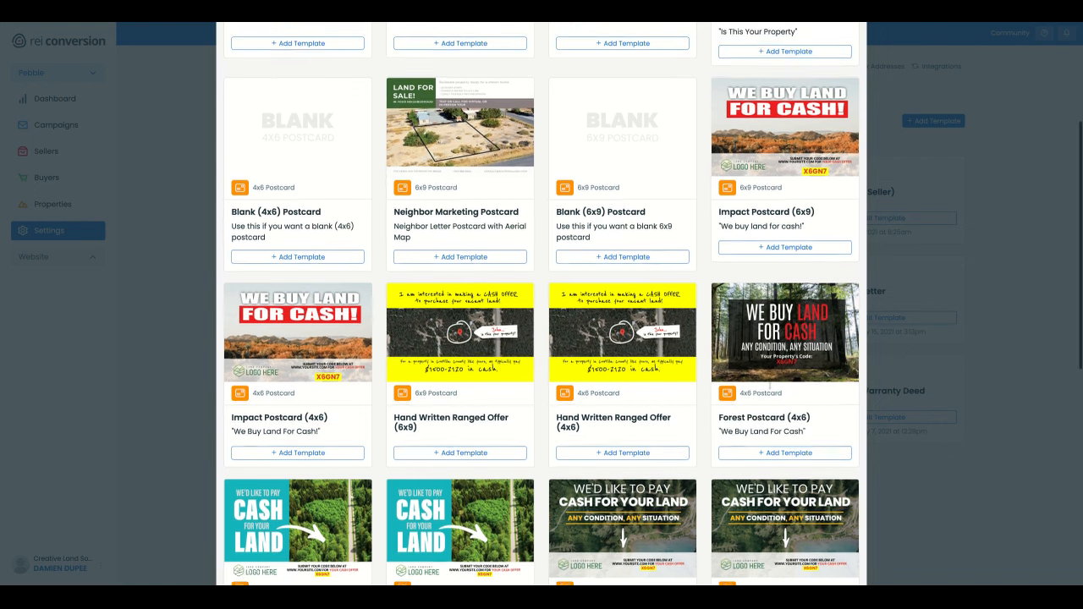
{"action": "scroll", "scroll_direction": "down", "scroll_amount": 3}
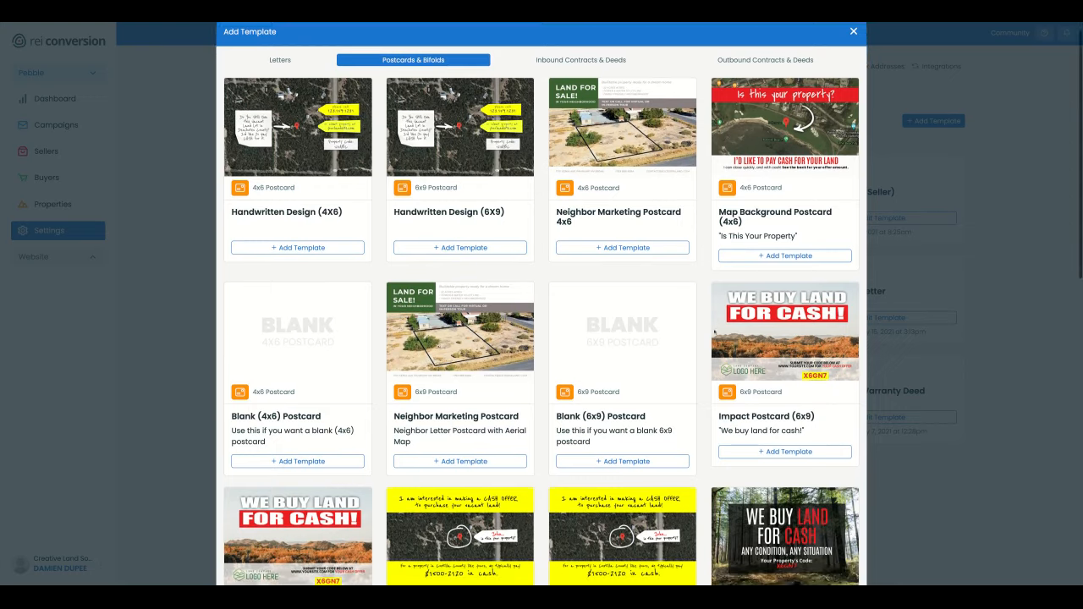
{"action": "scroll", "scroll_direction": "down", "scroll_amount": 3}
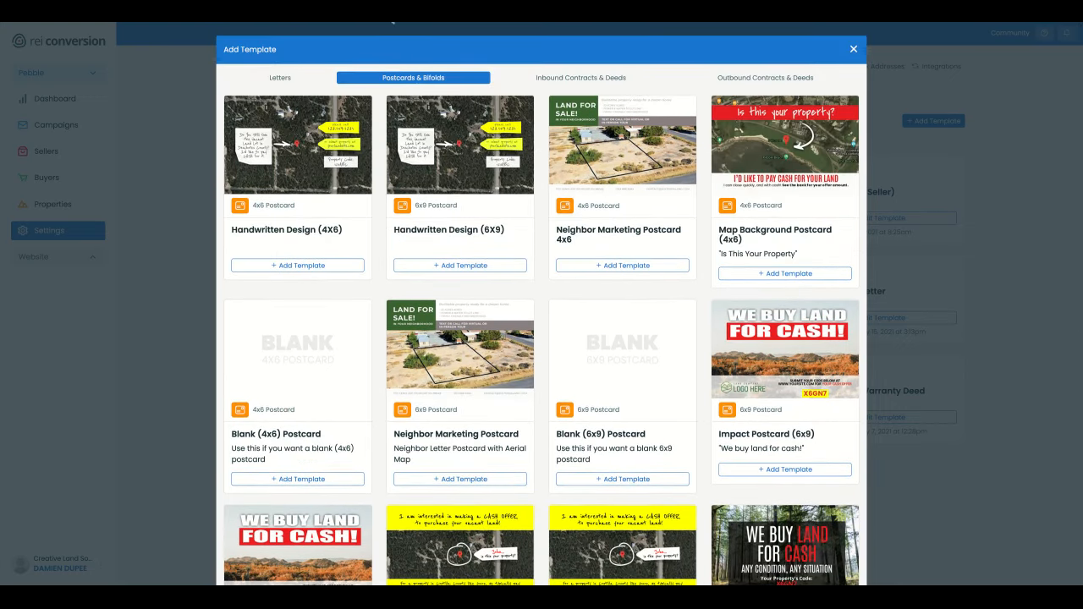
{"action": "left_click", "coordinate": [580, 77]}
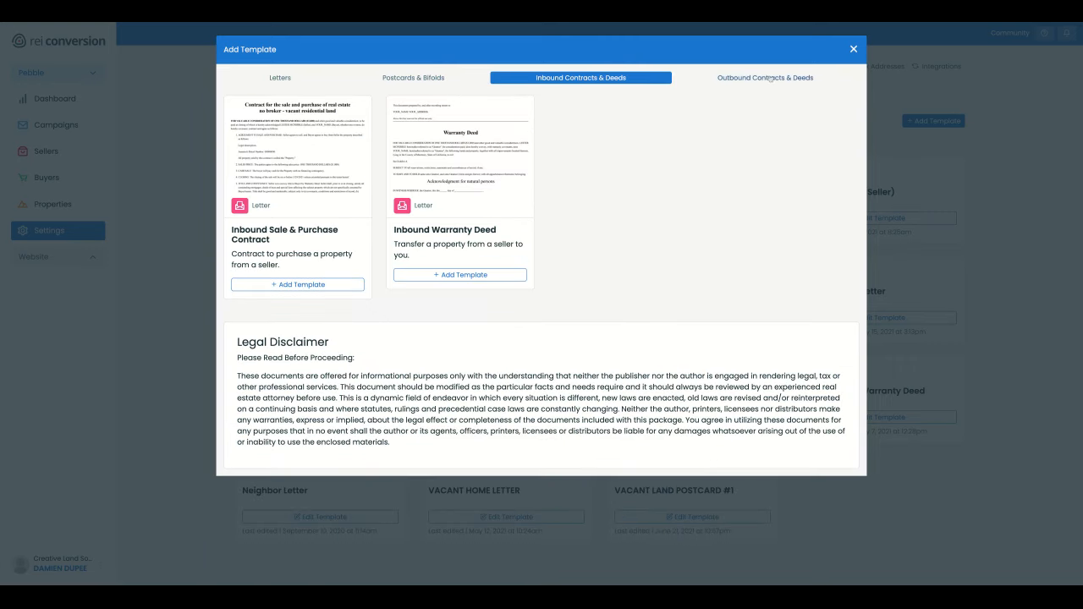
View the Outbound Contracts & Deeds templates, then scroll the letter templates.
{"action": "left_click", "coordinate": [764, 77]}
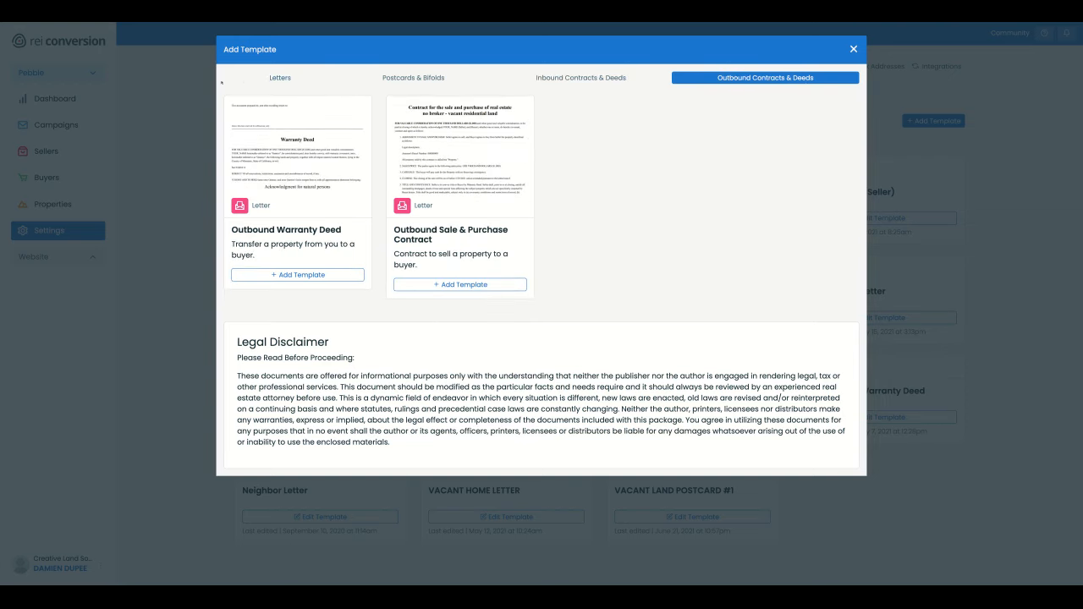
{"action": "left_click", "coordinate": [279, 77]}
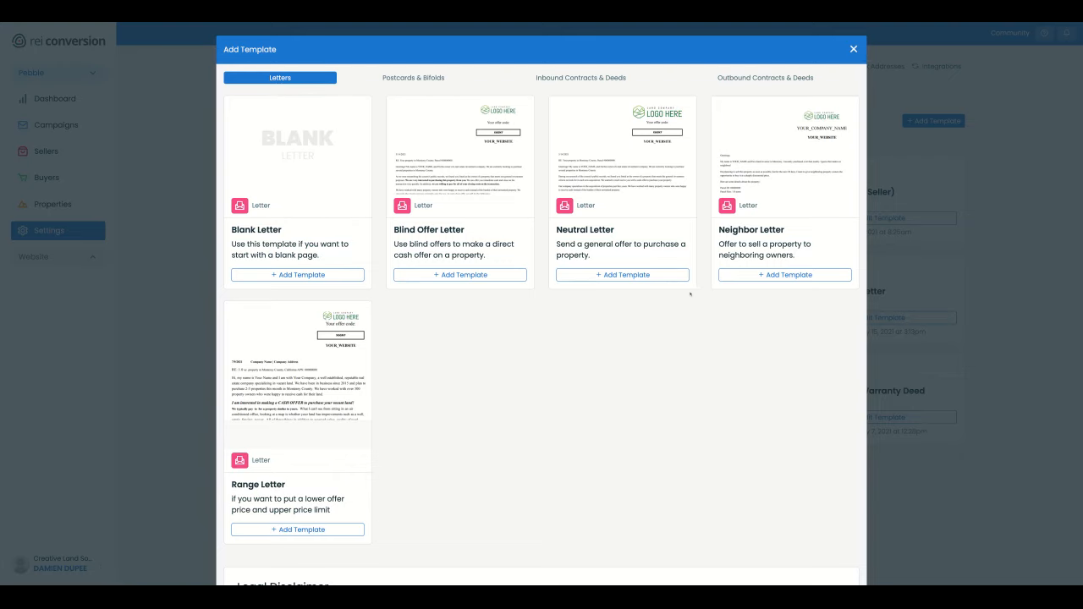
{"action": "scroll", "scroll_direction": "down", "scroll_amount": 3}
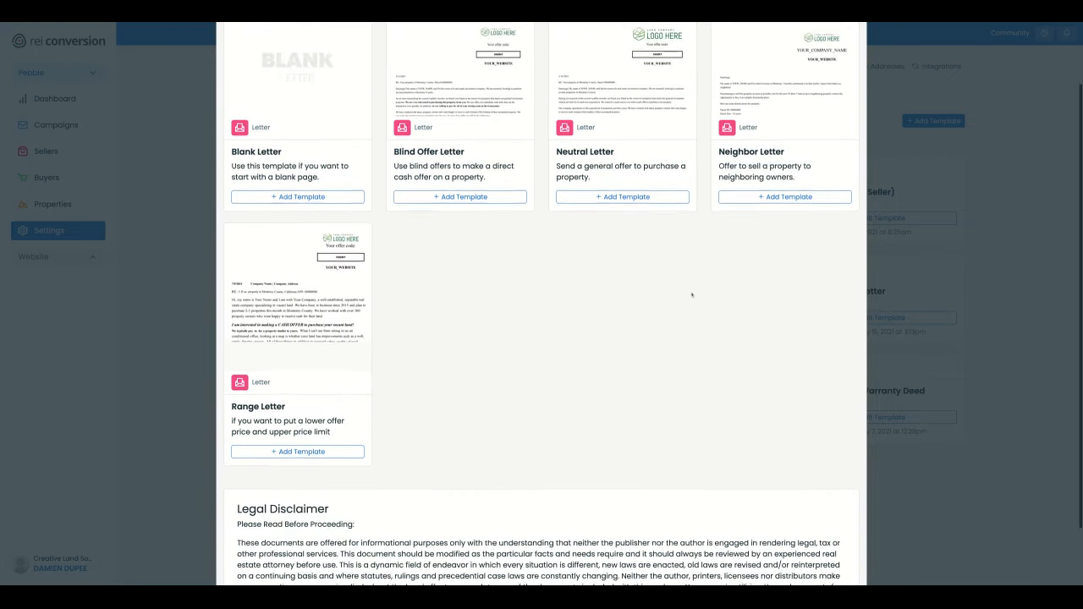
Scroll through the handwritten, neighbor marketing, blank and impact postcard designs.
{"action": "left_click", "coordinate": [413, 77]}
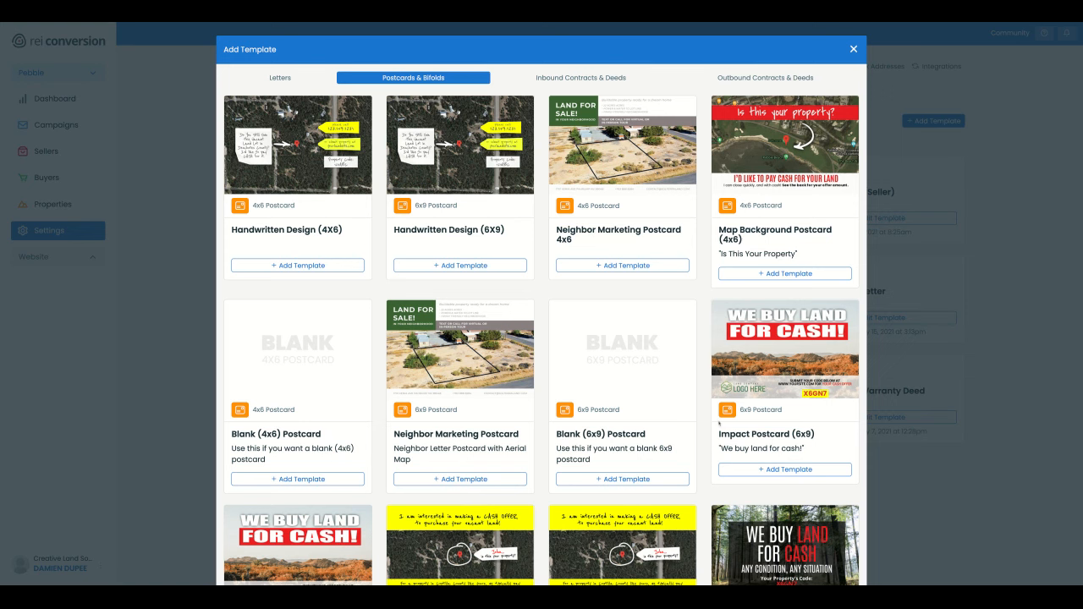
{"action": "scroll", "scroll_direction": "down", "scroll_amount": 3}
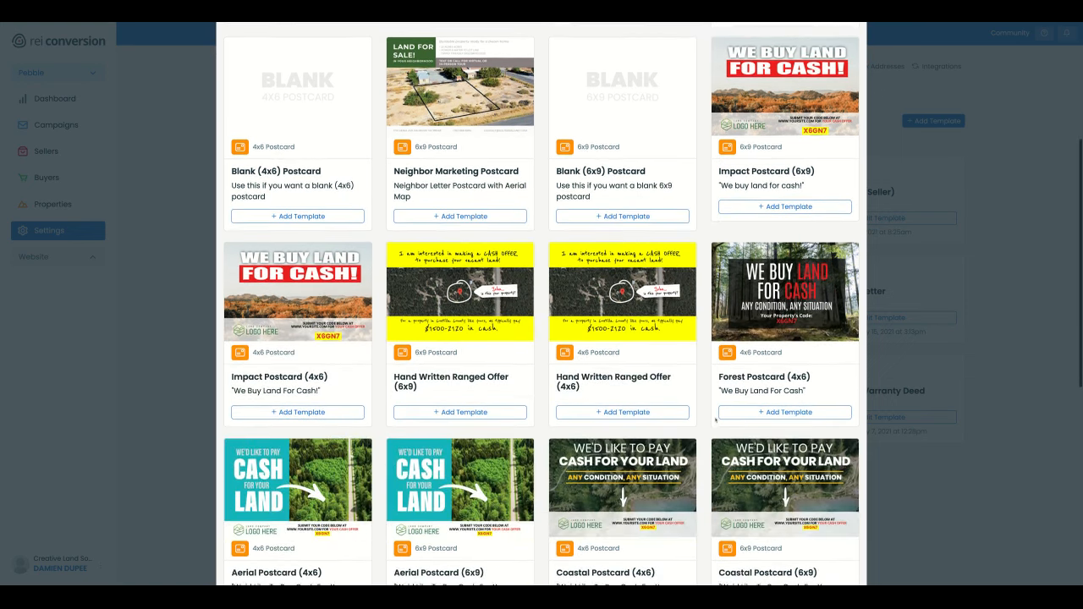
{"action": "scroll", "scroll_direction": "down", "scroll_amount": 3}
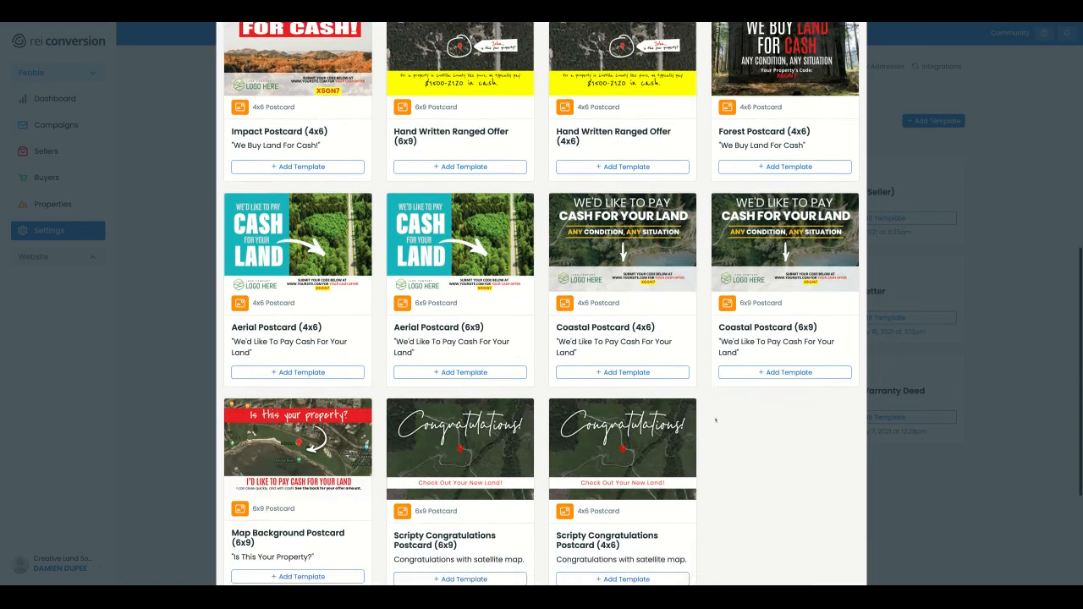
{"action": "scroll", "scroll_direction": "down", "scroll_amount": 3}
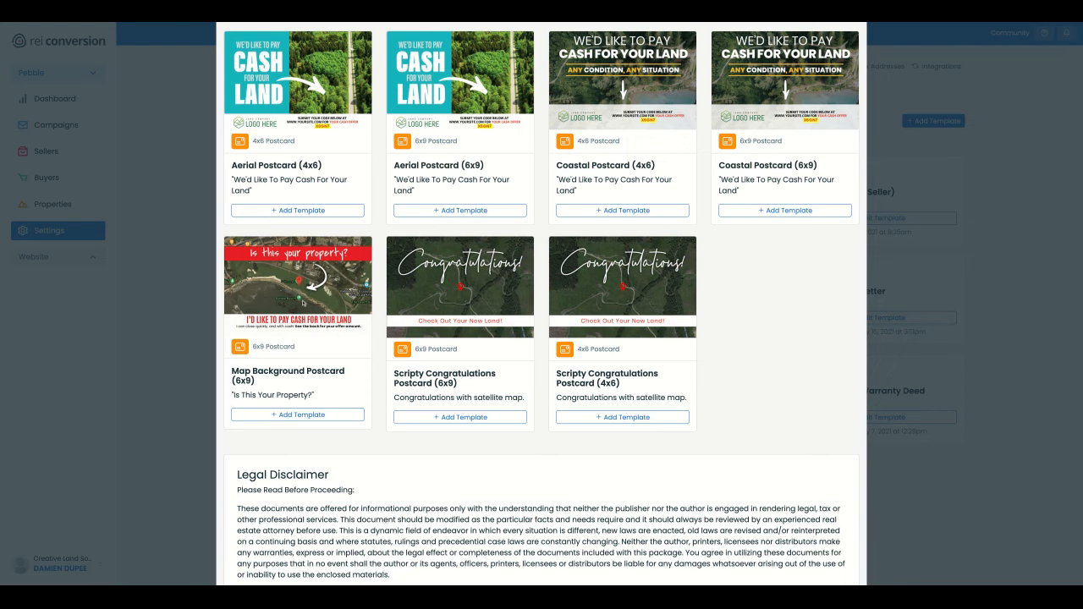
{"action": "scroll", "scroll_direction": "down", "scroll_amount": 3}
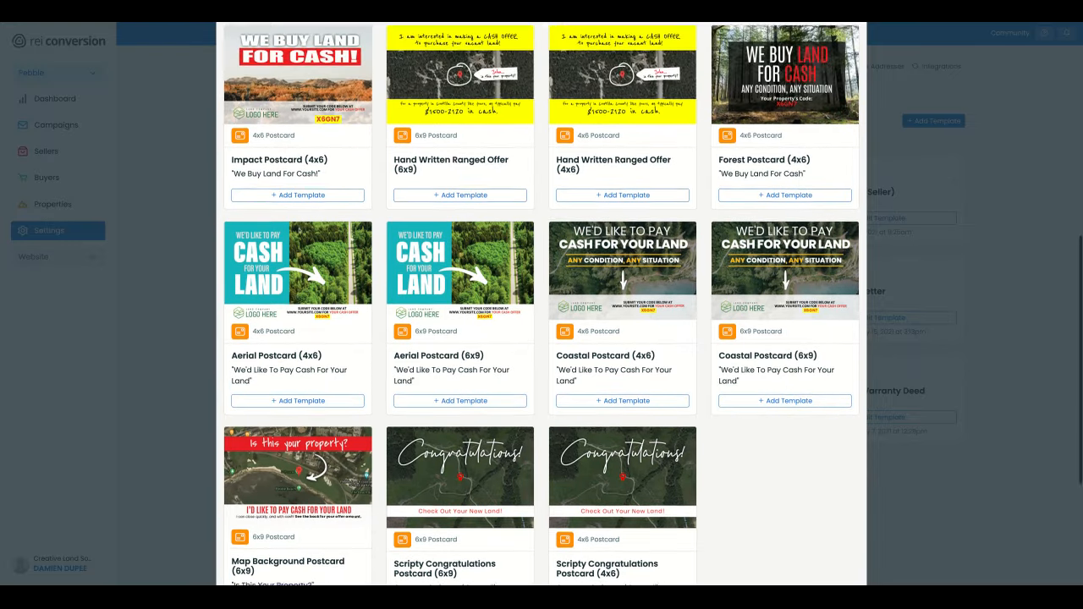
{"action": "scroll", "scroll_direction": "down", "scroll_amount": 3}
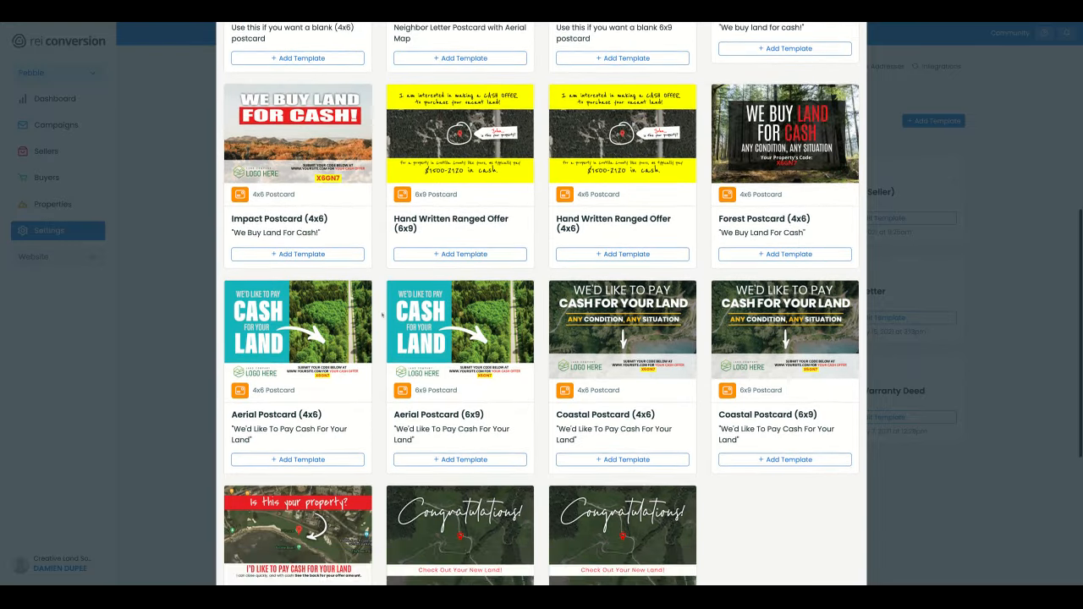
{"action": "scroll", "scroll_direction": "down", "scroll_amount": 3}
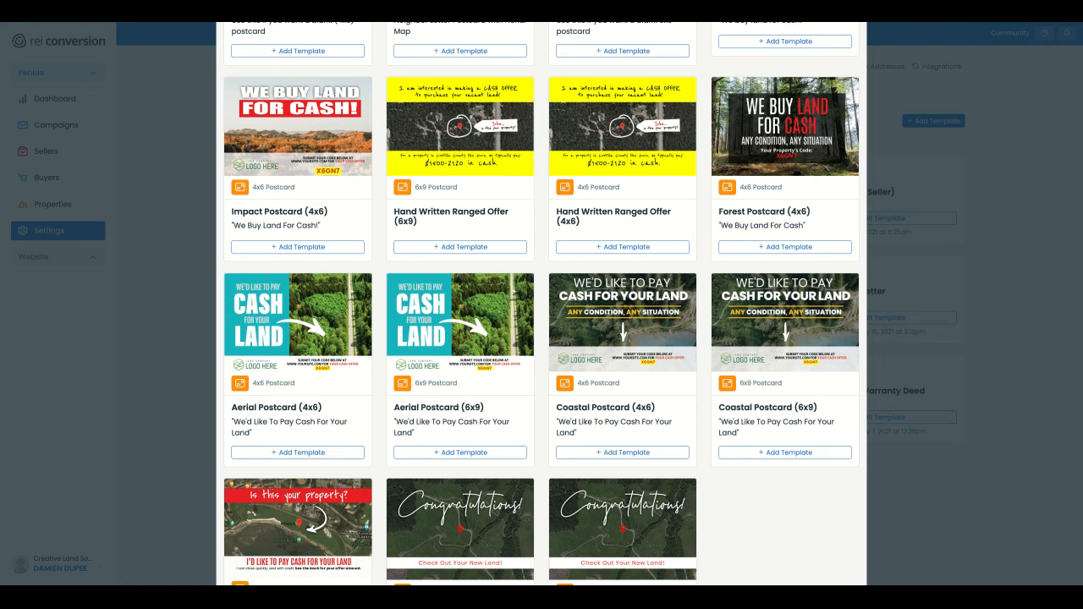
{"action": "scroll", "scroll_direction": "down", "scroll_amount": 3}
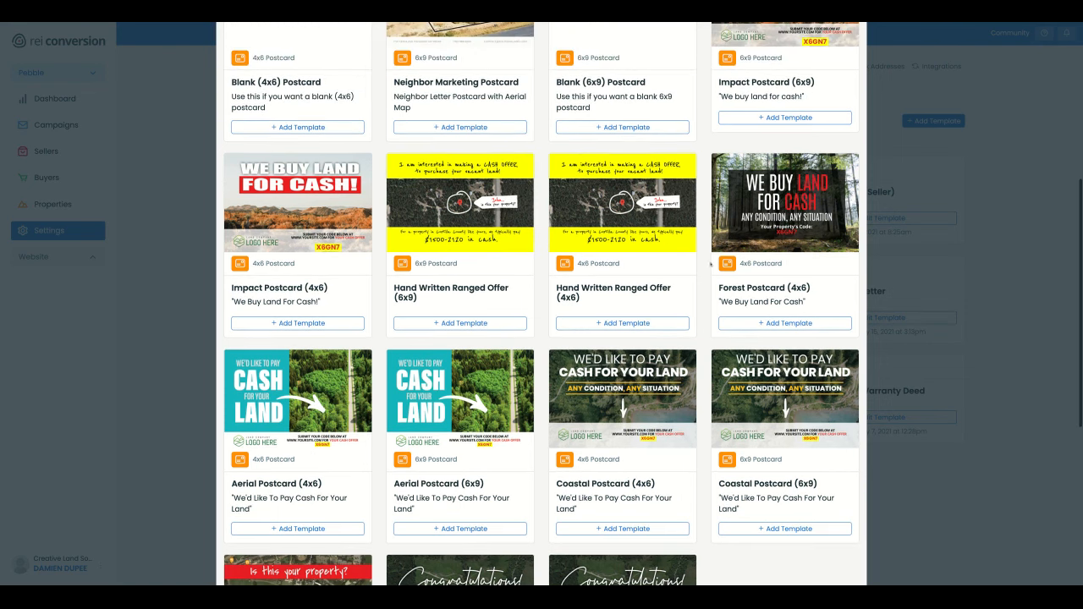
{"action": "scroll", "scroll_direction": "down", "scroll_amount": 3}
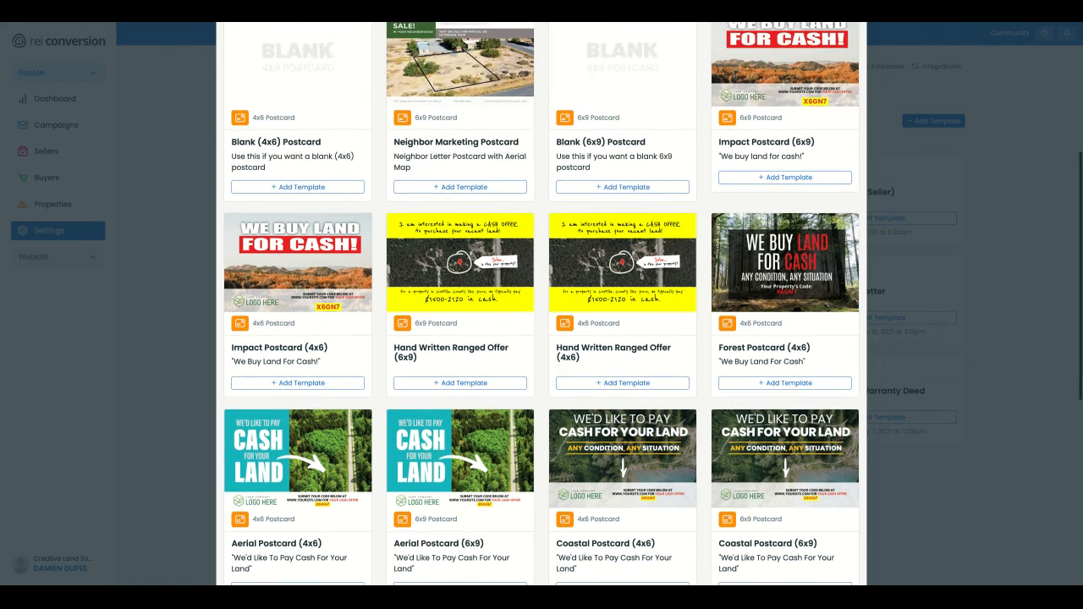
{"action": "scroll", "scroll_direction": "down", "scroll_amount": 3}
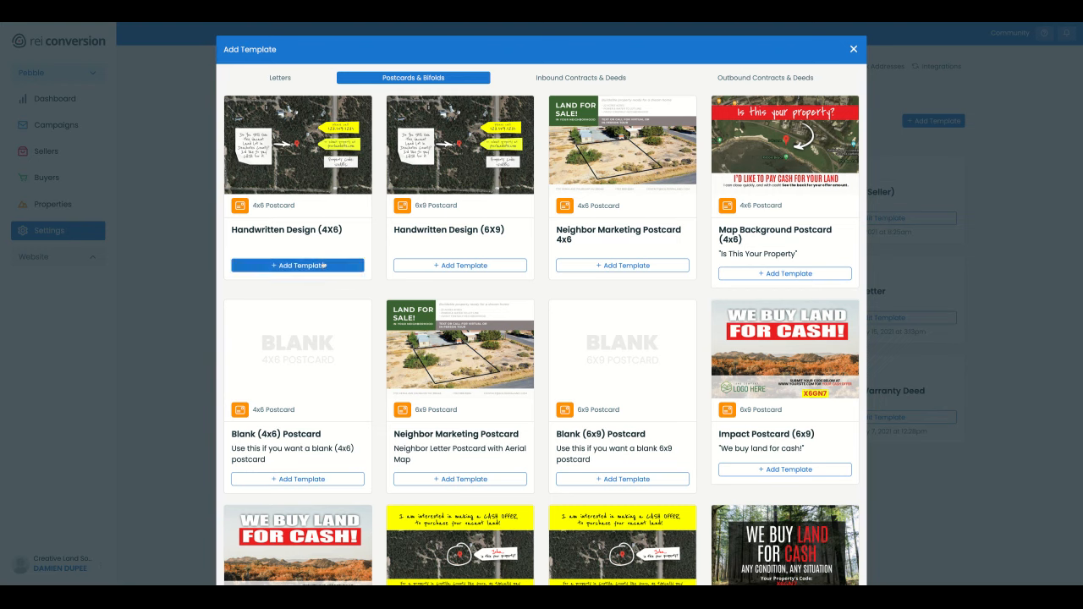
{"action": "left_click", "coordinate": [297, 265]}
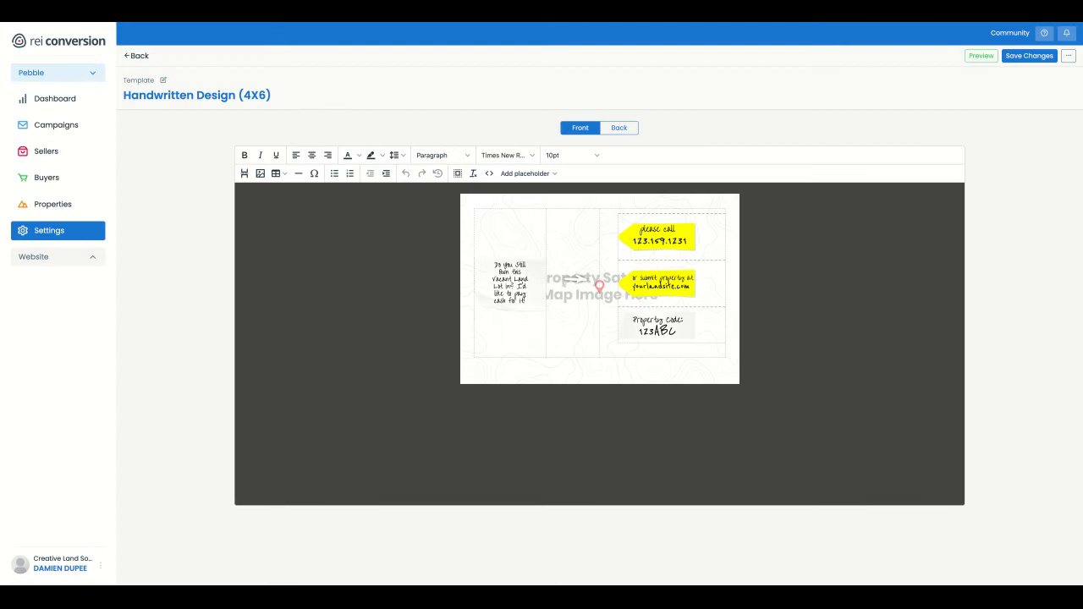
{"action": "left_click", "coordinate": [668, 279]}
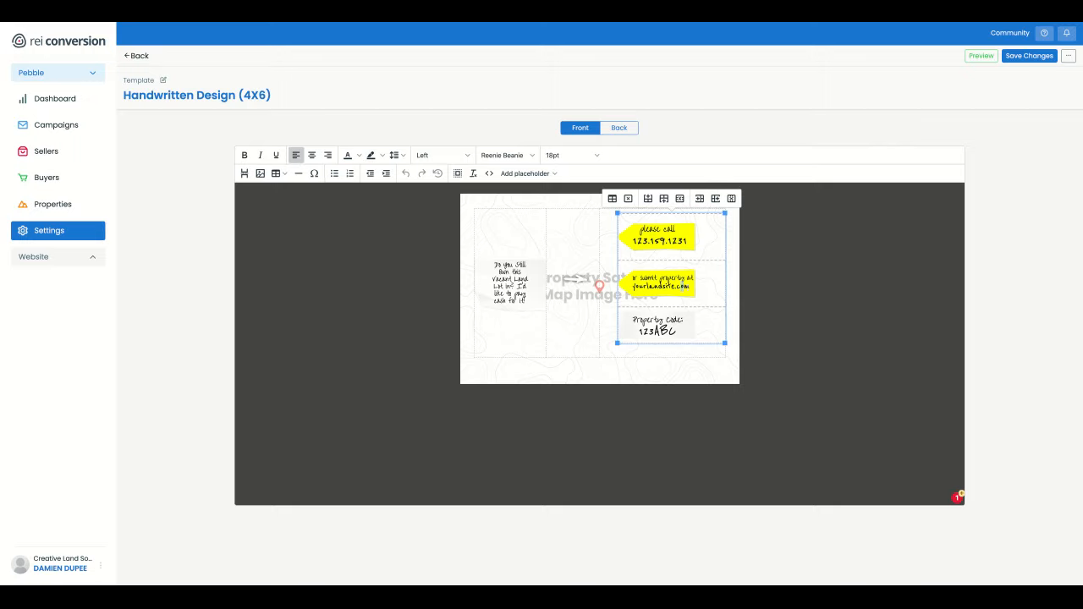
{"action": "left_click", "coordinate": [570, 154]}
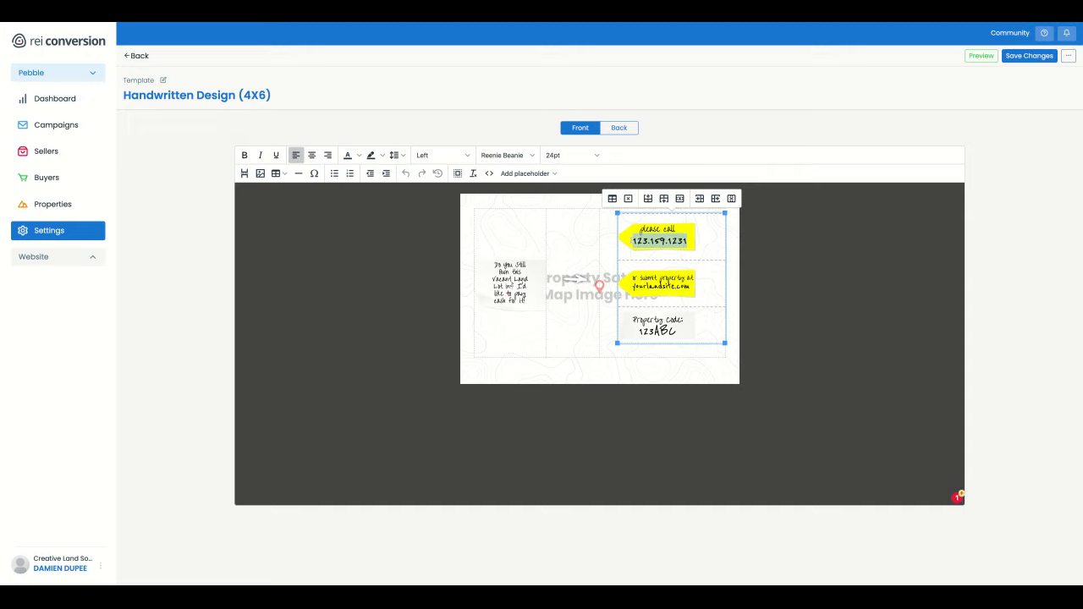
{"action": "type", "text": "202"}
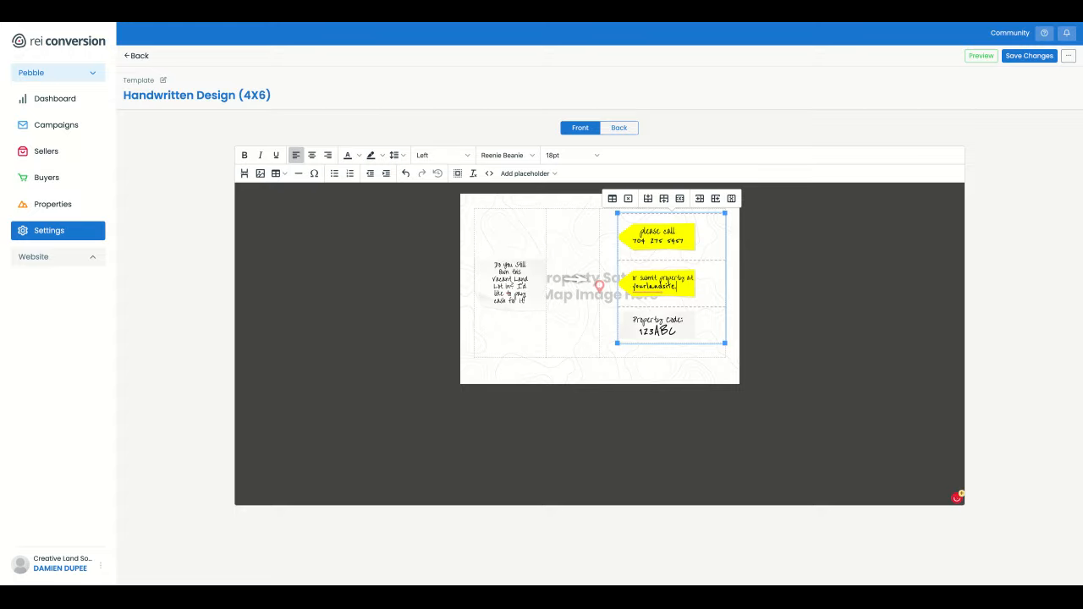
{"action": "key", "text": "Backspace"}
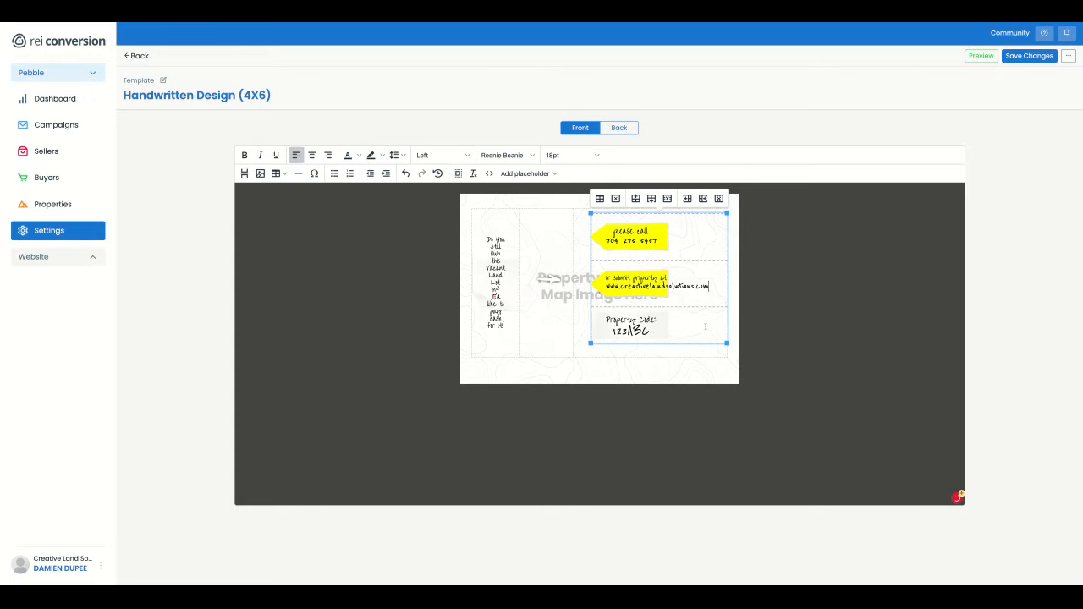
{"action": "left_click", "coordinate": [570, 155]}
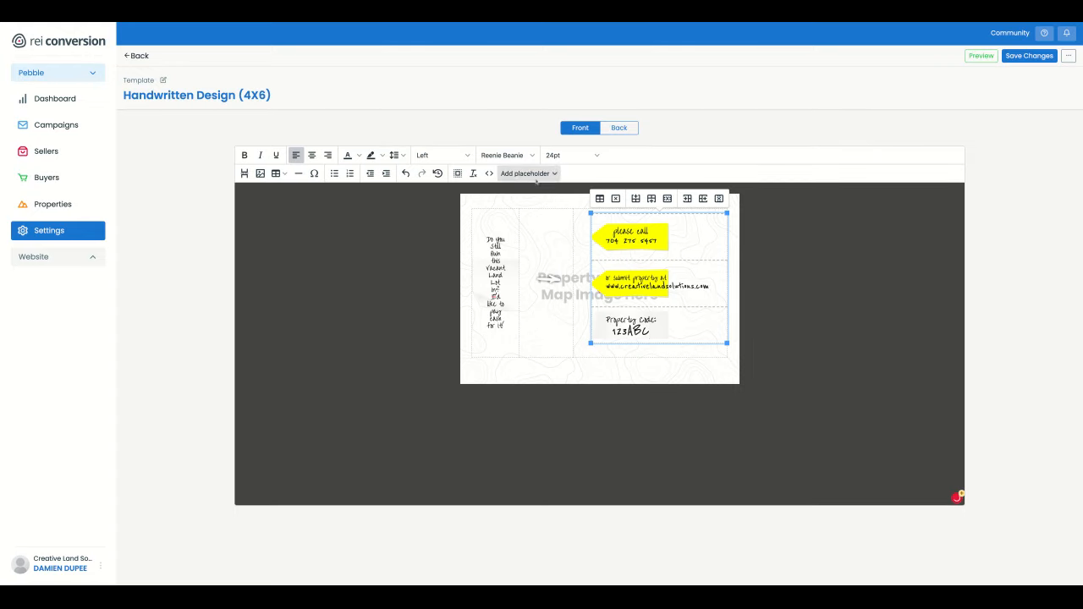
{"action": "left_click", "coordinate": [619, 128]}
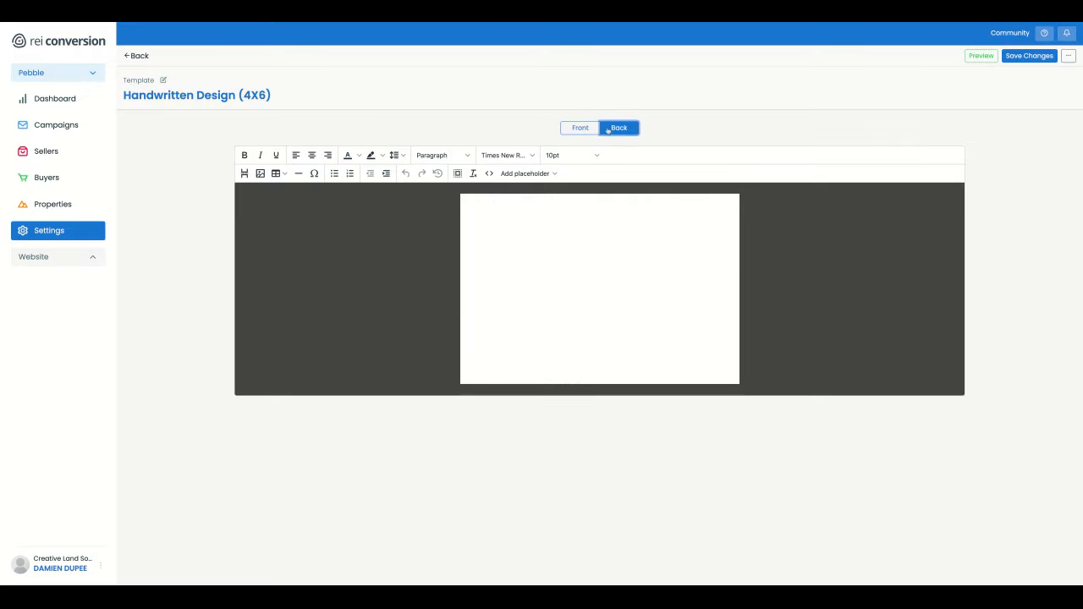
Return to the postcard front, then show the list of 101 campaigns.
{"action": "left_click", "coordinate": [579, 127]}
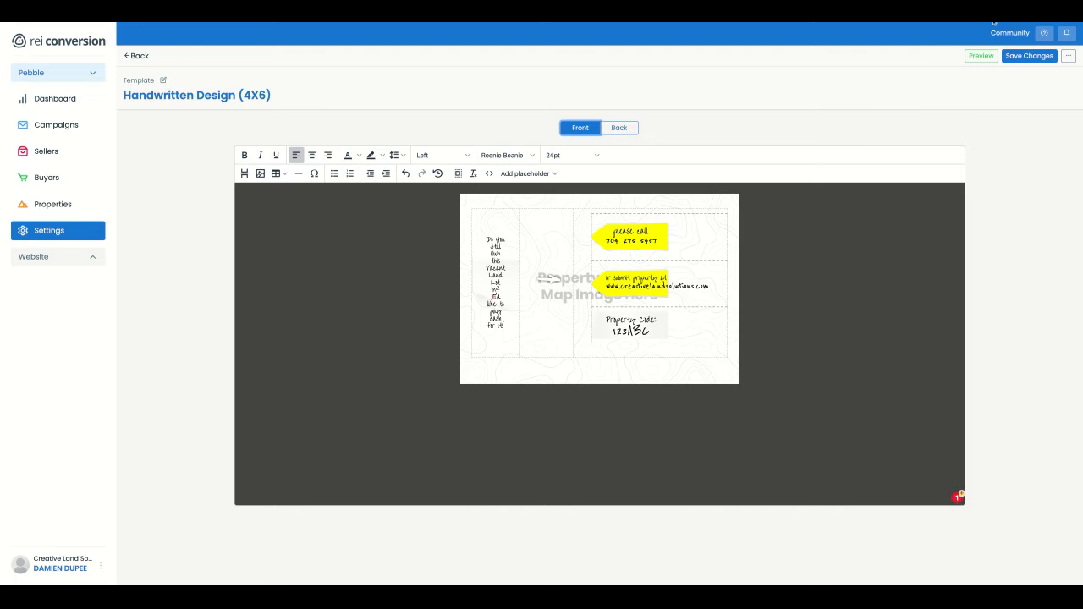
{"action": "left_click", "coordinate": [1029, 55]}
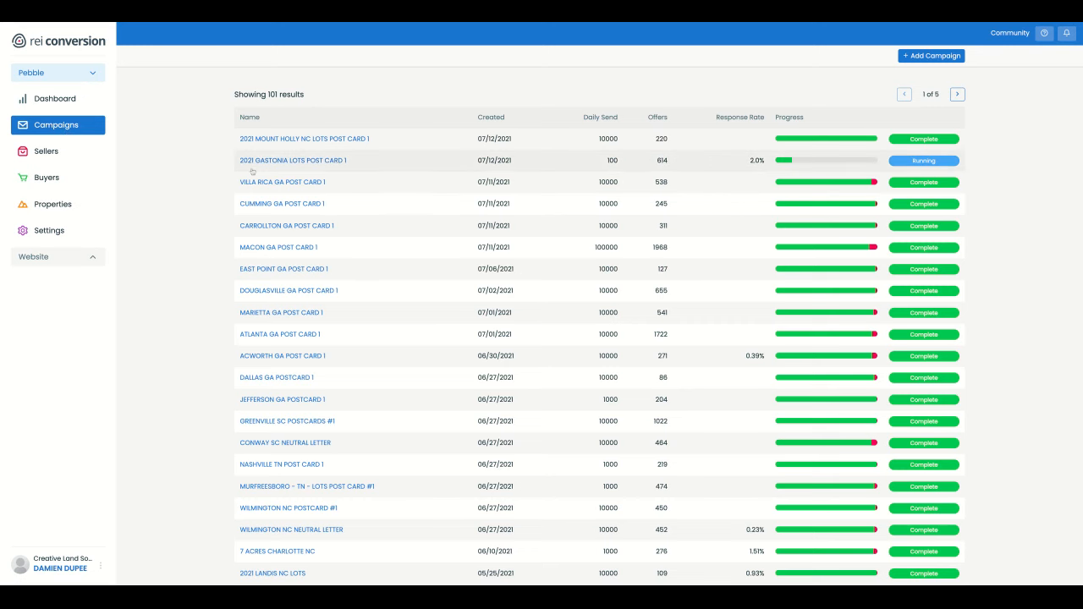
Scroll the campaigns, then open Settings listing 16 templates including Handwritten Design (4X6).
{"action": "scroll", "scroll_direction": "down", "scroll_amount": 3}
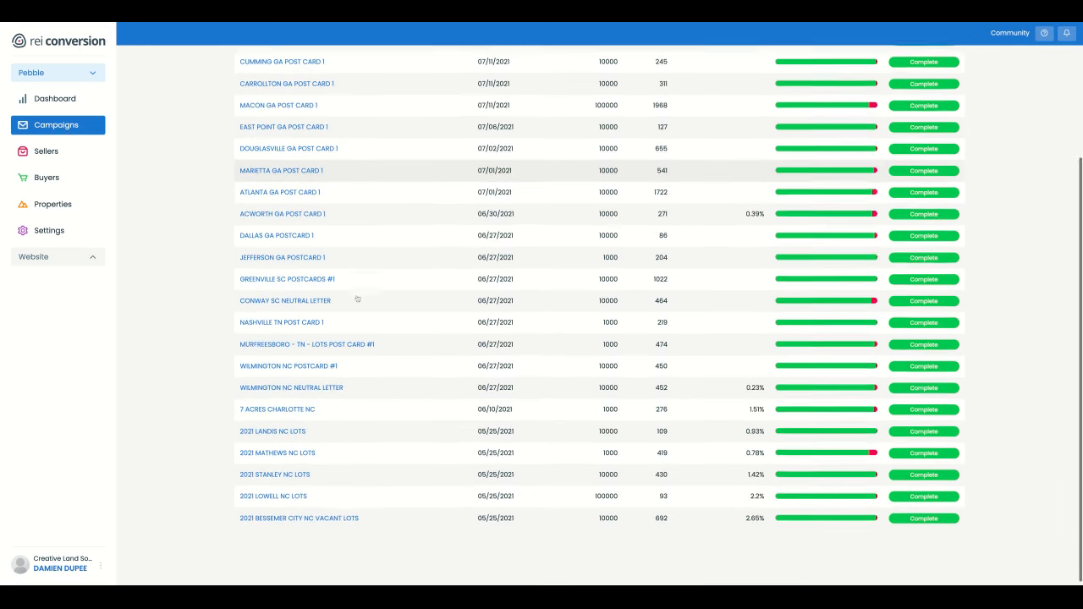
{"action": "scroll", "scroll_direction": "down", "scroll_amount": 3}
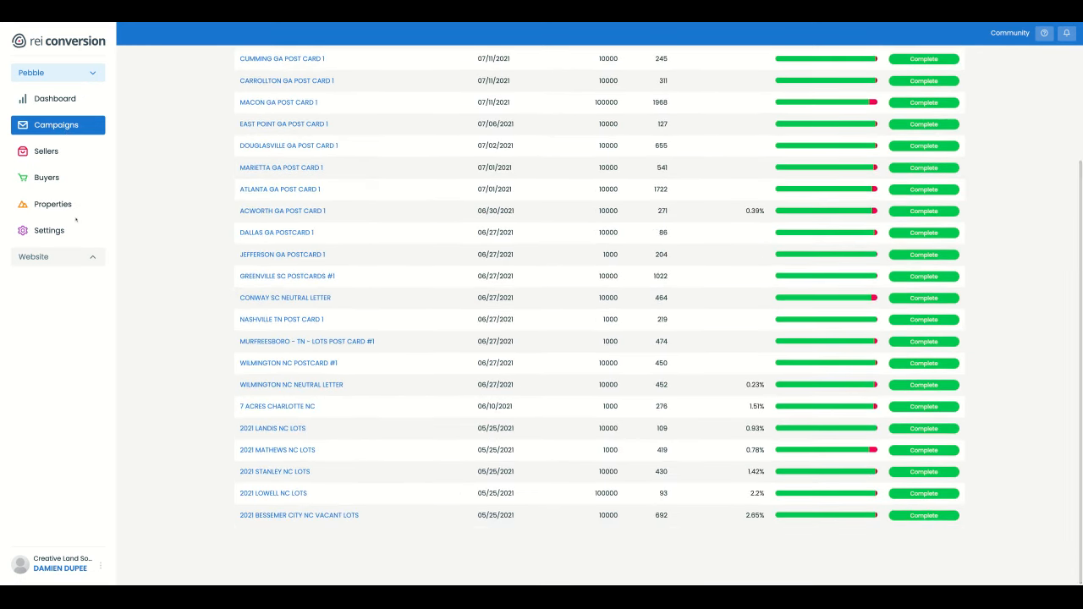
{"action": "left_click", "coordinate": [49, 230]}
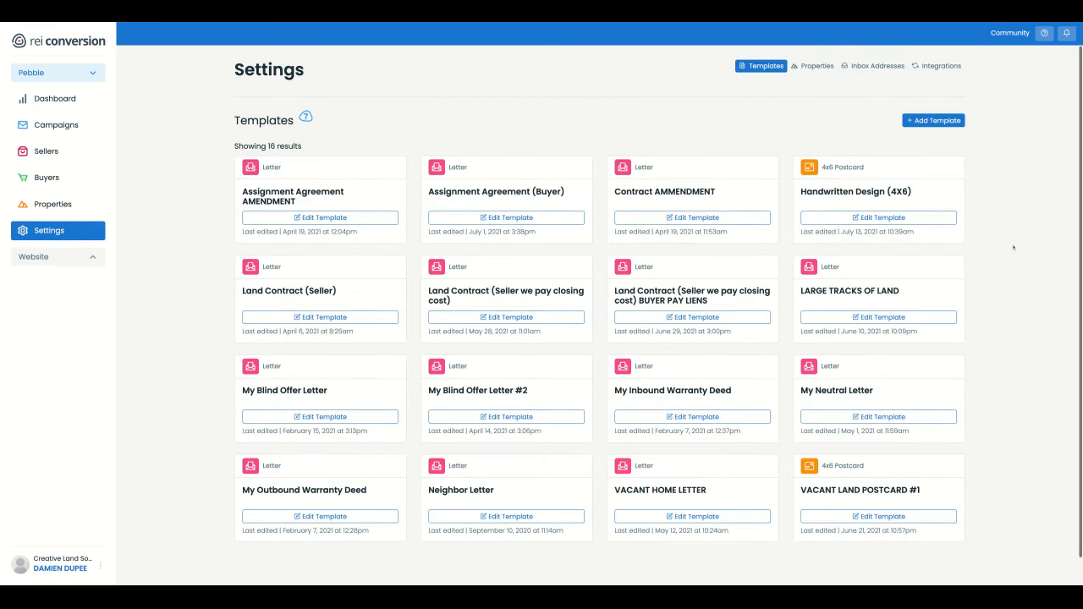
Rename the Handwritten Design (4X6) template to 'Handwritten Design POST CARD' and save.
{"action": "left_click", "coordinate": [877, 216]}
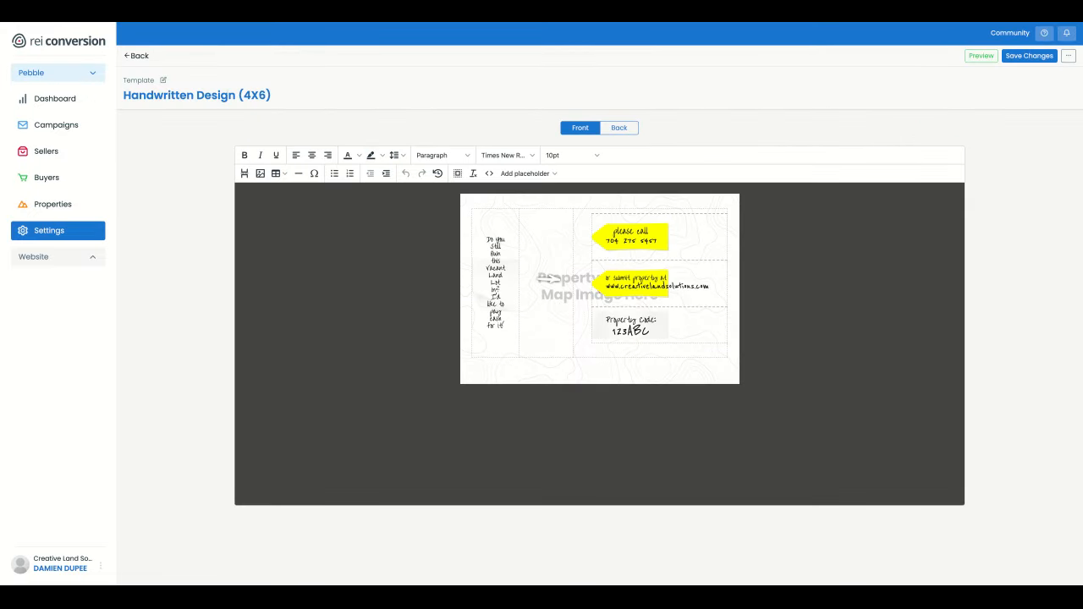
{"action": "left_click", "coordinate": [162, 79]}
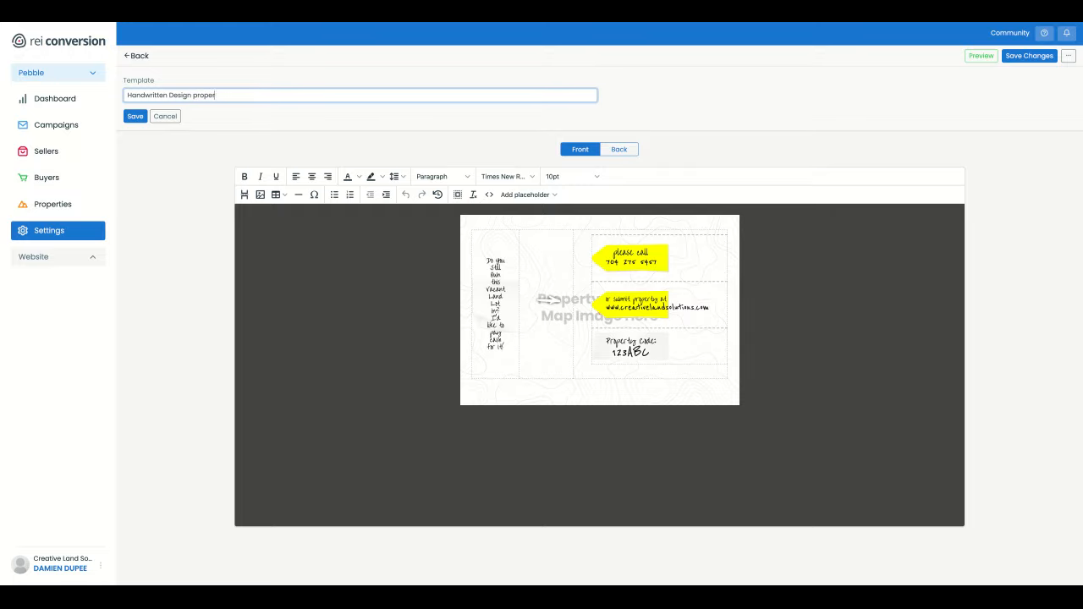
{"action": "key", "text": "BackSpace"}
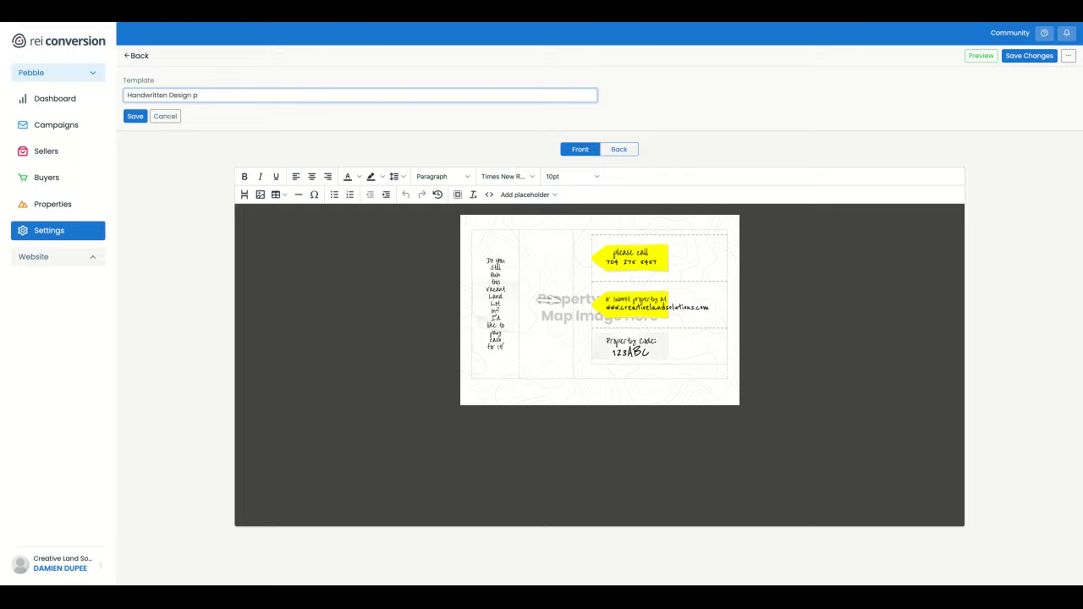
{"action": "key", "text": "BackSpace"}
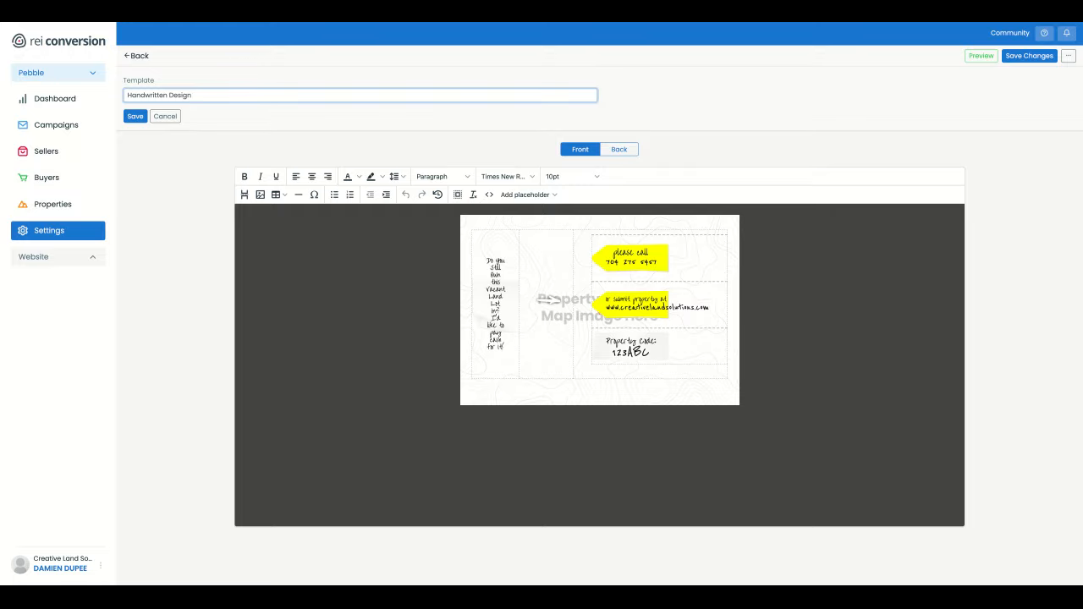
{"action": "type", "text": "POST CARD"}
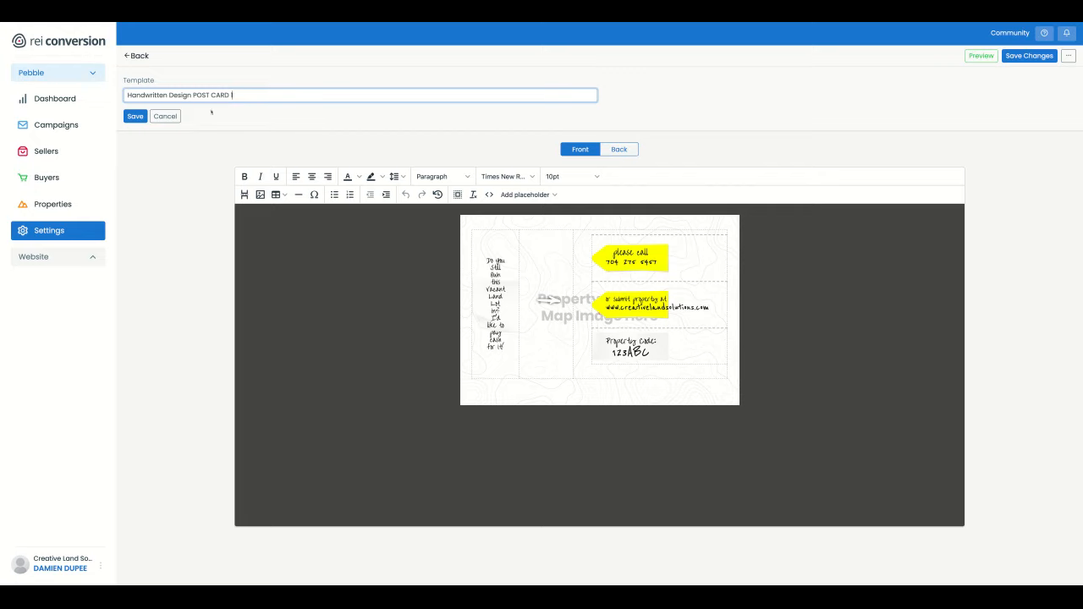
{"action": "left_click", "coordinate": [134, 116]}
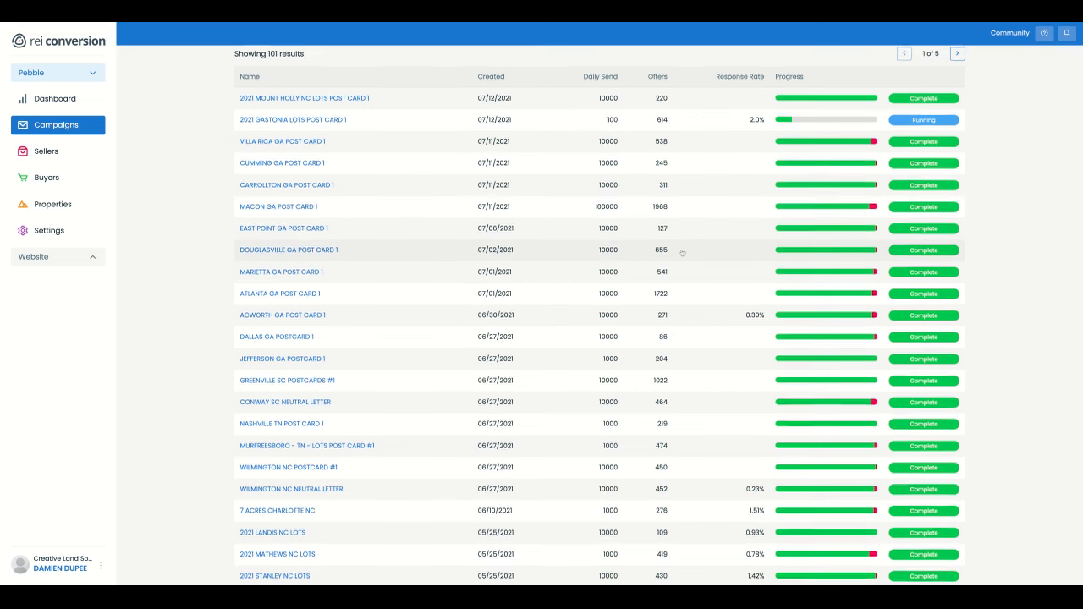
Open the 2021 Bessemer City NC Vacant Lots campaign and preview its failed mailing.
{"action": "scroll", "scroll_direction": "down", "scroll_amount": 3}
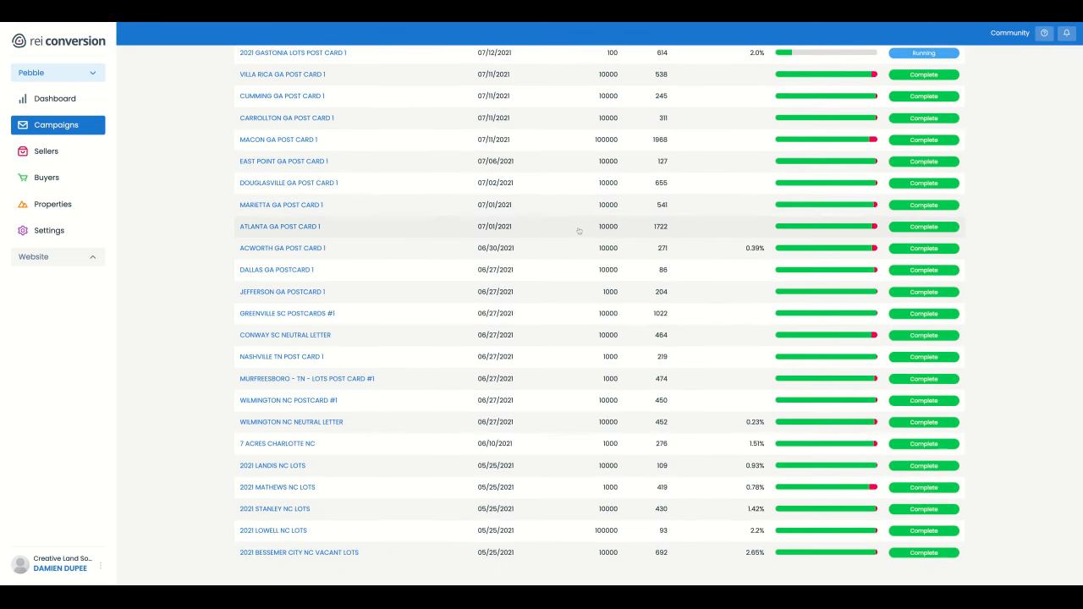
{"action": "scroll", "scroll_direction": "down", "scroll_amount": 3}
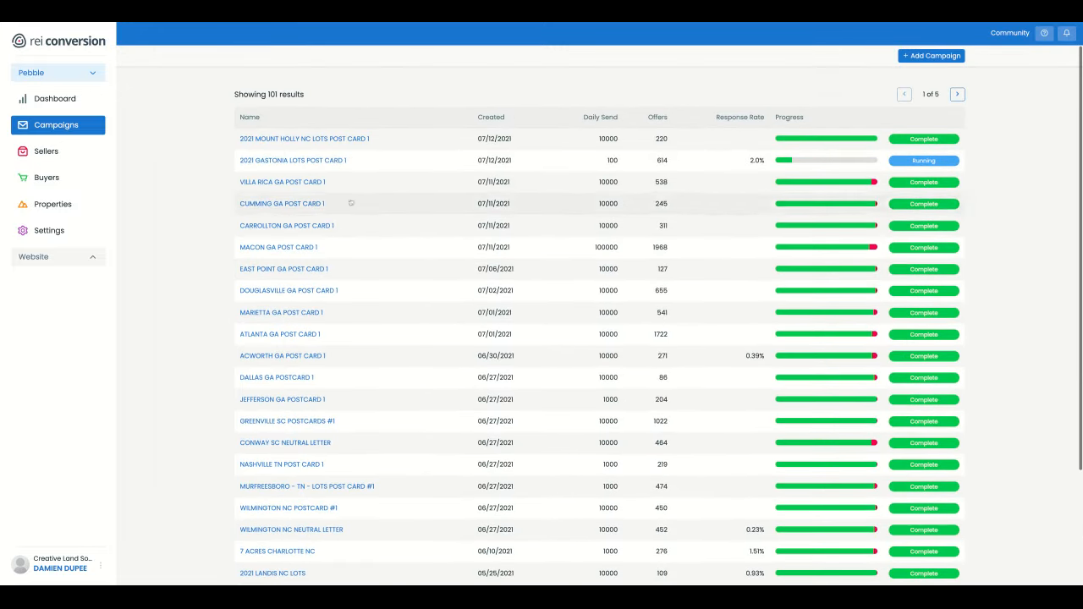
{"action": "scroll", "scroll_direction": "down", "scroll_amount": 3}
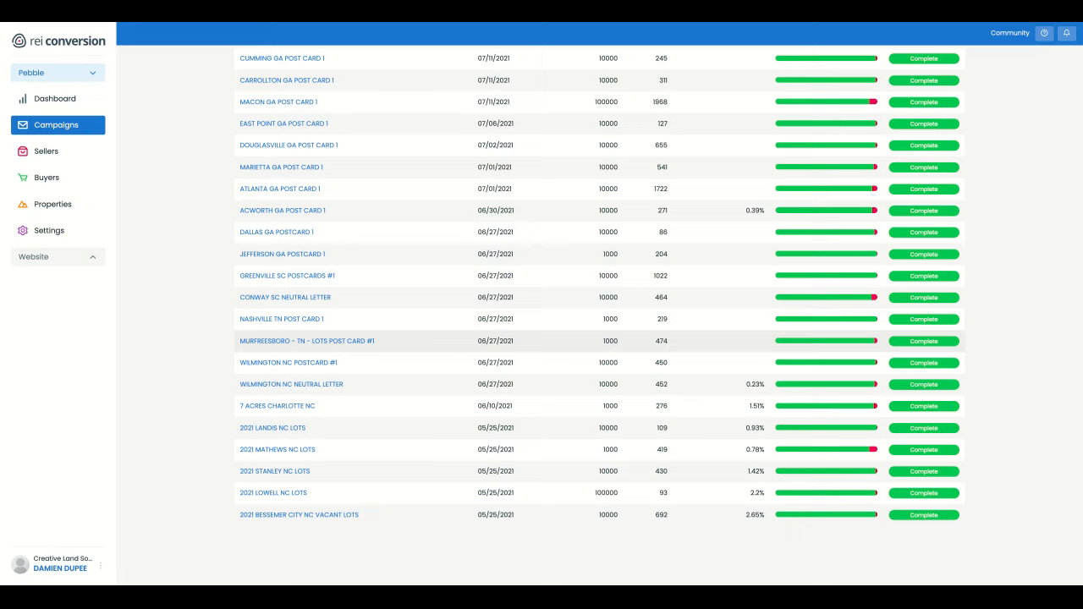
{"action": "mouse_move", "coordinate": [548, 343]}
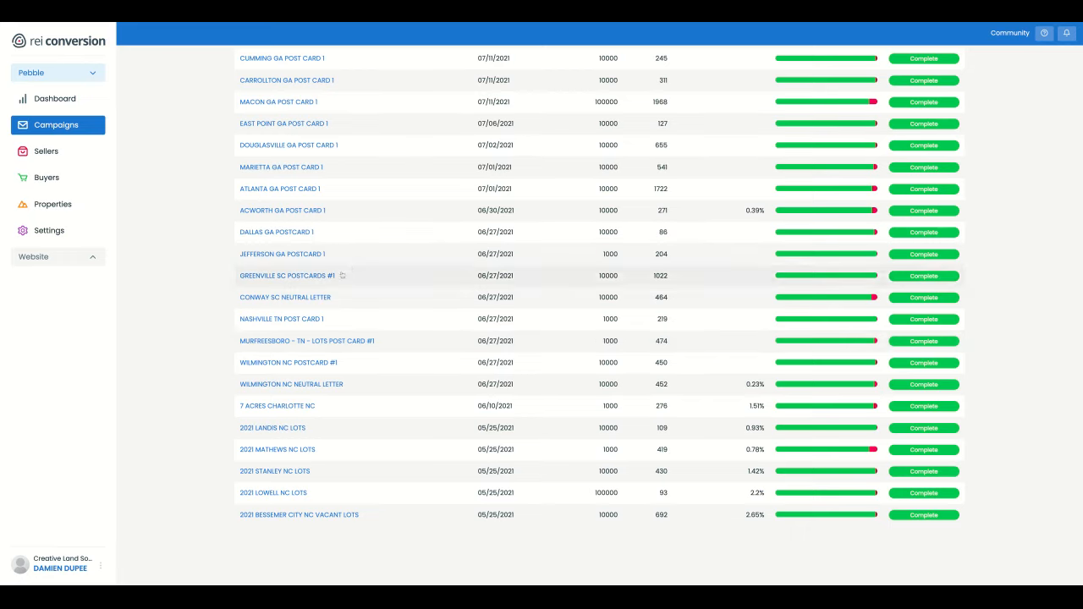
{"action": "mouse_move", "coordinate": [372, 364]}
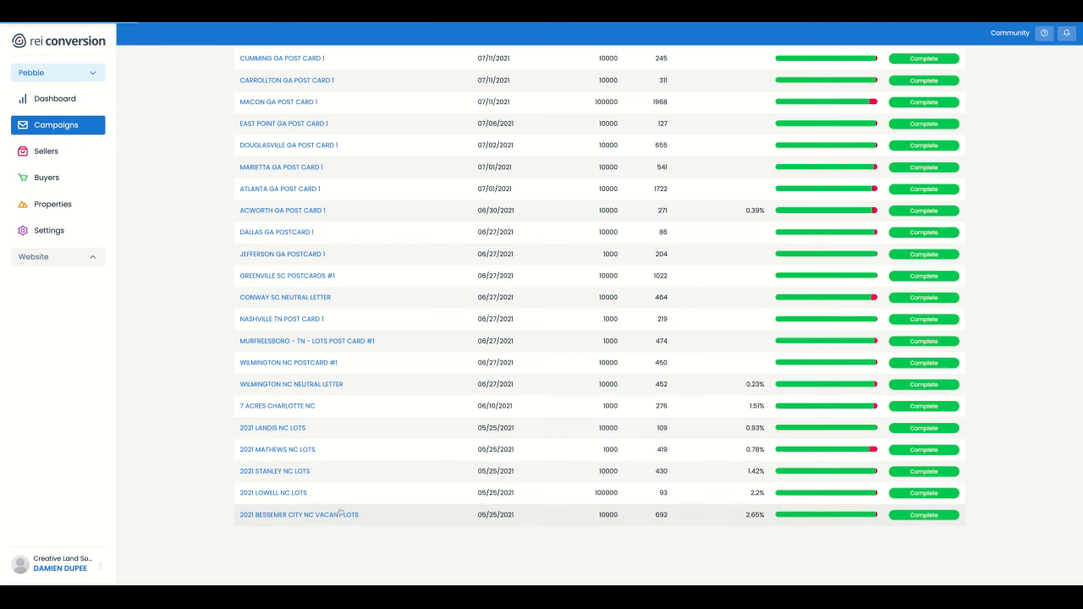
{"action": "left_click", "coordinate": [299, 514]}
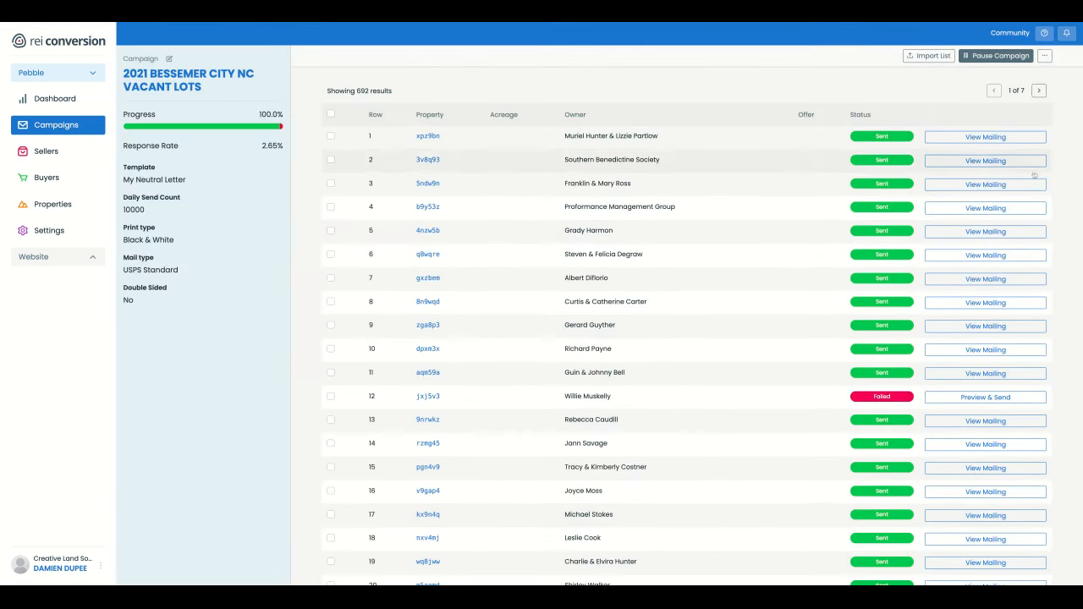
{"action": "left_click", "coordinate": [985, 397]}
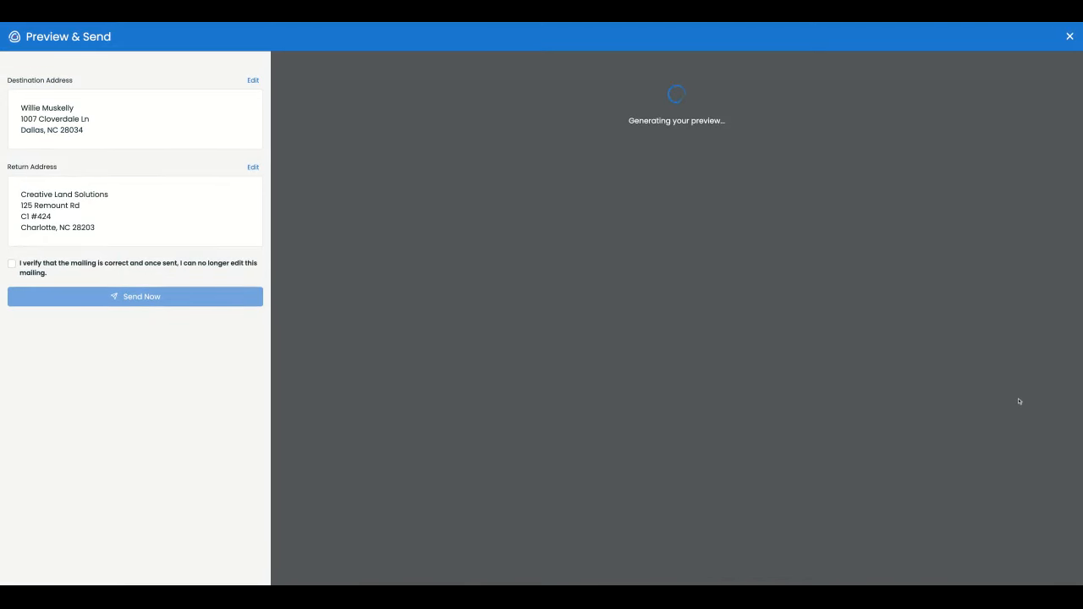
{"action": "mouse_move", "coordinate": [1018, 398]}
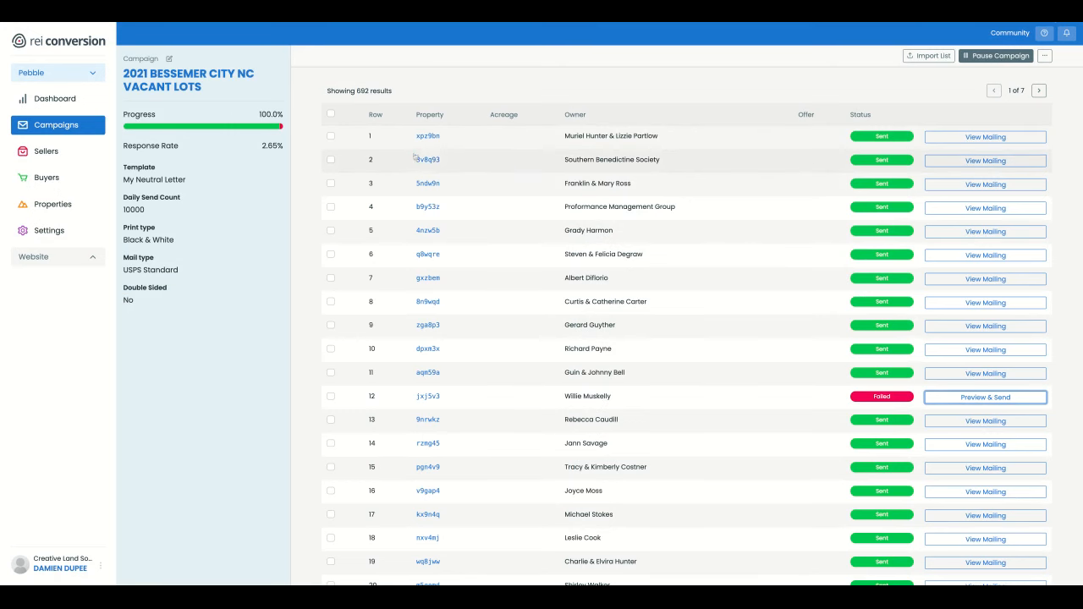
Open property 3v8q93, start editing and discard the changes.
{"action": "left_click", "coordinate": [427, 160]}
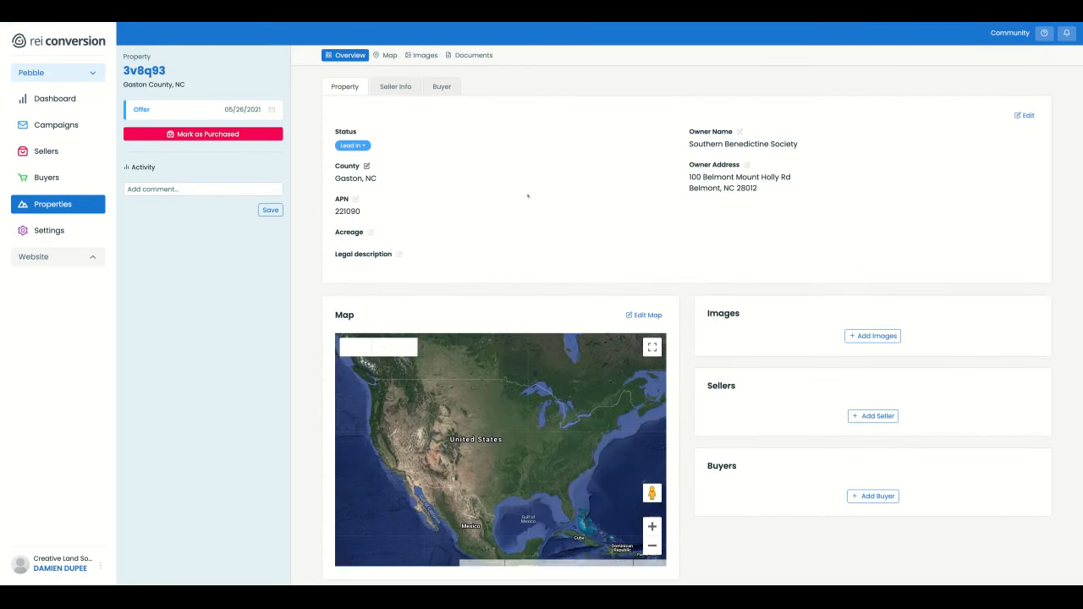
{"action": "scroll", "scroll_direction": "down", "scroll_amount": 3}
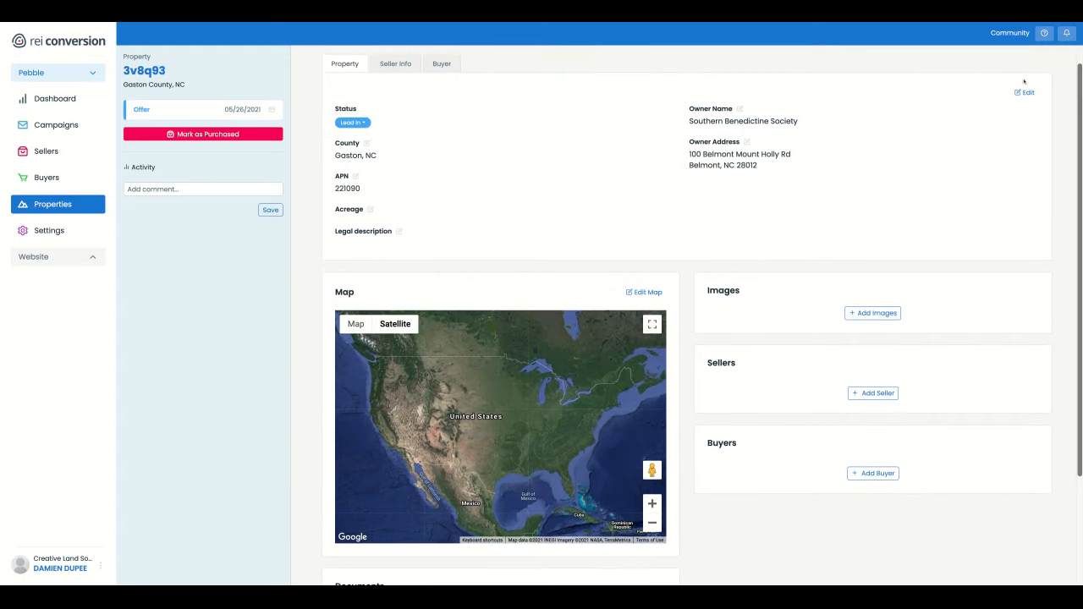
{"action": "left_click", "coordinate": [1025, 92]}
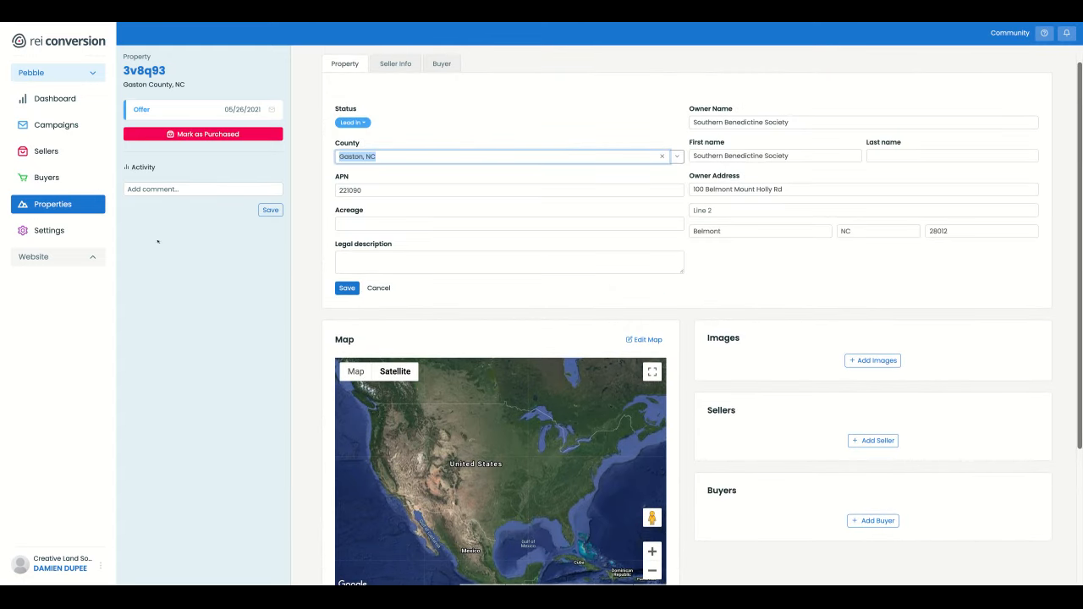
{"action": "left_click", "coordinate": [346, 287]}
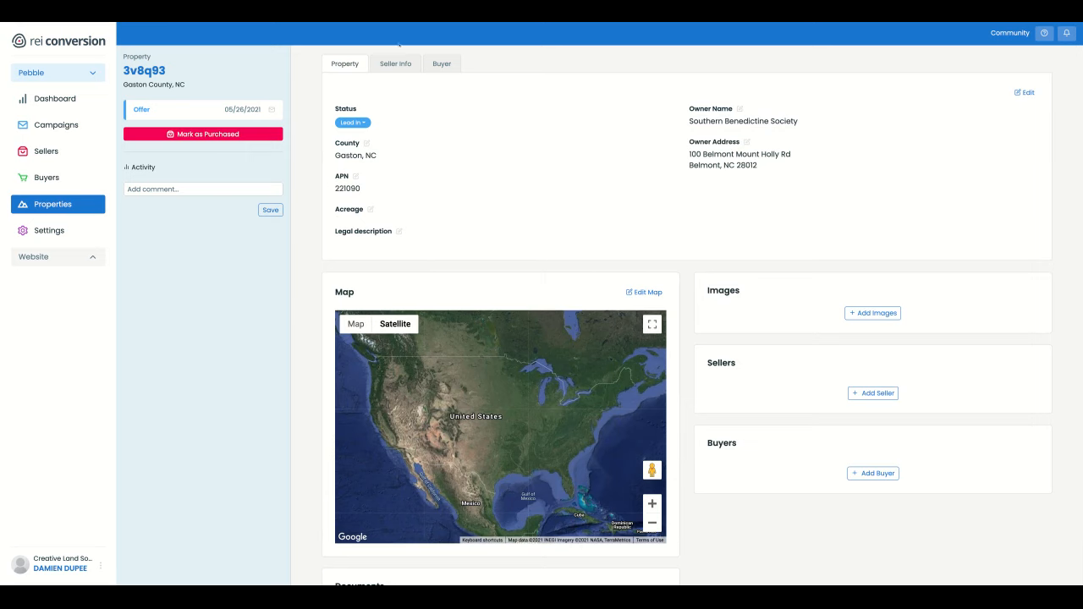
{"action": "left_click", "coordinate": [395, 63]}
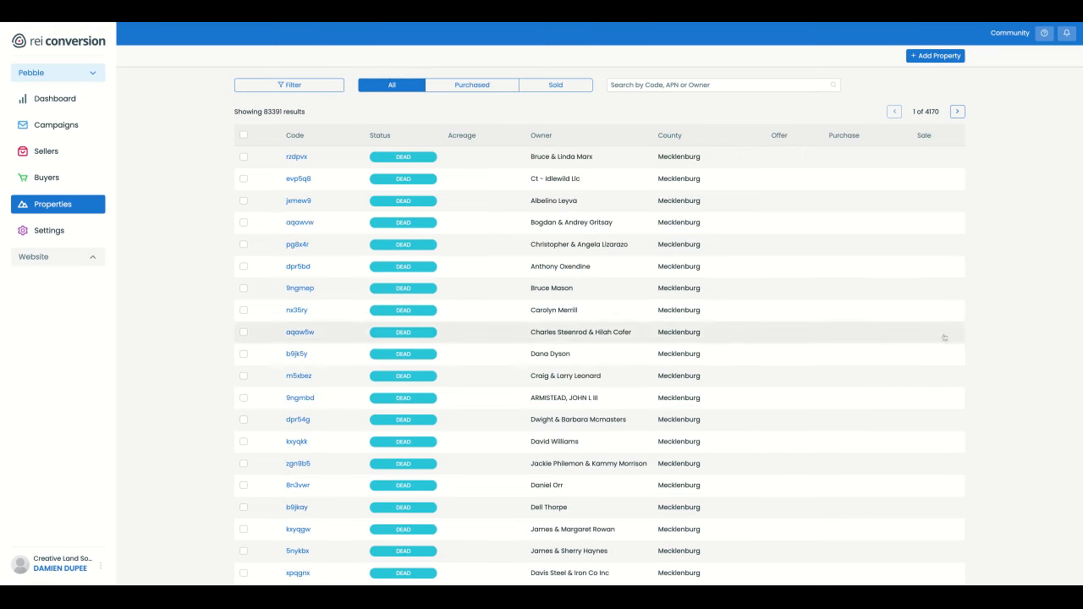
View the 2021 Stanley NC Lots campaign's property k8grbz, then the full properties list.
{"action": "scroll", "scroll_direction": "down", "scroll_amount": 3}
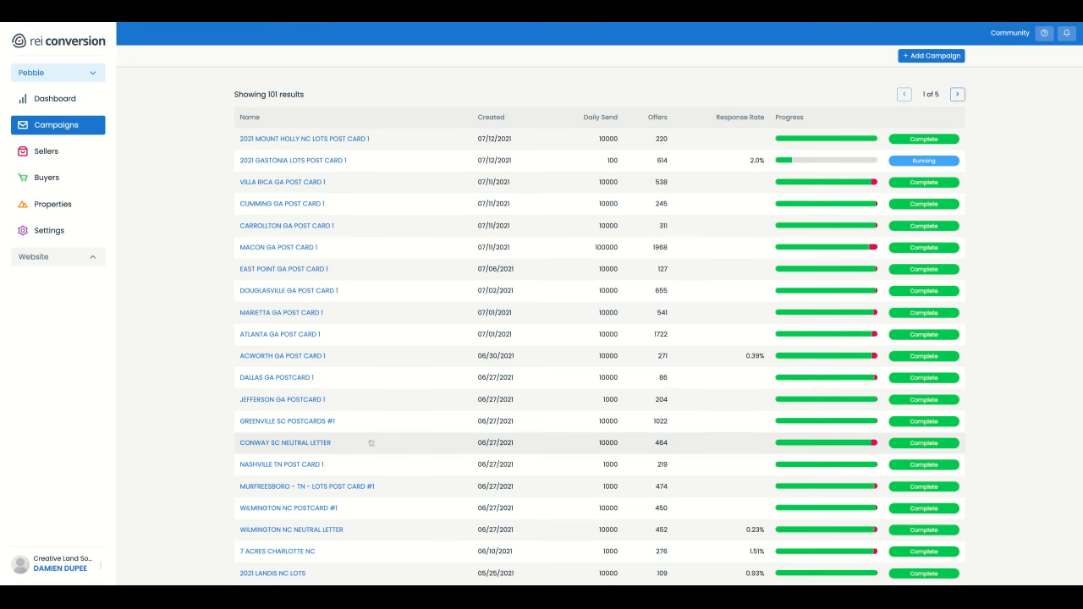
{"action": "scroll", "scroll_direction": "down", "scroll_amount": 3}
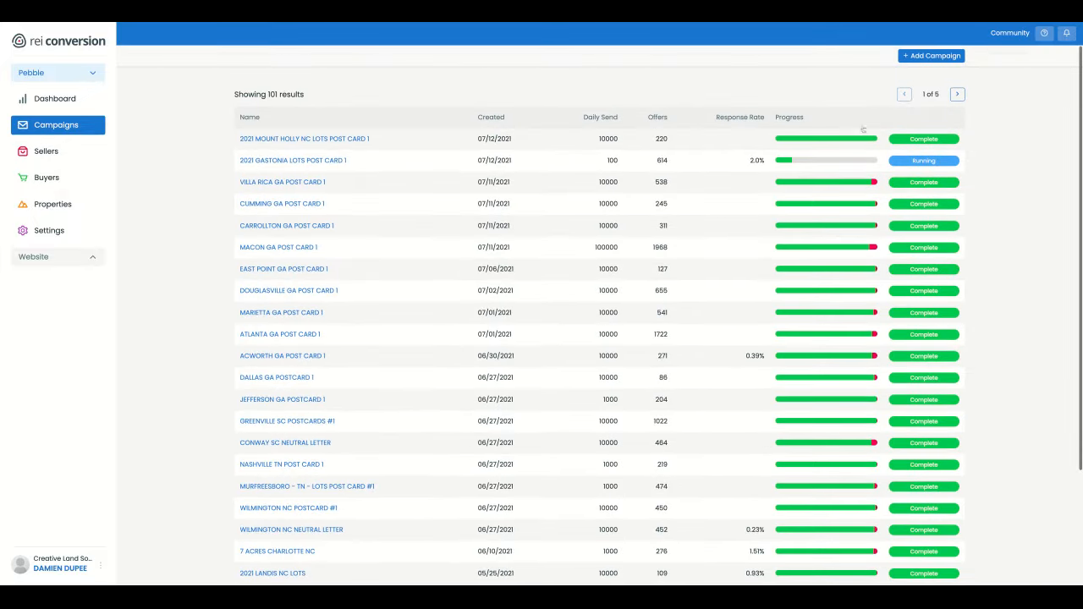
{"action": "left_click", "coordinate": [957, 94]}
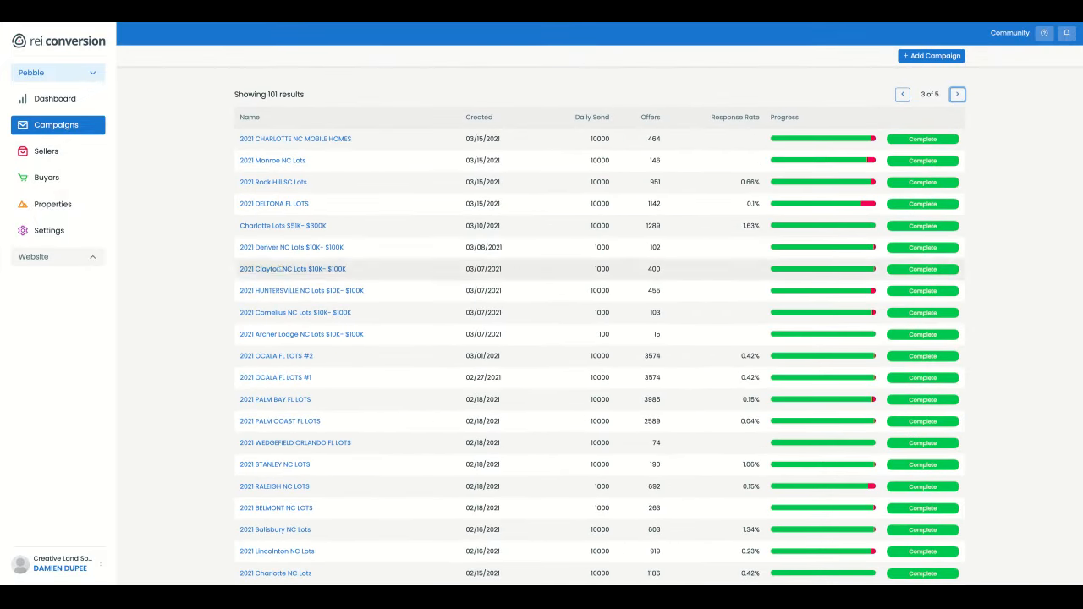
{"action": "left_click", "coordinate": [274, 463]}
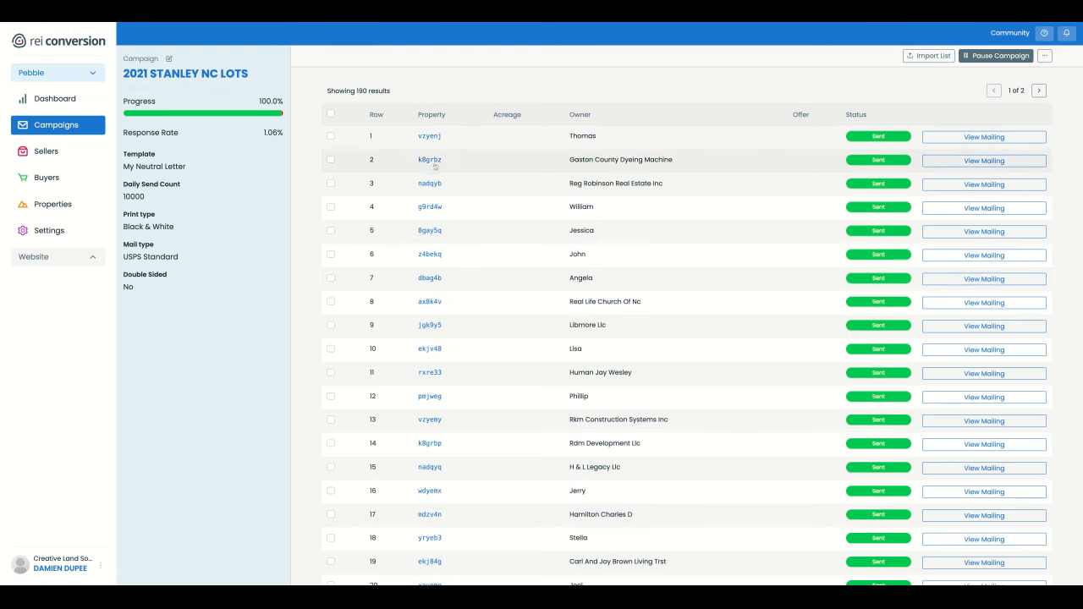
{"action": "left_click", "coordinate": [429, 160]}
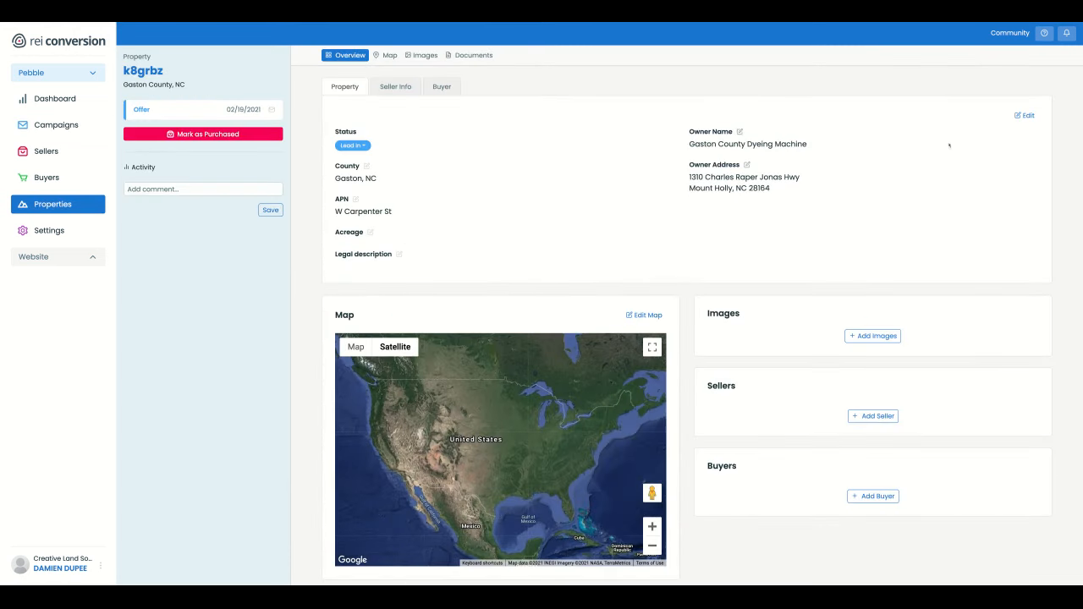
{"action": "left_click", "coordinate": [1025, 115]}
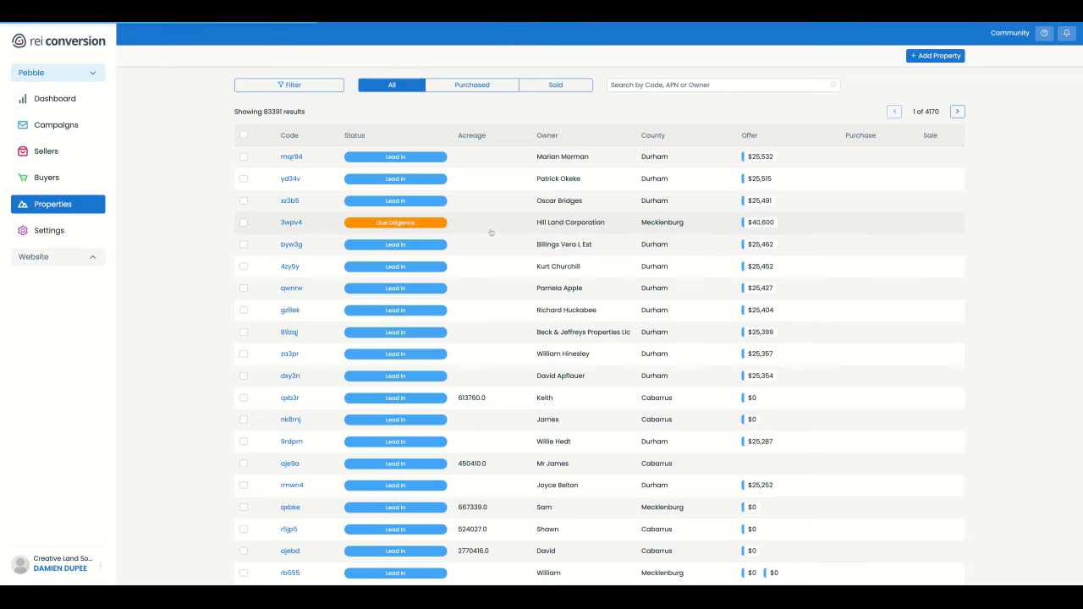
Check Hill Land Corporation property 3wpv4, then return to the properties list.
{"action": "left_click", "coordinate": [291, 222]}
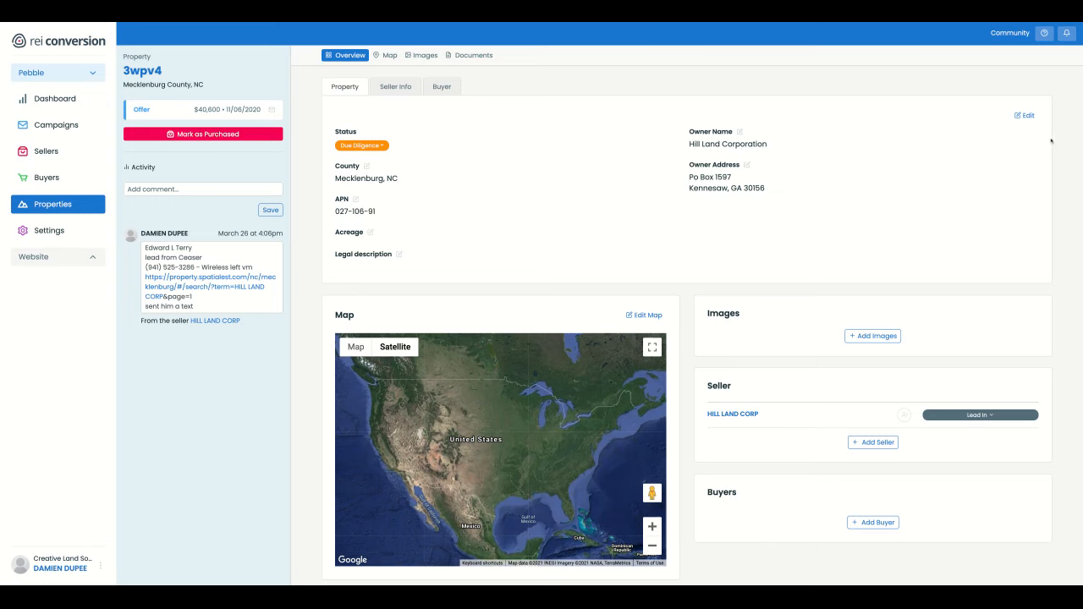
{"action": "left_click", "coordinate": [1024, 116]}
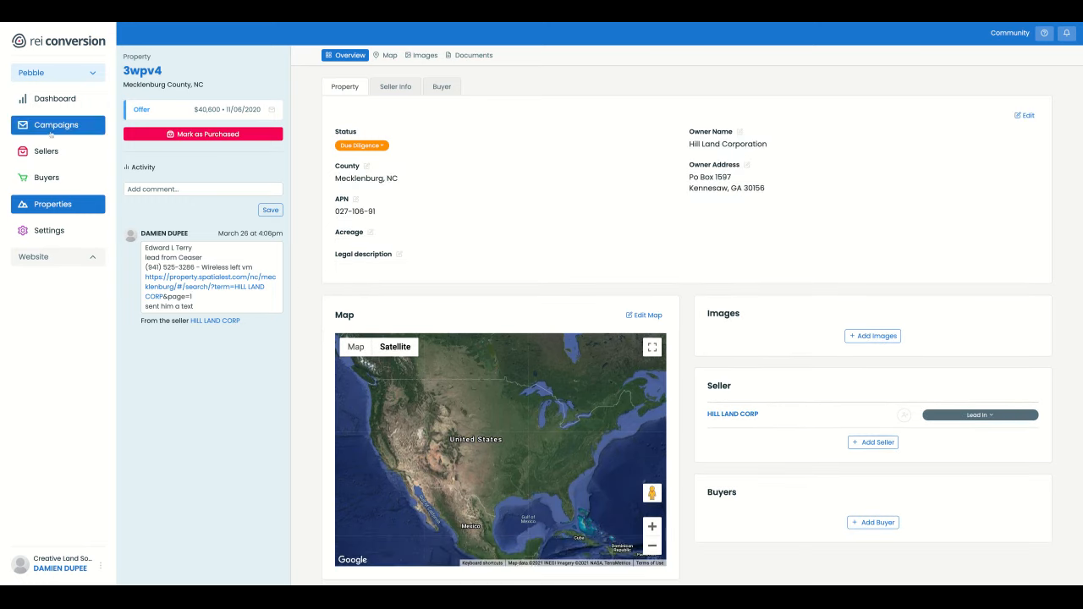
{"action": "left_click", "coordinate": [56, 124]}
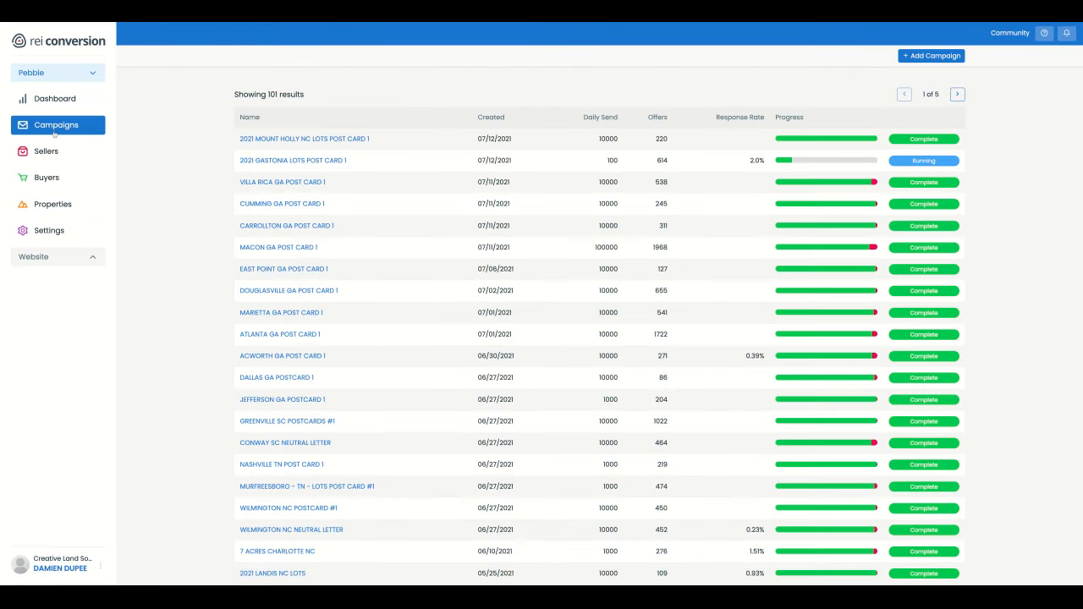
{"action": "left_click", "coordinate": [52, 203]}
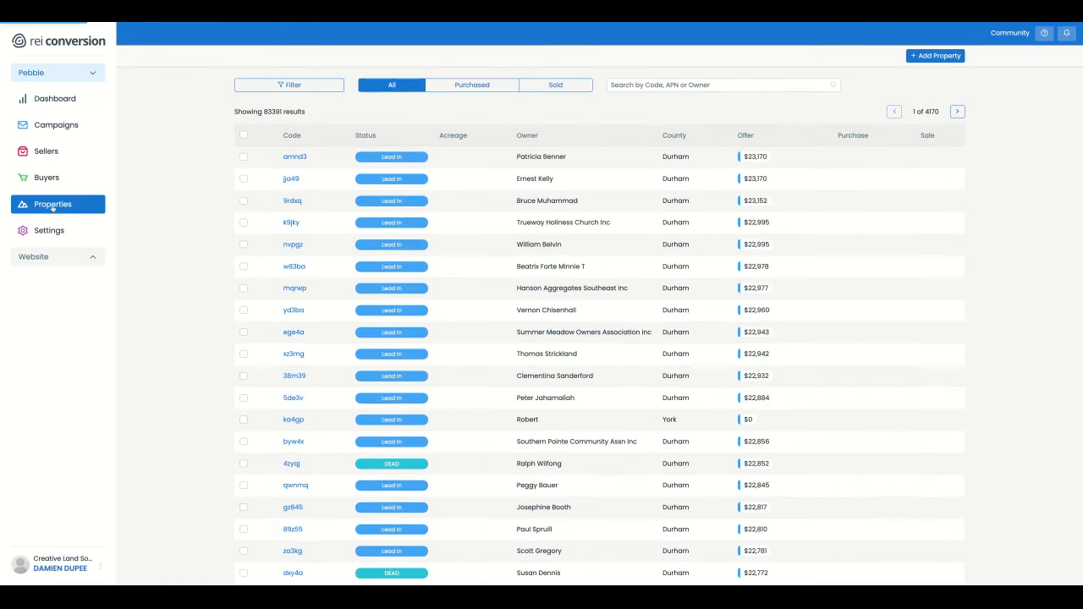
Filter to DC Lead In leads from the Washington DC Vacant Houses campaign; select all 207.
{"action": "left_click", "coordinate": [289, 84]}
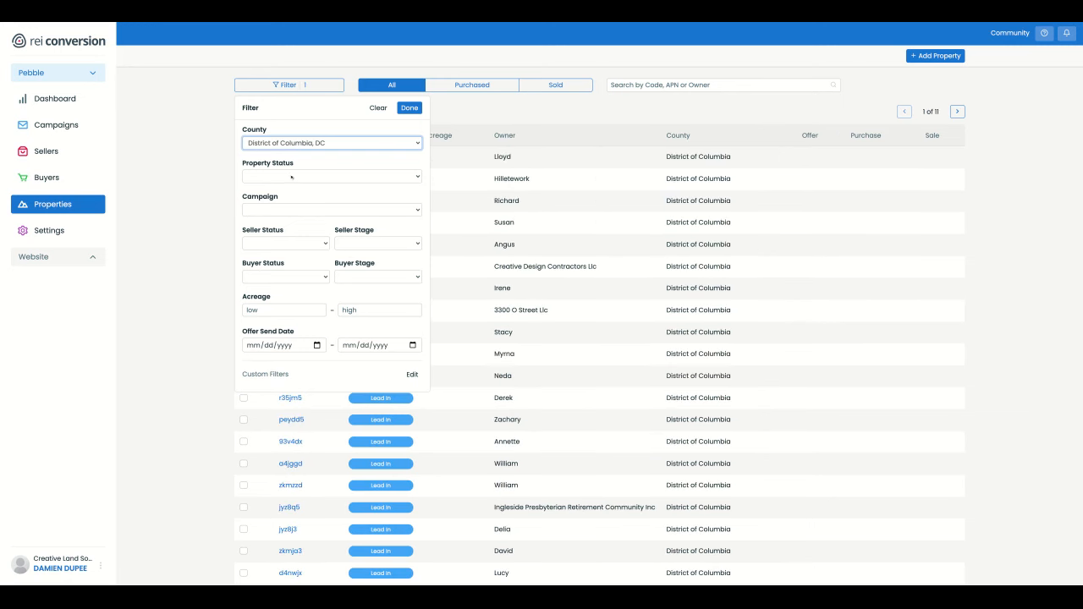
{"action": "left_click", "coordinate": [331, 176]}
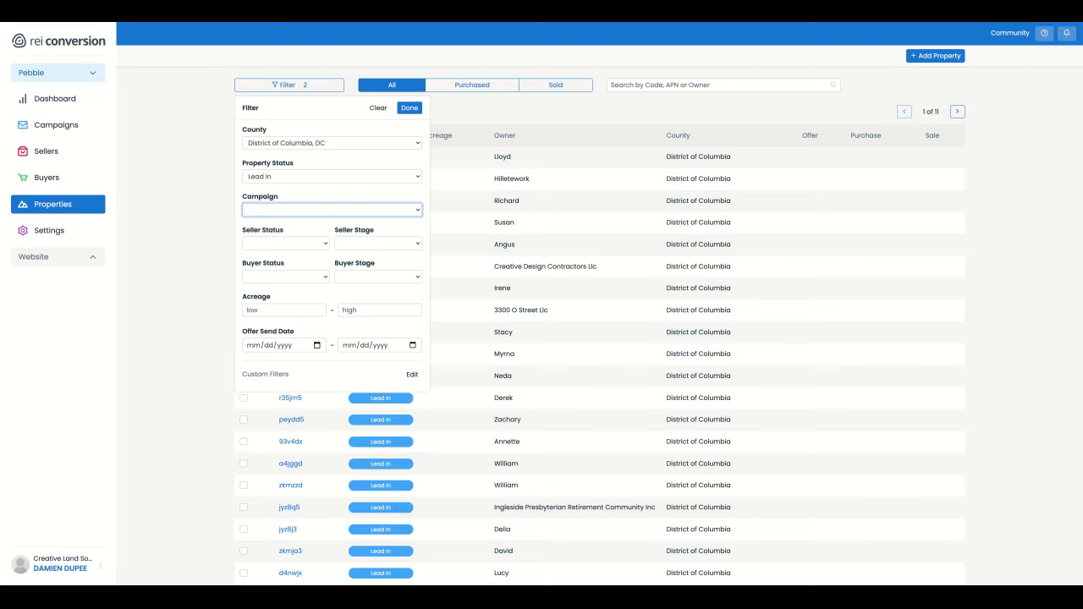
{"action": "left_click", "coordinate": [330, 209]}
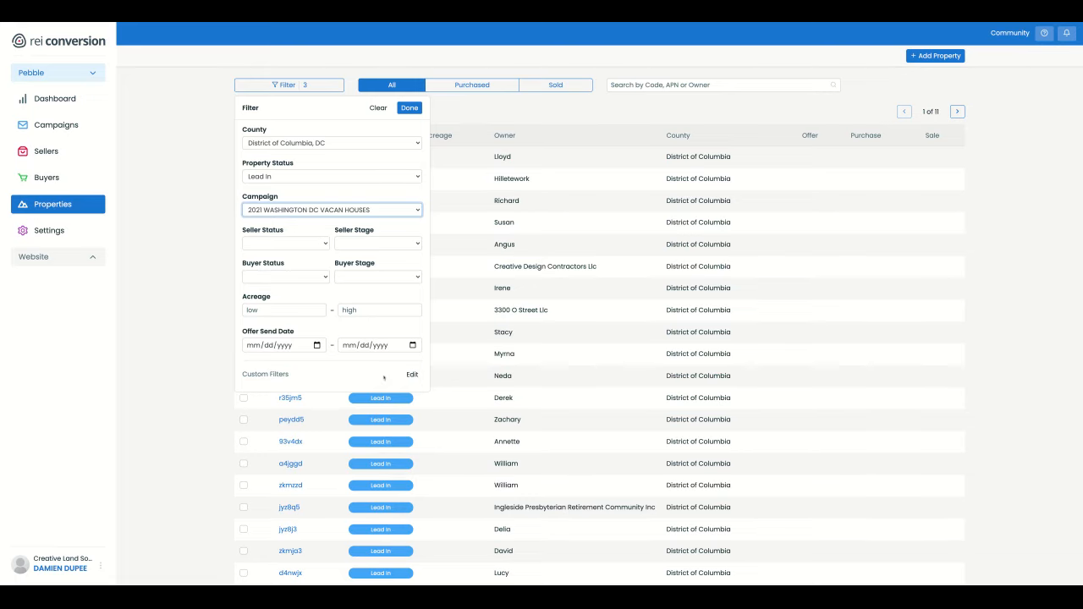
{"action": "left_click", "coordinate": [409, 107]}
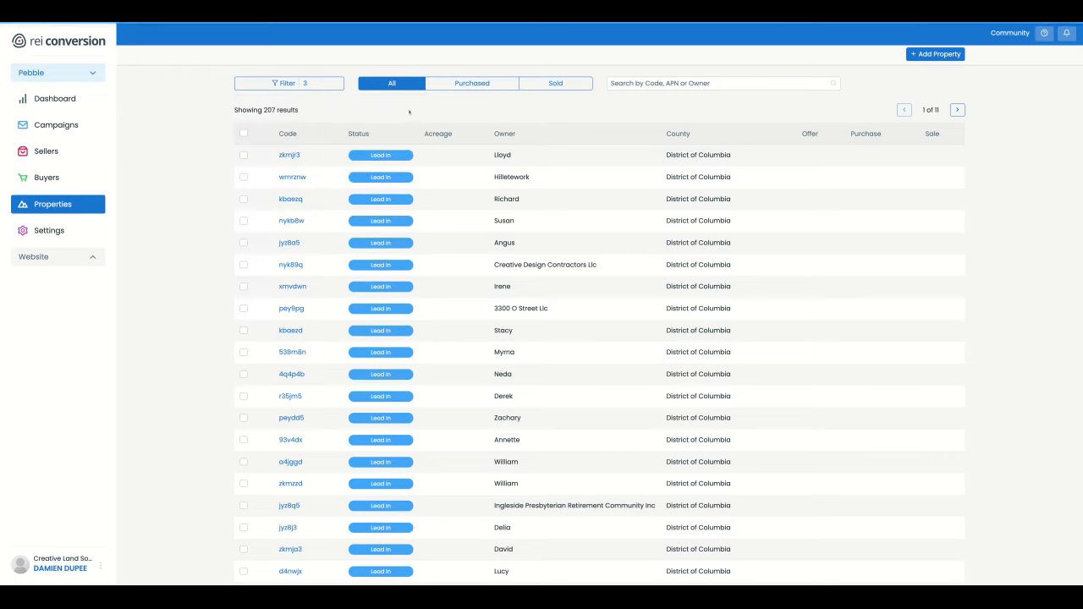
{"action": "mouse_move", "coordinate": [244, 135]}
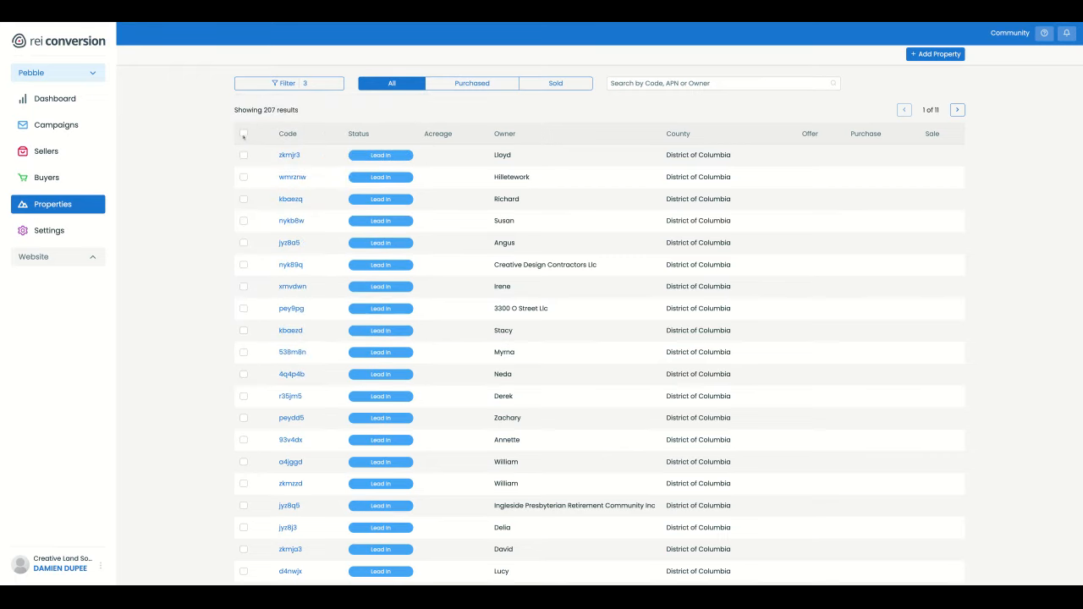
{"action": "left_click", "coordinate": [243, 133]}
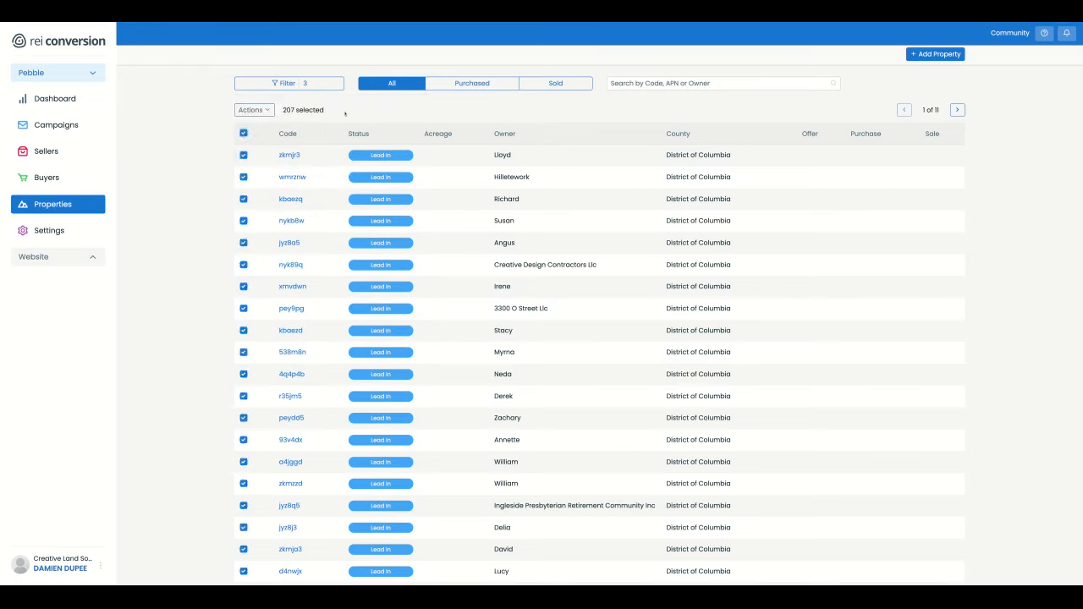
Create campaign 'DC TEST' for 207 properties: Handwritten Design POST CARD 1, color, First Class.
{"action": "left_click", "coordinate": [252, 110]}
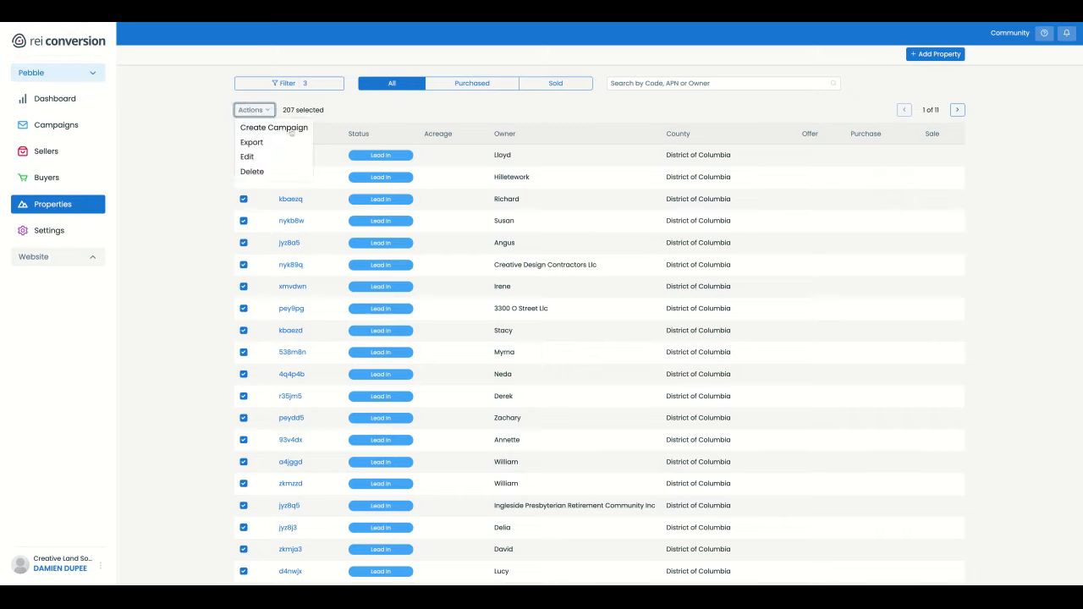
{"action": "left_click", "coordinate": [273, 126]}
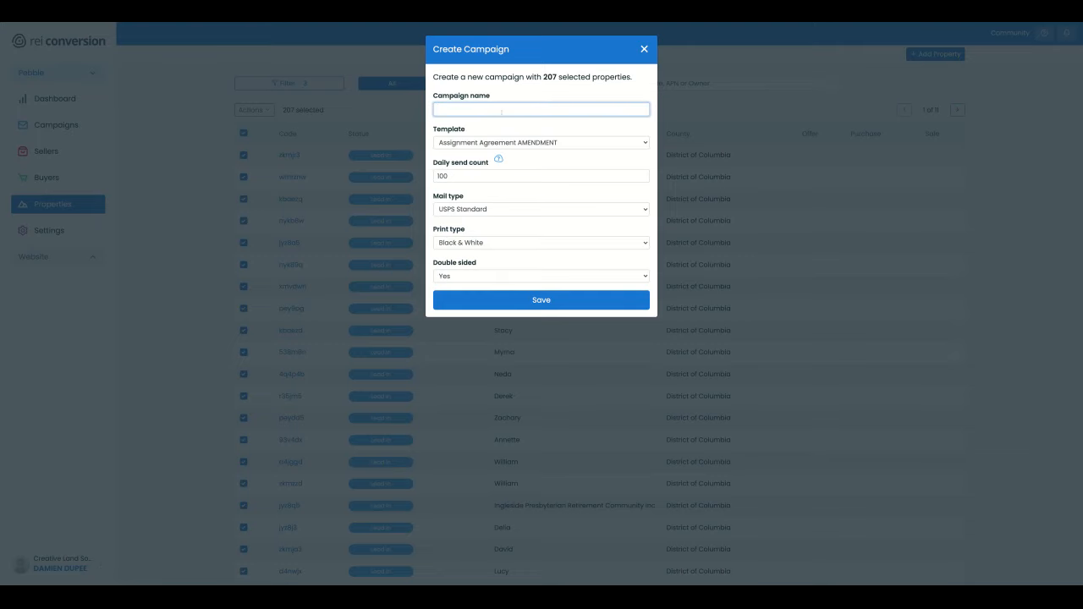
{"action": "type", "text": "DC TEST"}
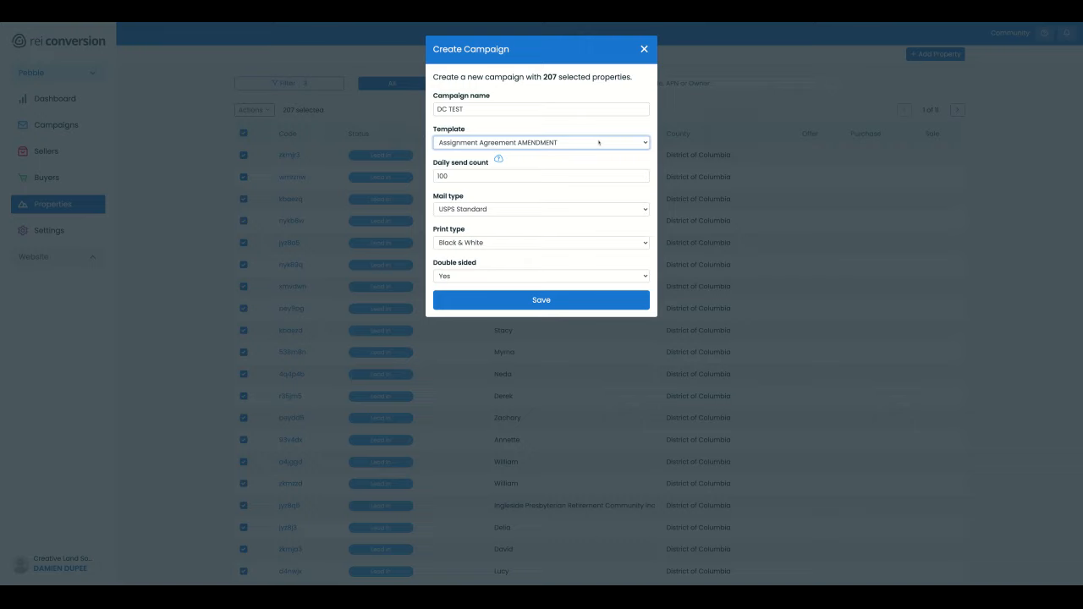
{"action": "mouse_move", "coordinate": [598, 142]}
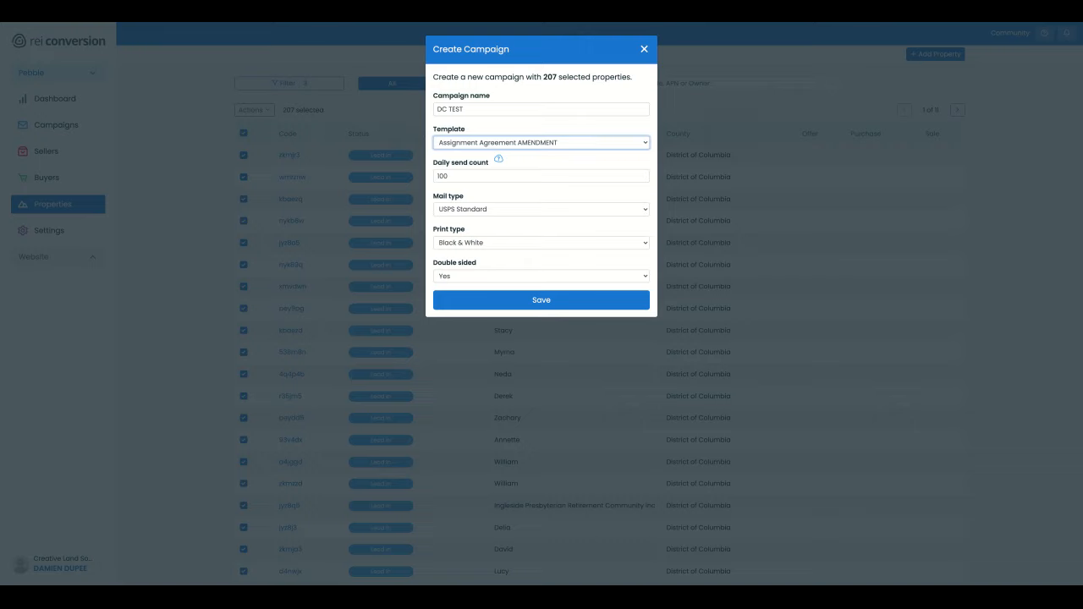
{"action": "left_click", "coordinate": [540, 142]}
{"action": "type", "text": "000"}
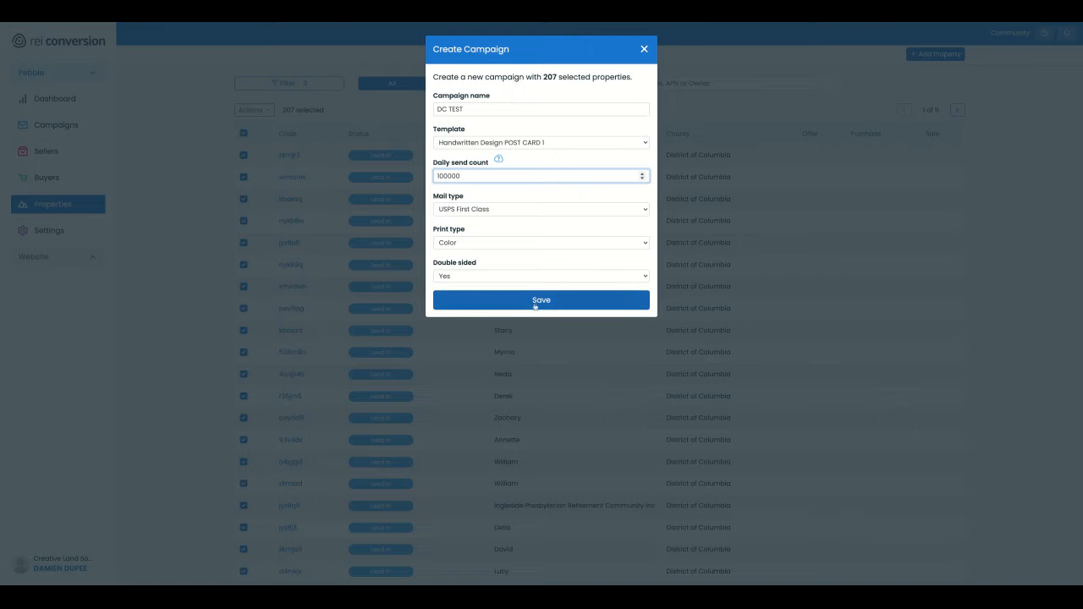
{"action": "left_click", "coordinate": [540, 300]}
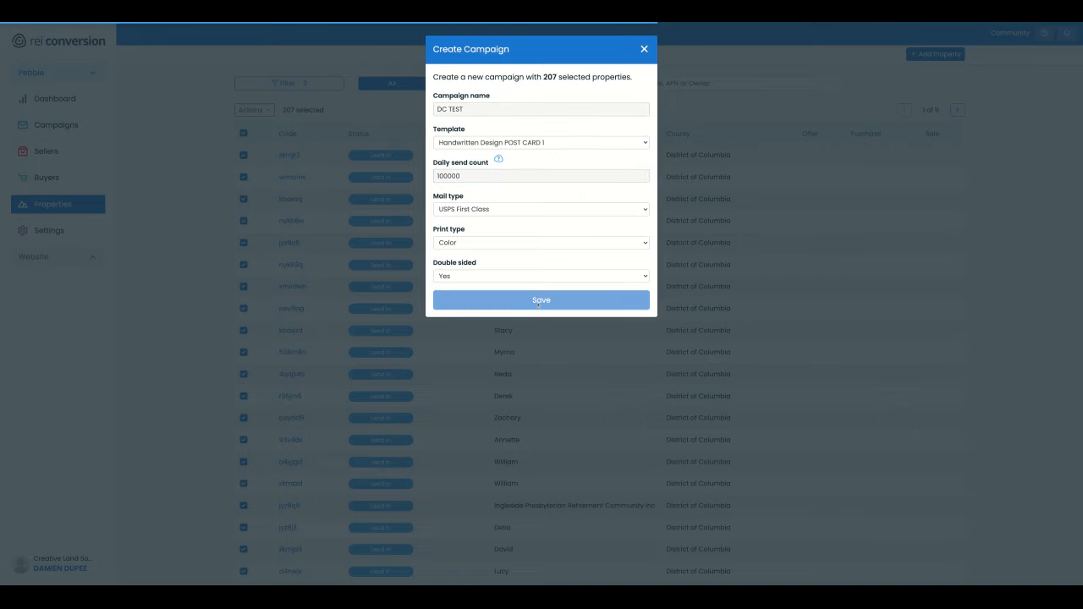
{"action": "left_click", "coordinate": [540, 300]}
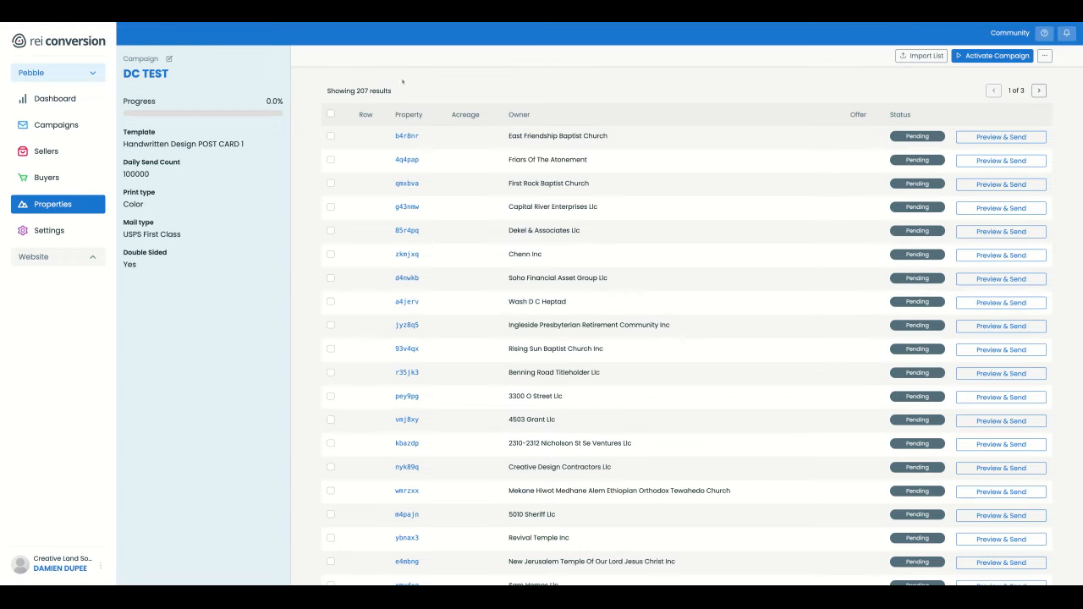
{"action": "left_click", "coordinate": [1000, 136]}
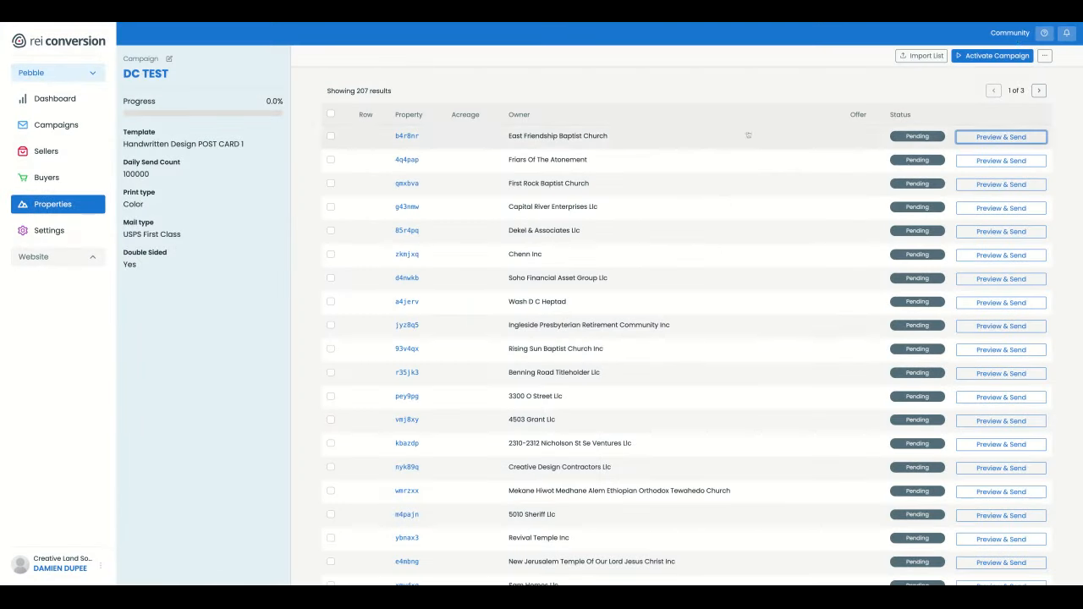
{"action": "left_click", "coordinate": [1000, 136]}
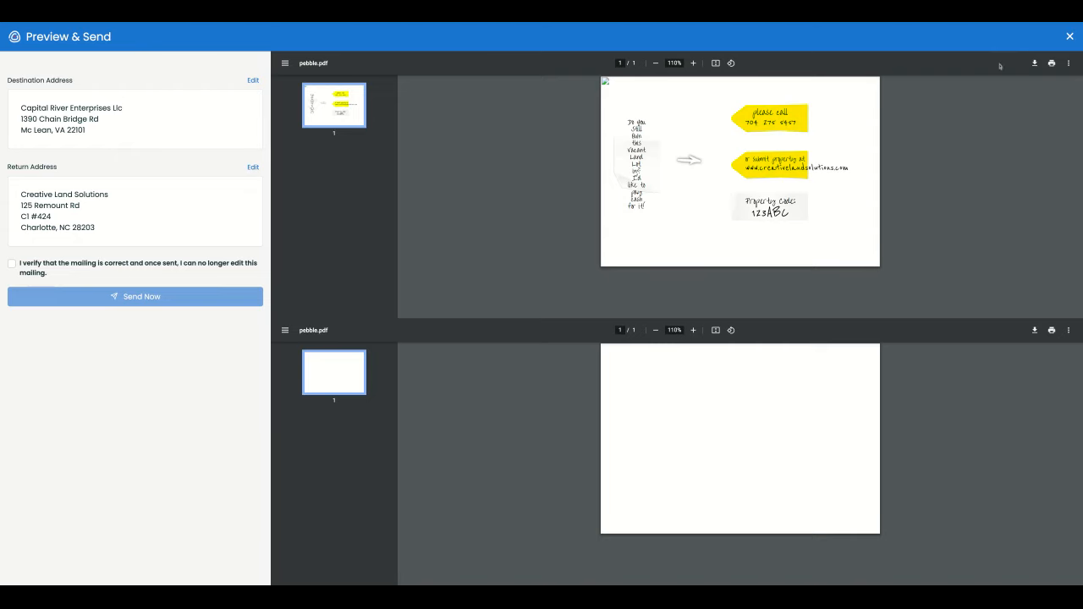
{"action": "left_click", "coordinate": [1070, 35]}
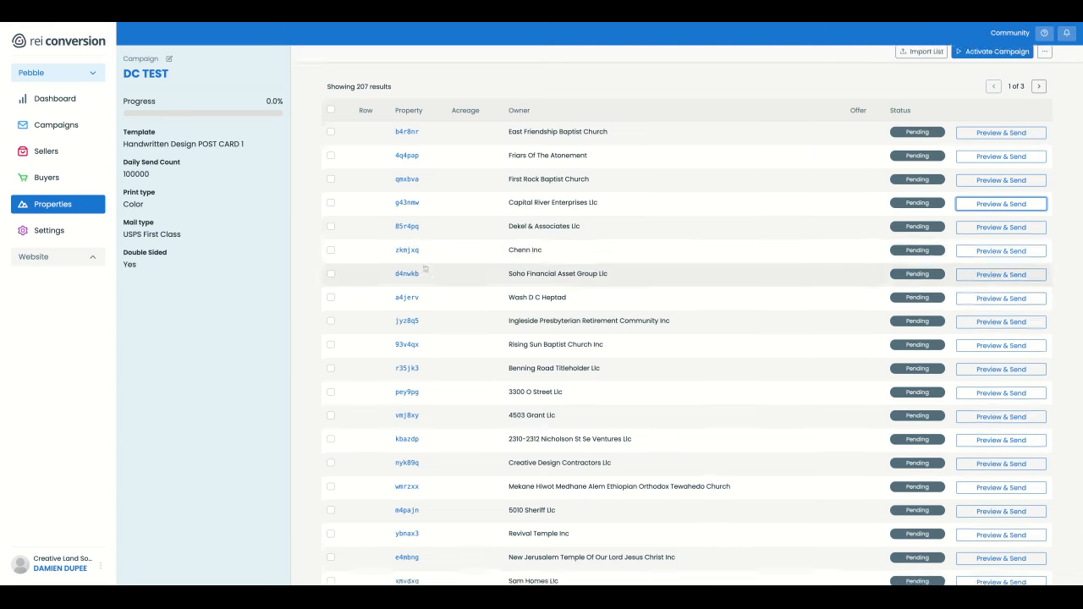
{"action": "scroll", "scroll_direction": "down", "scroll_amount": 3}
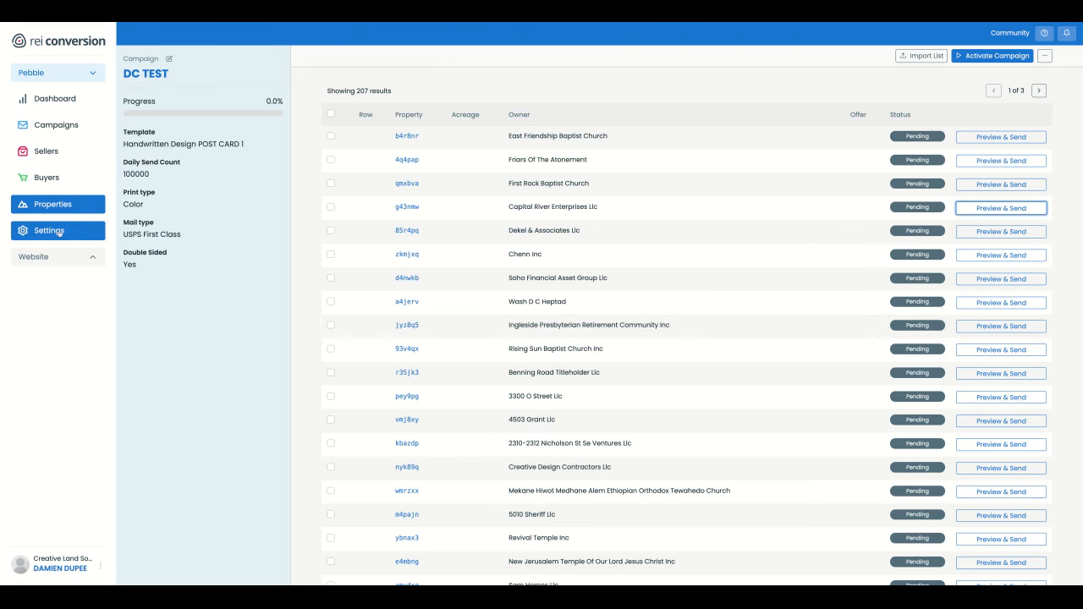
Delete Handwritten Design POST CARD 1 from Settings, moving its campaign to a replacement template.
{"action": "left_click", "coordinate": [50, 230]}
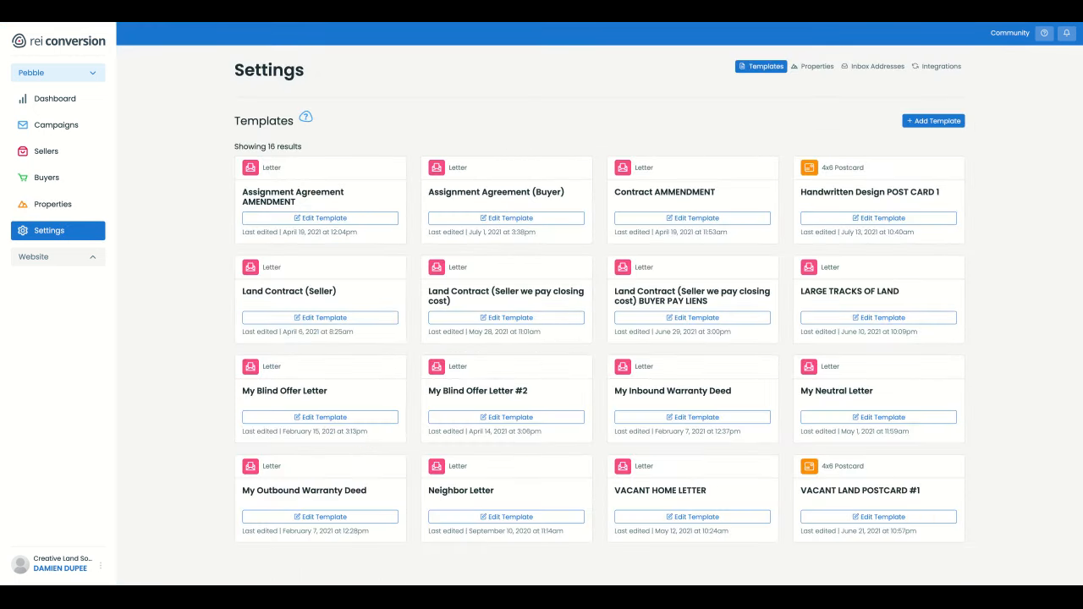
{"action": "scroll", "scroll_direction": "down", "scroll_amount": 3}
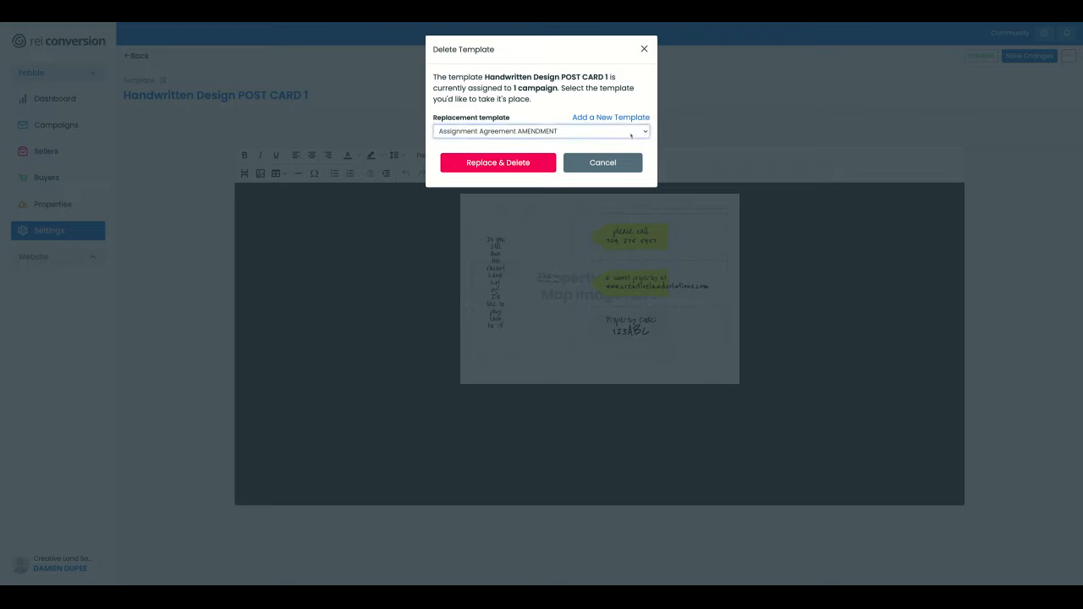
{"action": "left_click", "coordinate": [497, 163]}
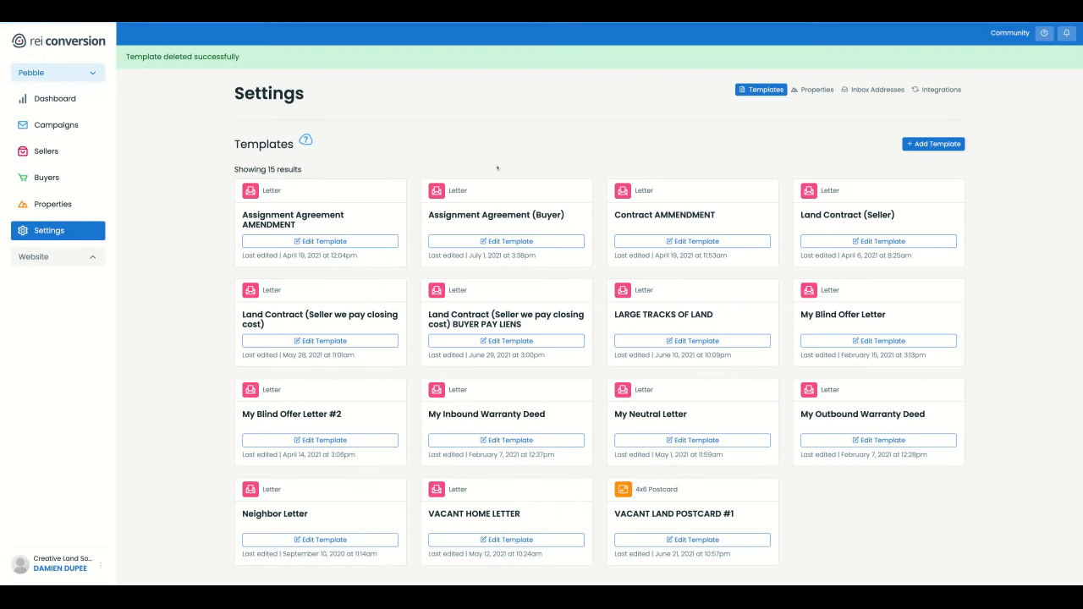
{"action": "mouse_move", "coordinate": [965, 417]}
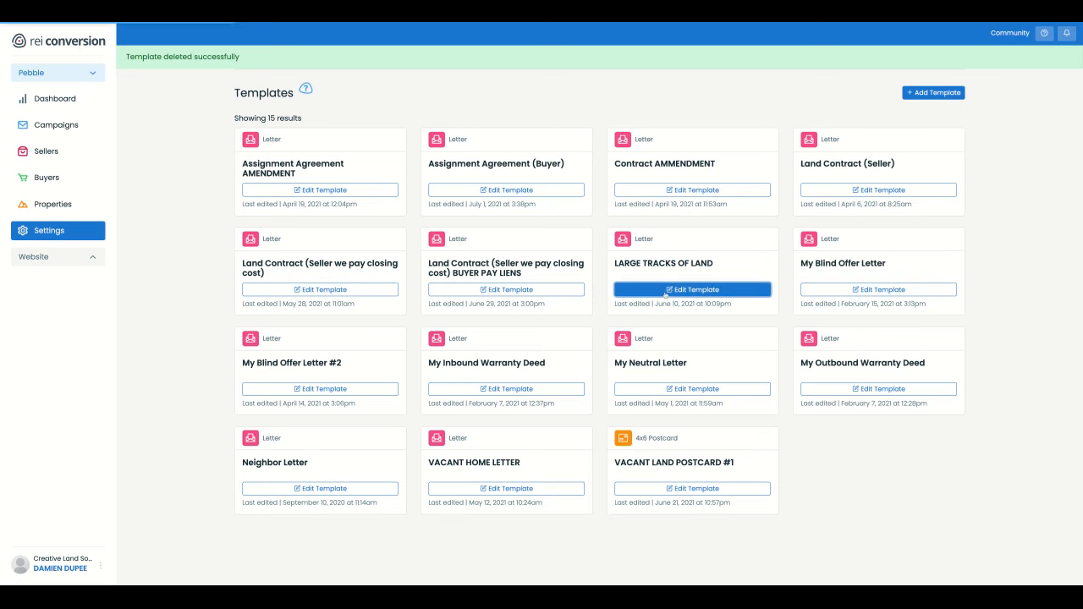
{"action": "left_click", "coordinate": [692, 290]}
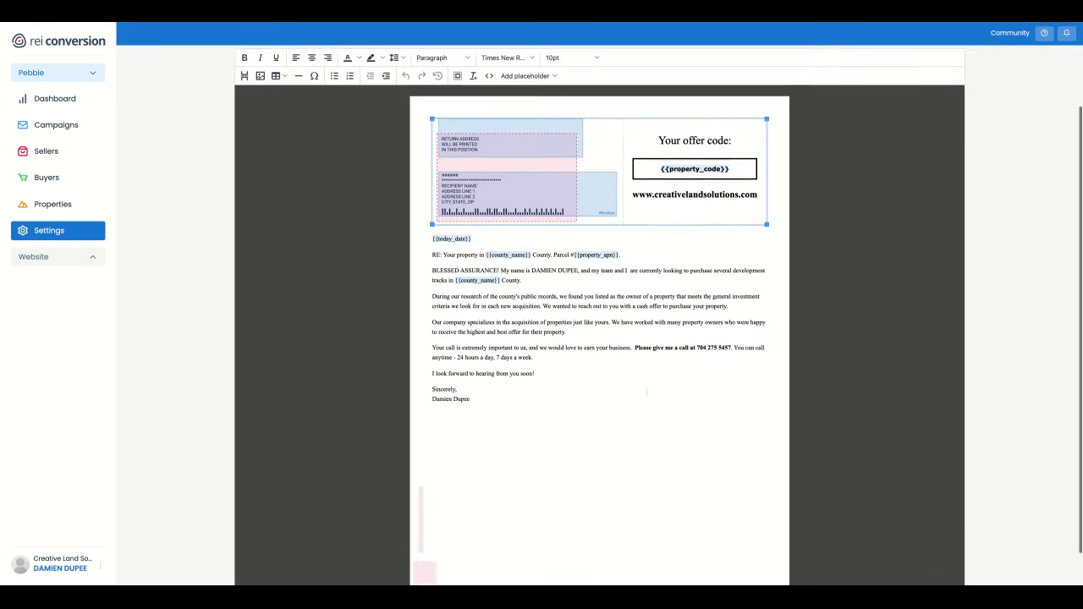
{"action": "scroll", "scroll_direction": "down", "scroll_amount": 3}
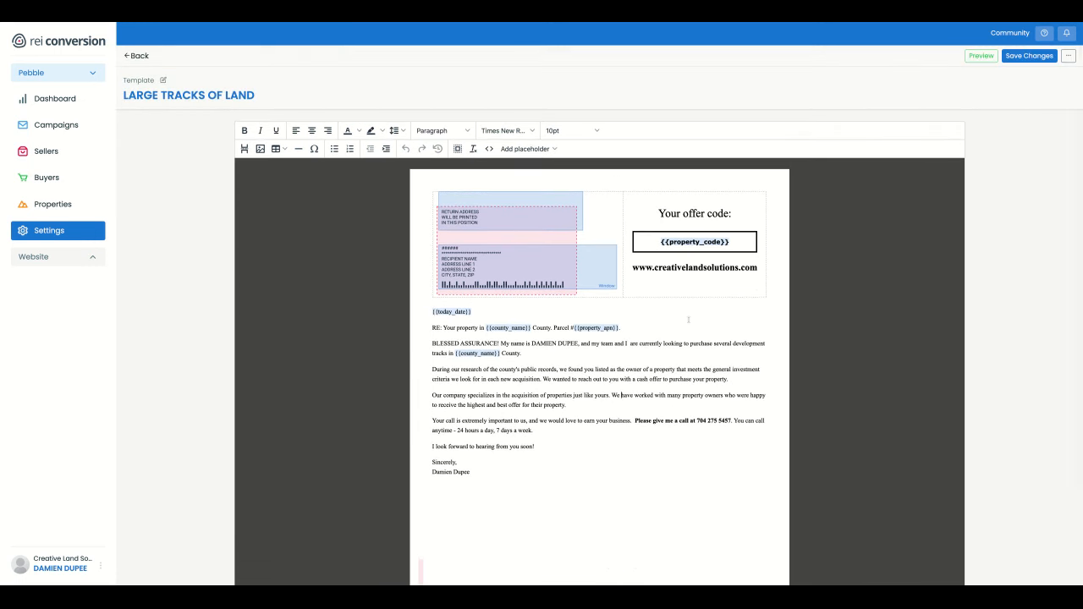
{"action": "left_click", "coordinate": [137, 55]}
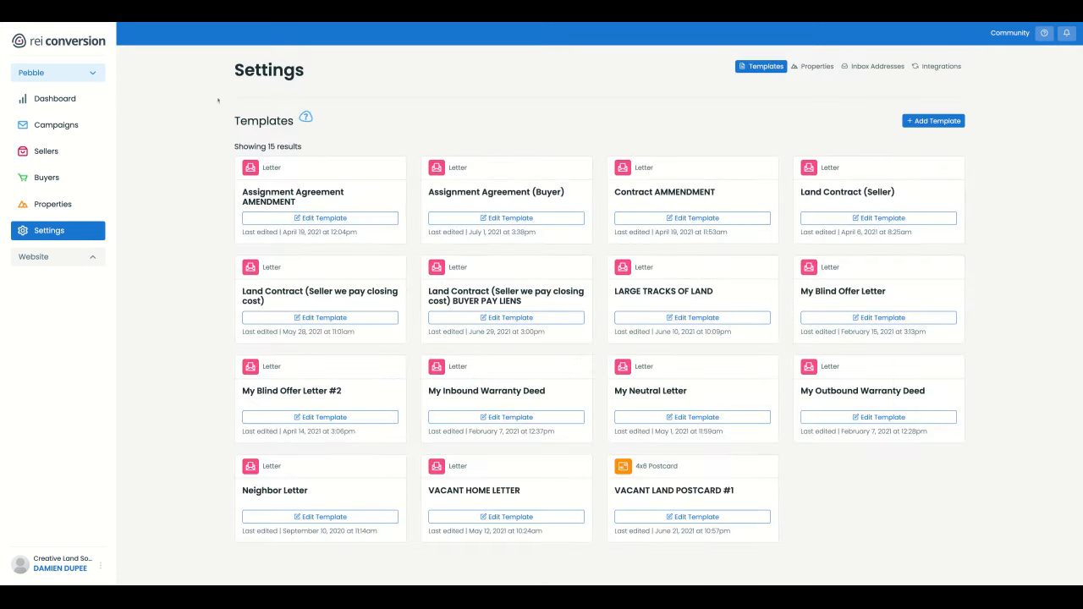
{"action": "mouse_move", "coordinate": [679, 406]}
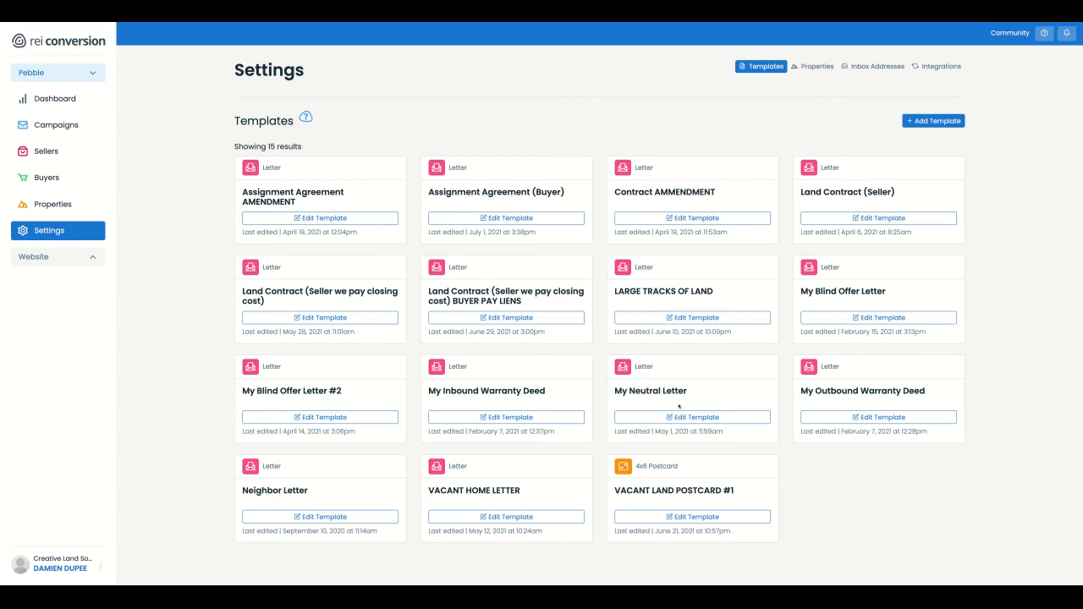
{"action": "left_click", "coordinate": [692, 416]}
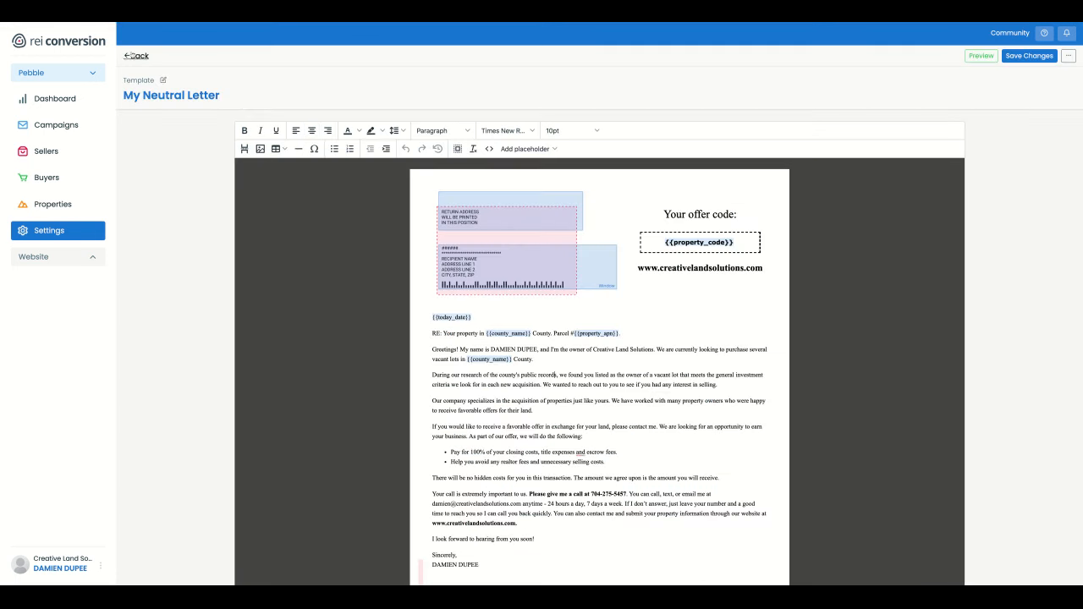
{"action": "left_click", "coordinate": [136, 56]}
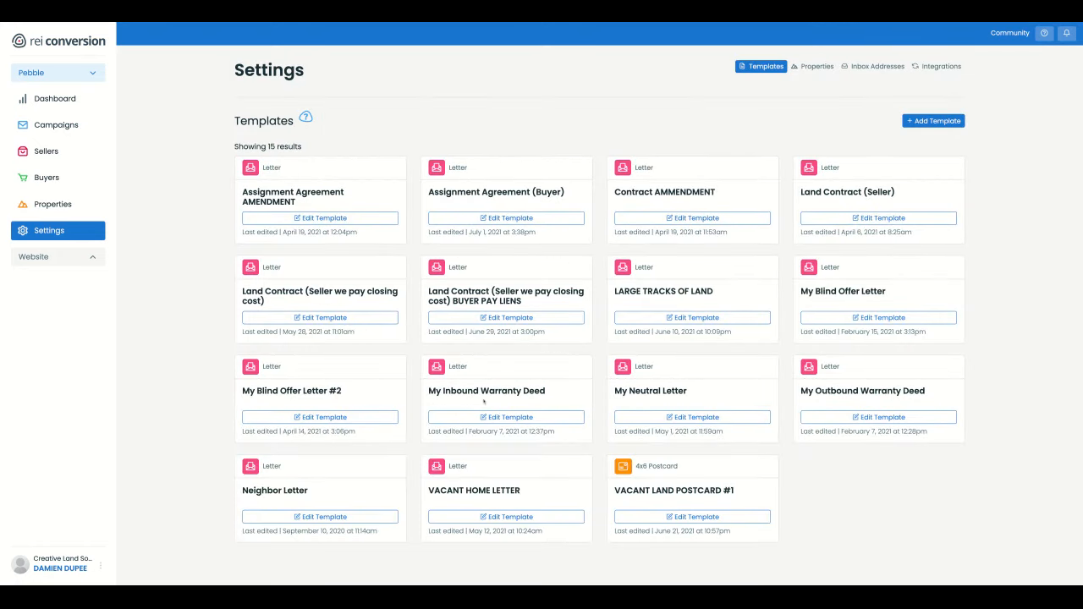
{"action": "scroll", "scroll_direction": "down", "scroll_amount": 3}
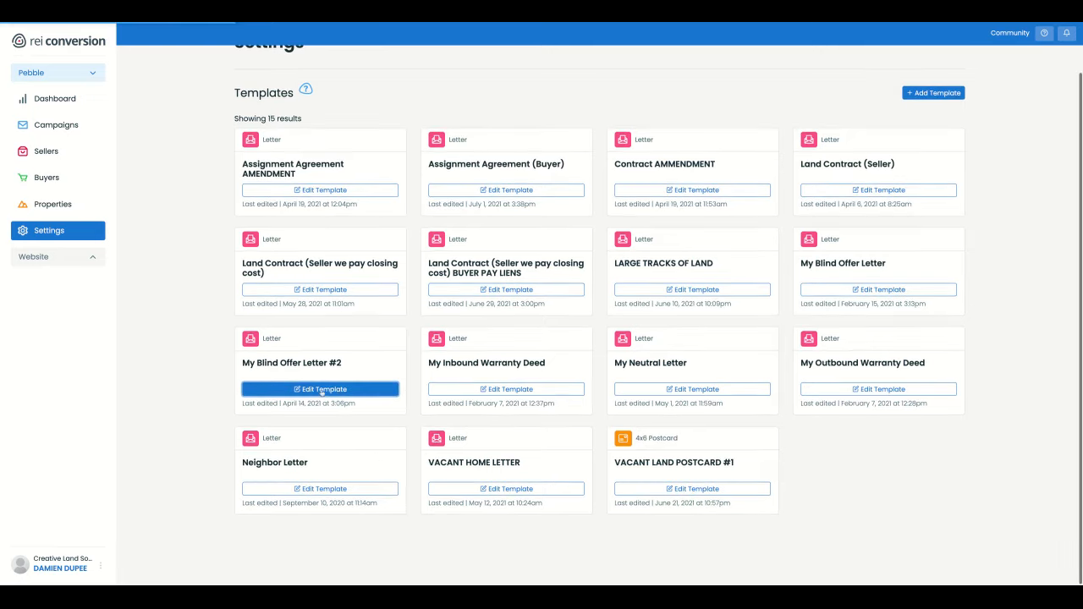
{"action": "left_click", "coordinate": [320, 388]}
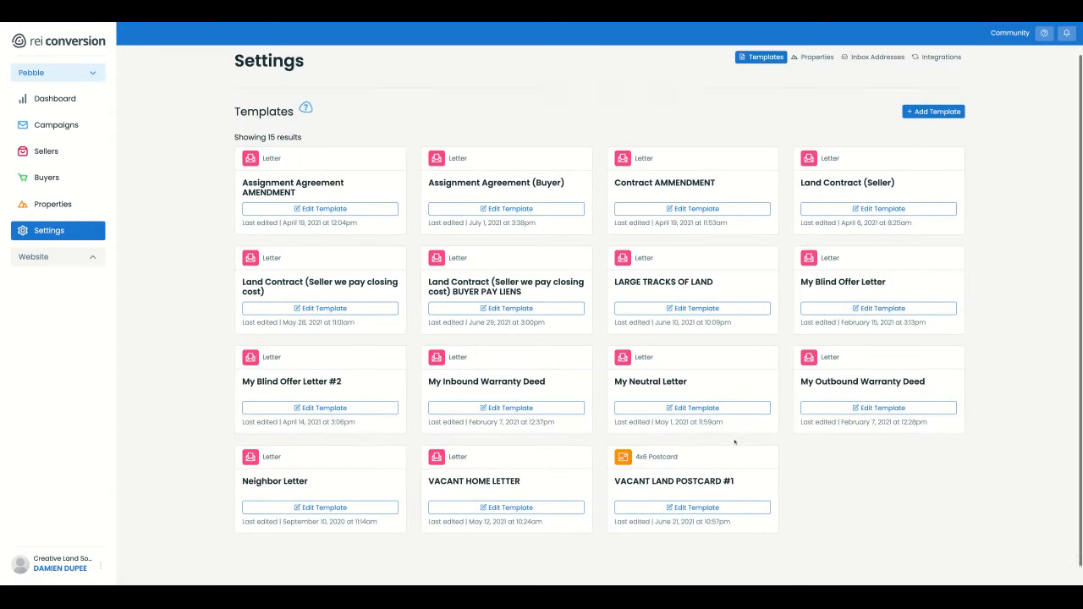
{"action": "scroll", "scroll_direction": "down", "scroll_amount": 3}
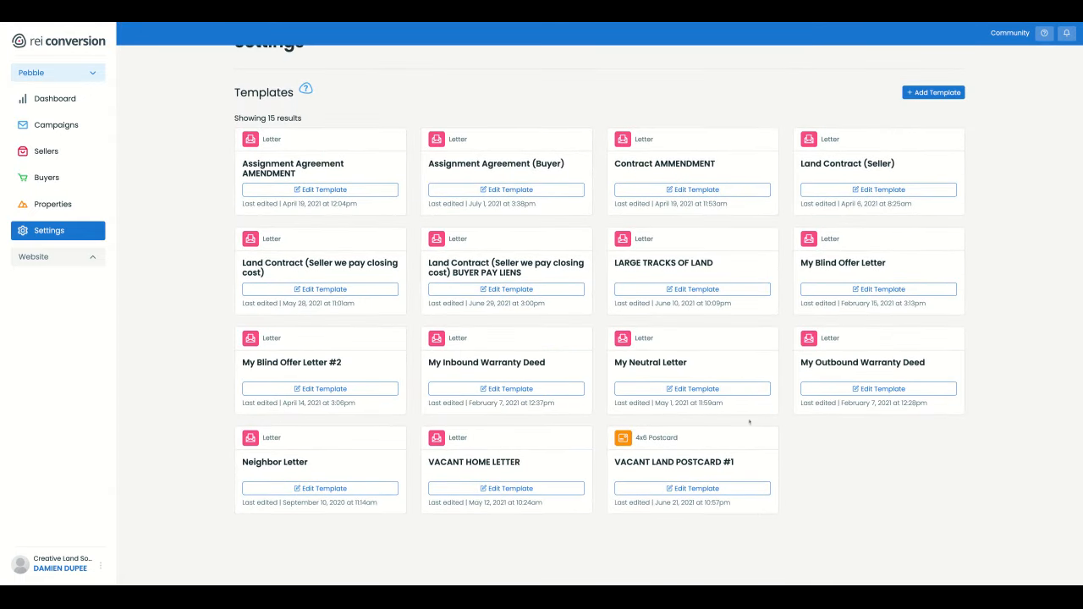
{"action": "mouse_move", "coordinate": [320, 189]}
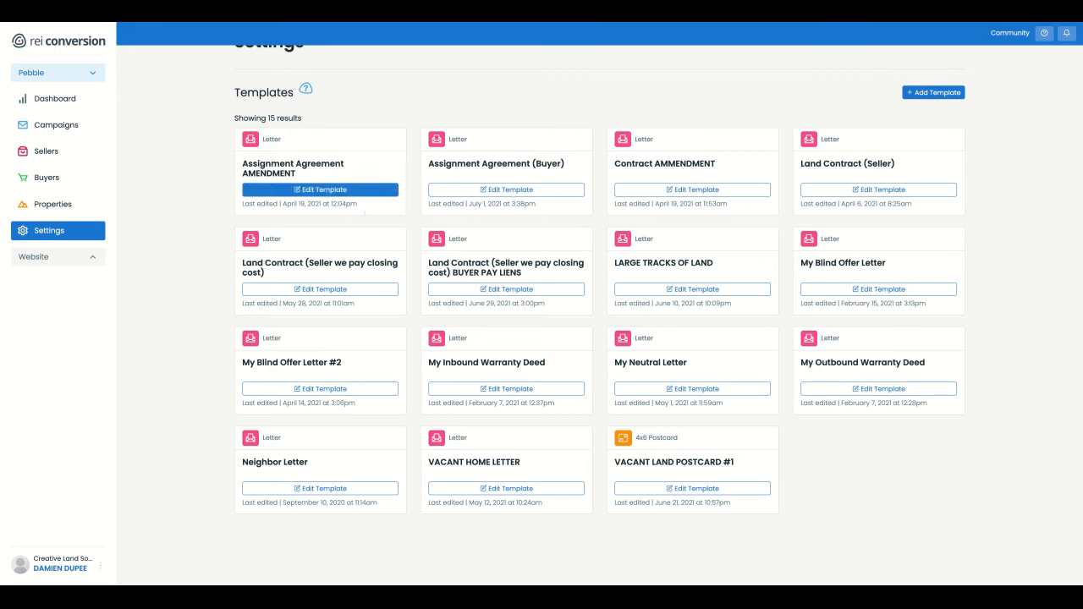
{"action": "mouse_move", "coordinate": [875, 446]}
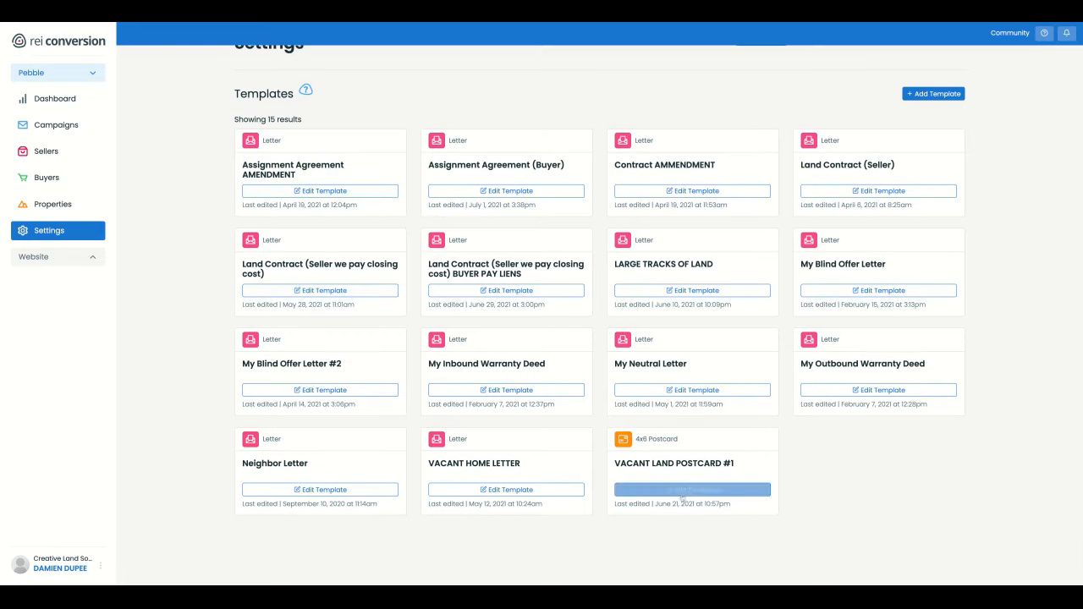
View the back and front of VACANT LAND POSTCARD #1 and save the template.
{"action": "left_click", "coordinate": [692, 489]}
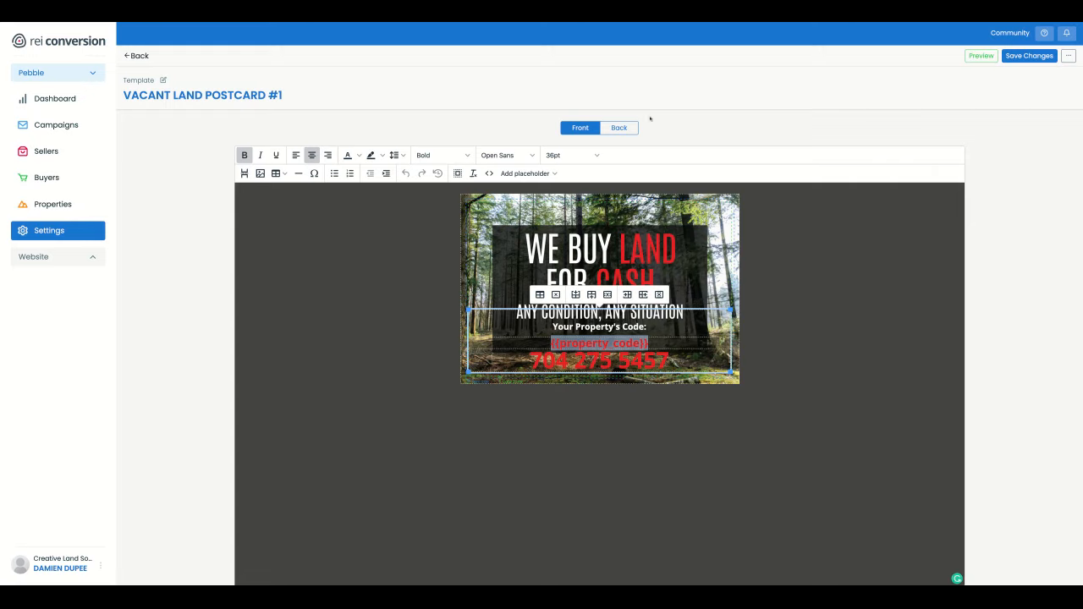
{"action": "left_click", "coordinate": [619, 128]}
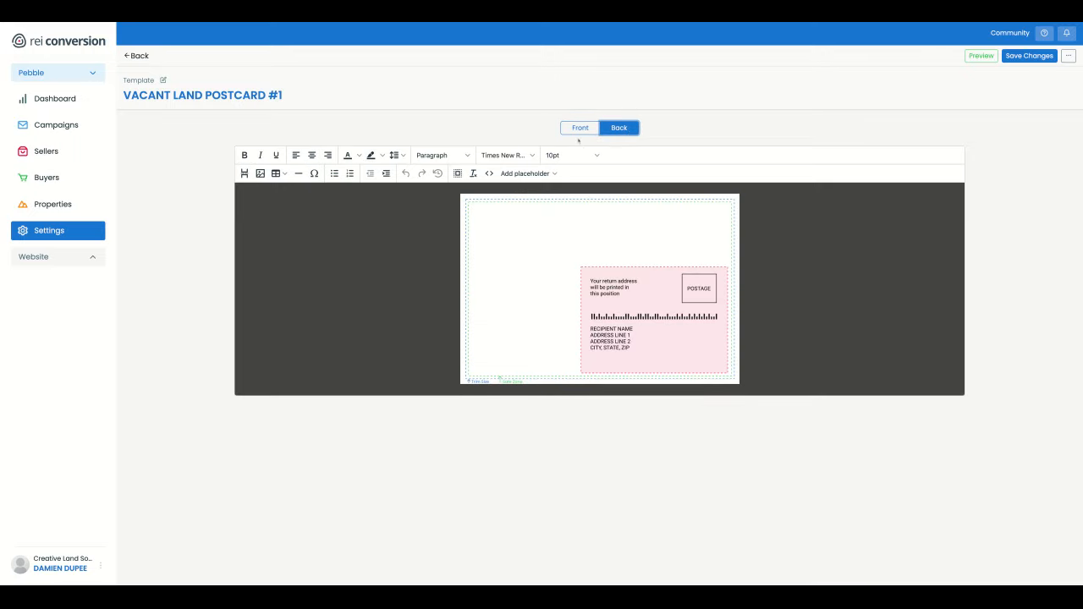
{"action": "left_click", "coordinate": [581, 128]}
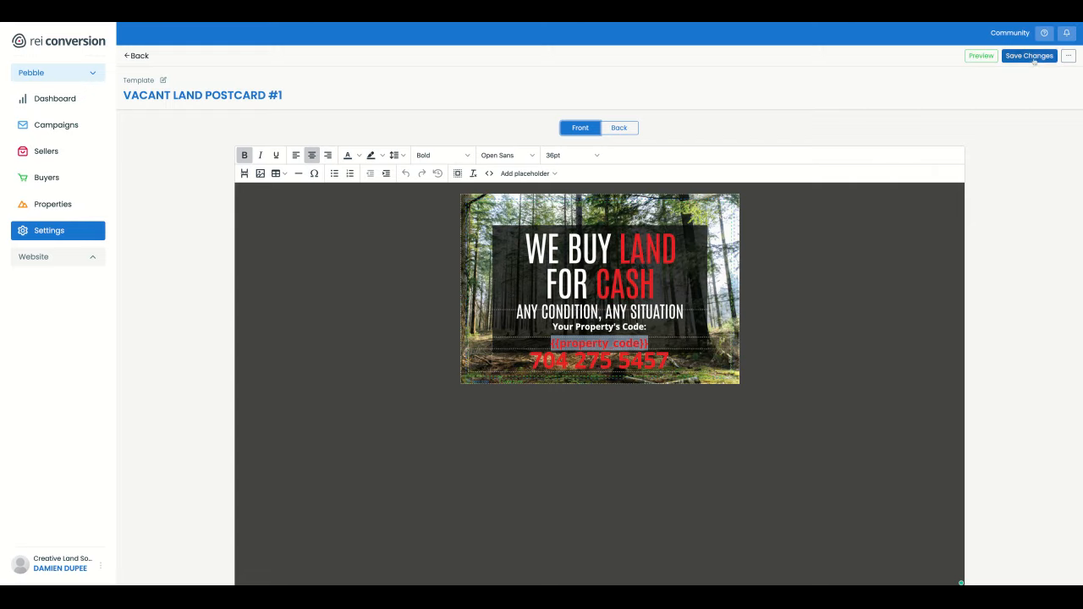
{"action": "left_click", "coordinate": [1029, 56]}
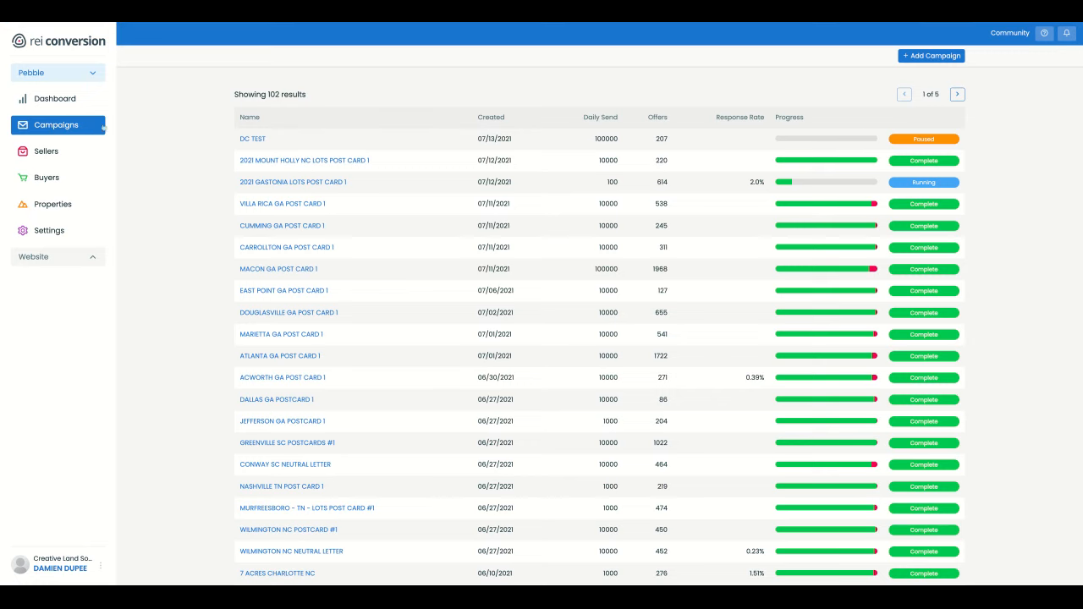
{"action": "mouse_move", "coordinate": [407, 138]}
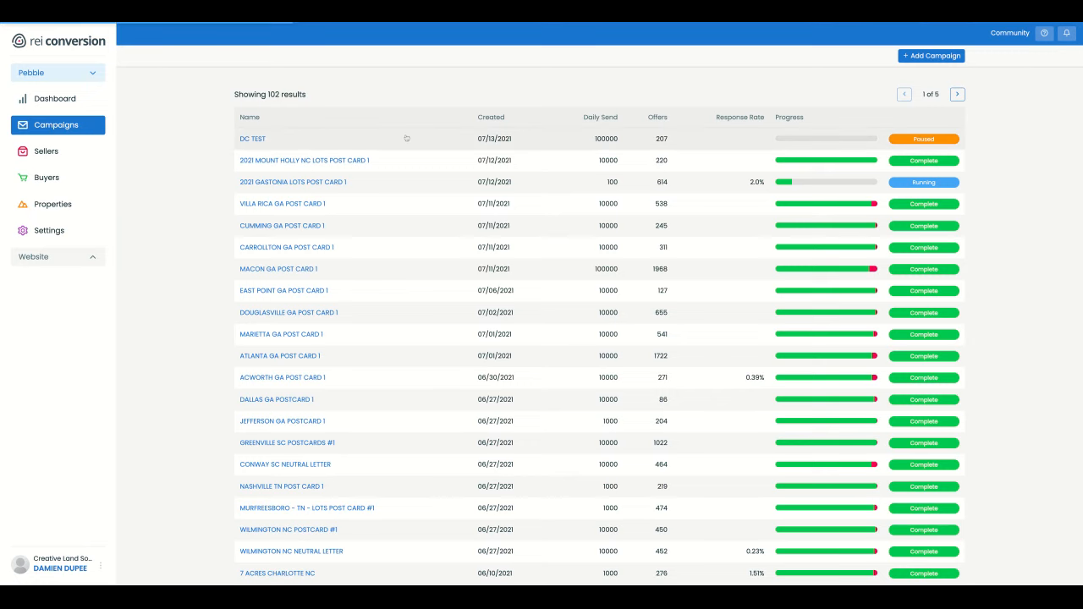
Delete the DC TEST campaign and confirm the deletion.
{"action": "left_click", "coordinate": [253, 139]}
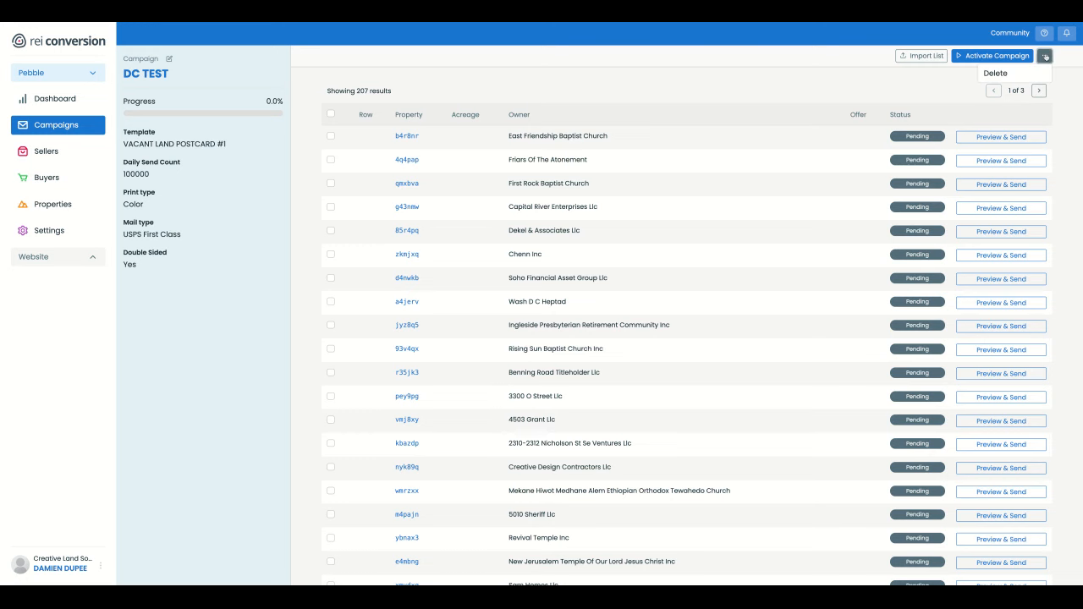
{"action": "left_click", "coordinate": [994, 73]}
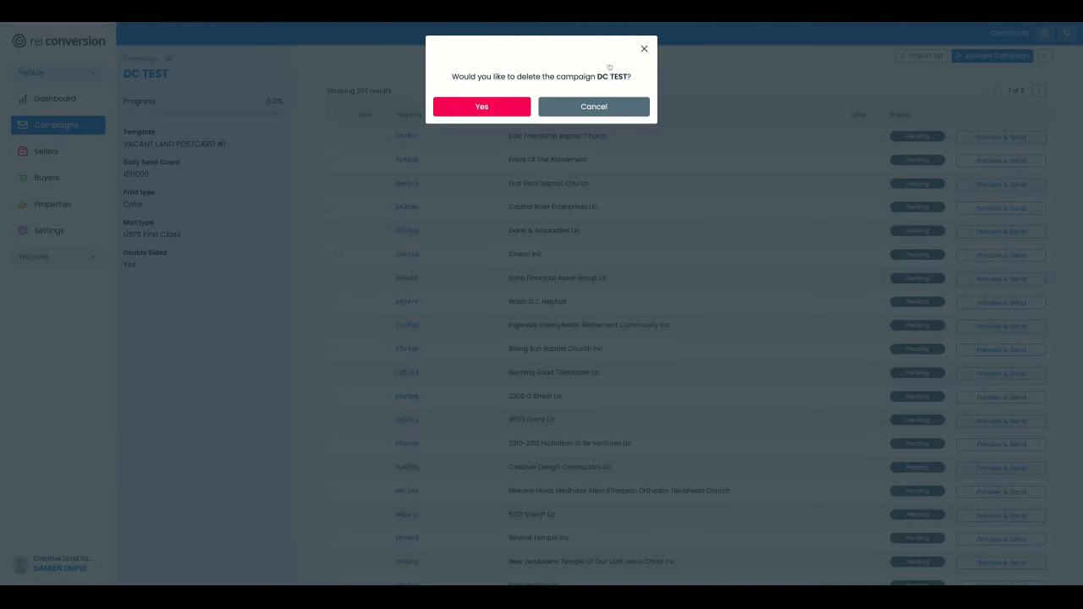
{"action": "left_click", "coordinate": [482, 107]}
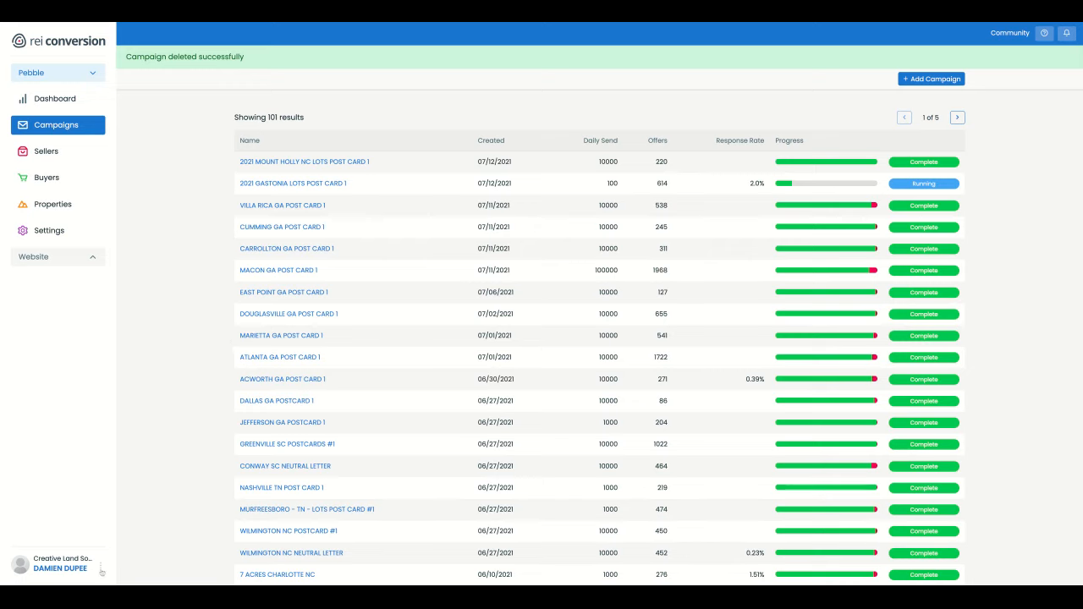
{"action": "left_click", "coordinate": [49, 231]}
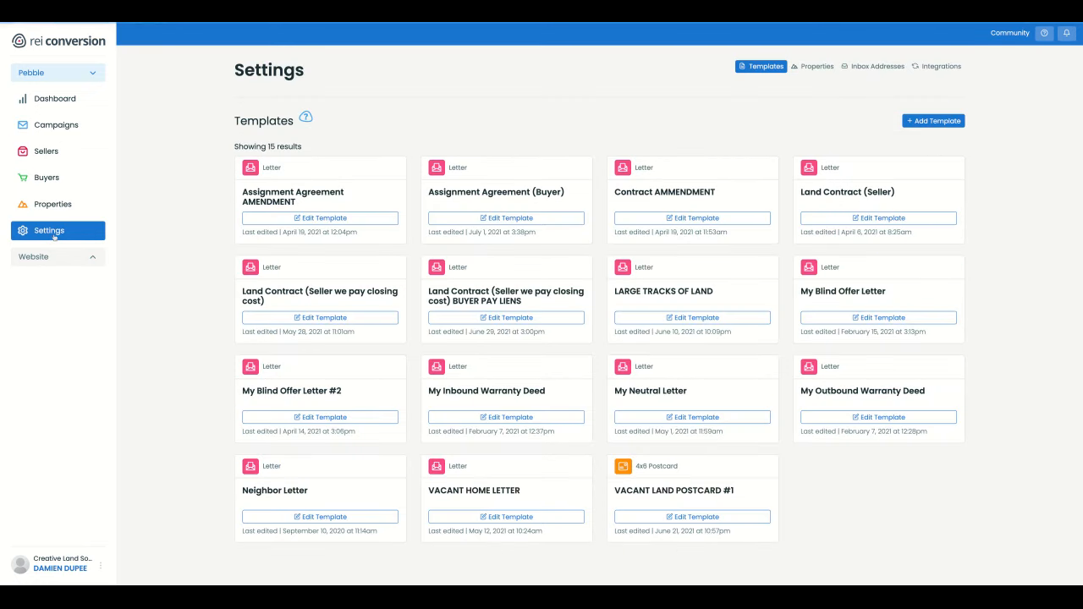
{"action": "scroll", "scroll_direction": "down", "scroll_amount": 3}
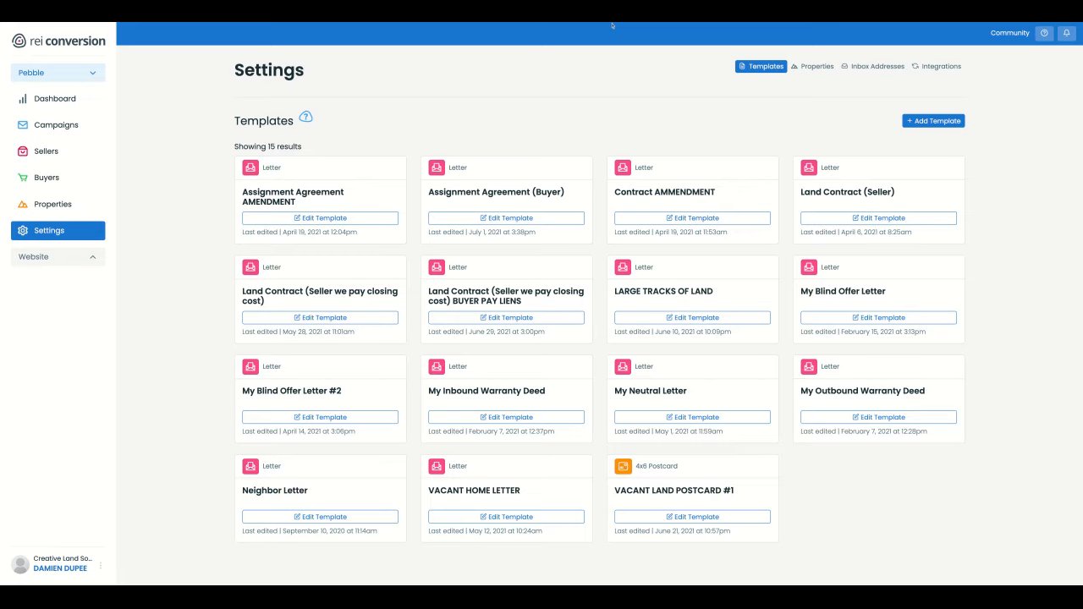
{"action": "mouse_move", "coordinate": [1022, 87]}
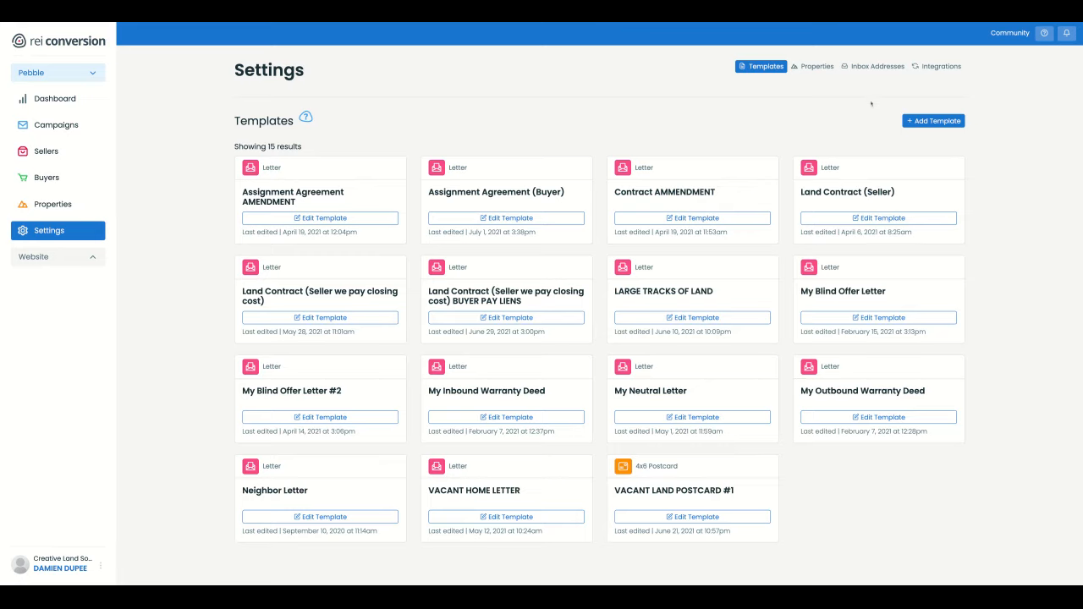
{"action": "mouse_move", "coordinate": [868, 98]}
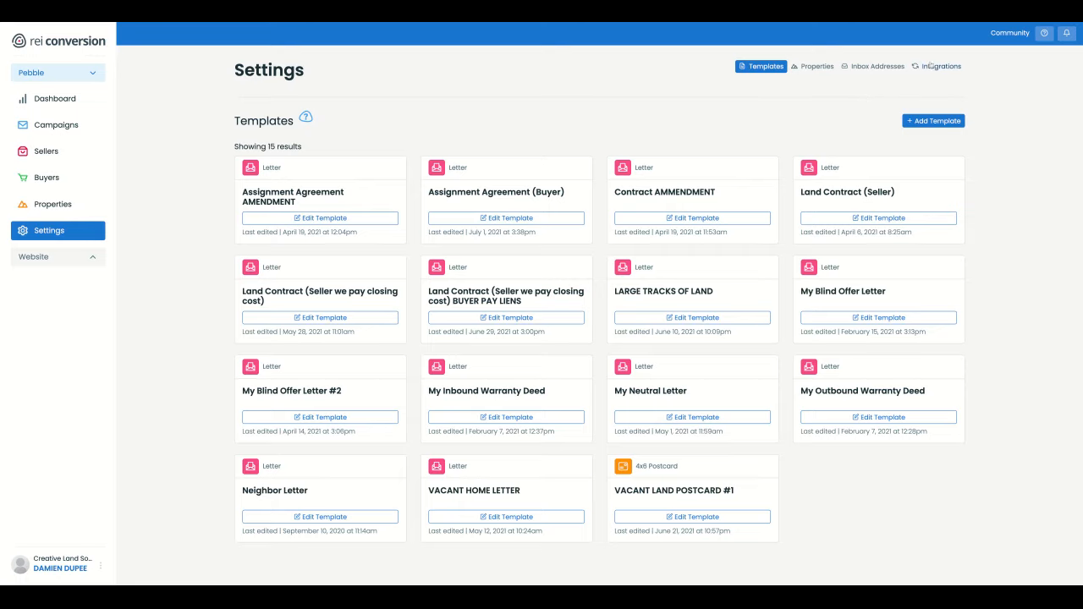
Show the Integrations settings with the connected Zapier 'send seller' integration.
{"action": "left_click", "coordinate": [935, 66]}
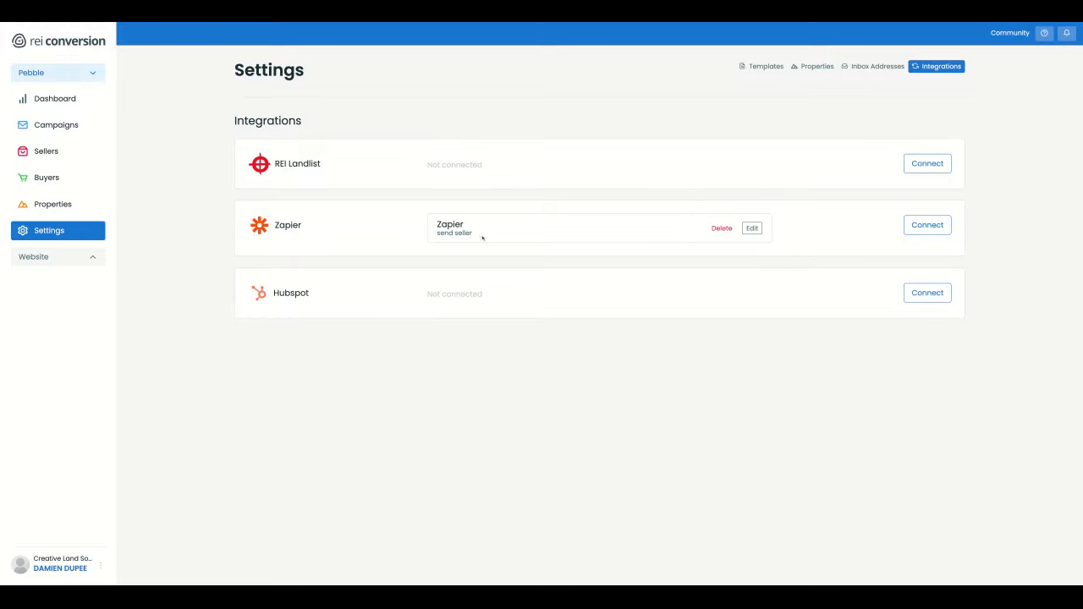
{"action": "mouse_move", "coordinate": [456, 240]}
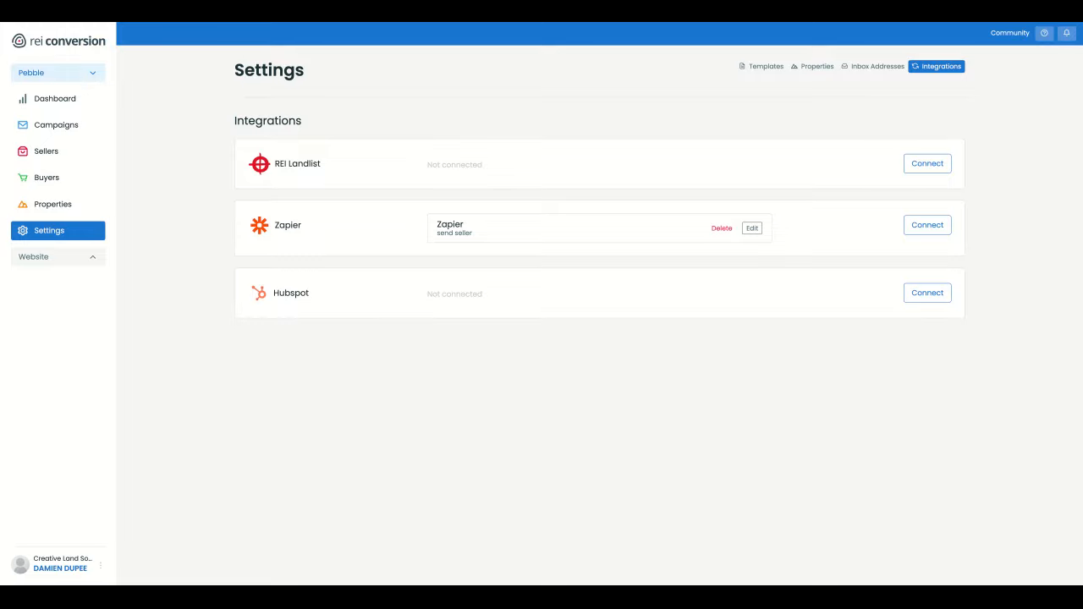
{"action": "mouse_move", "coordinate": [451, 262]}
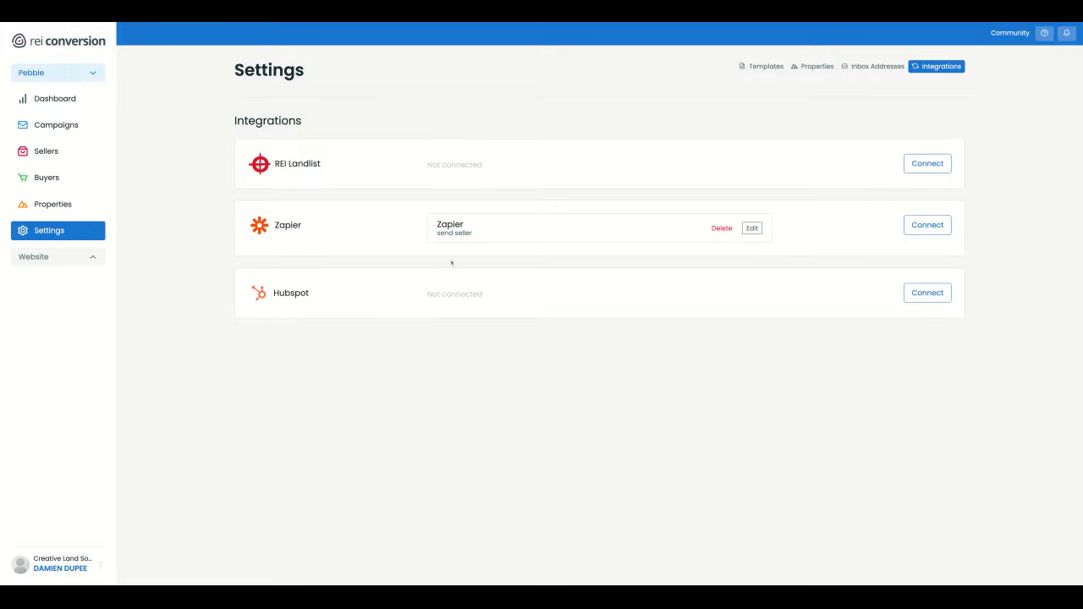
{"action": "mouse_move", "coordinate": [855, 307]}
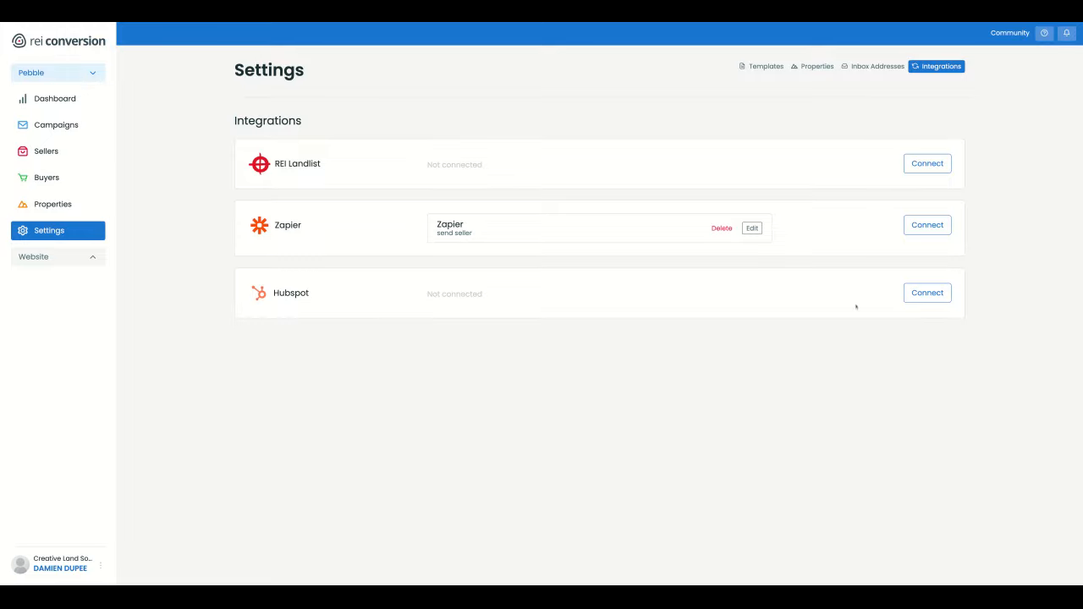
{"action": "mouse_move", "coordinate": [138, 133]}
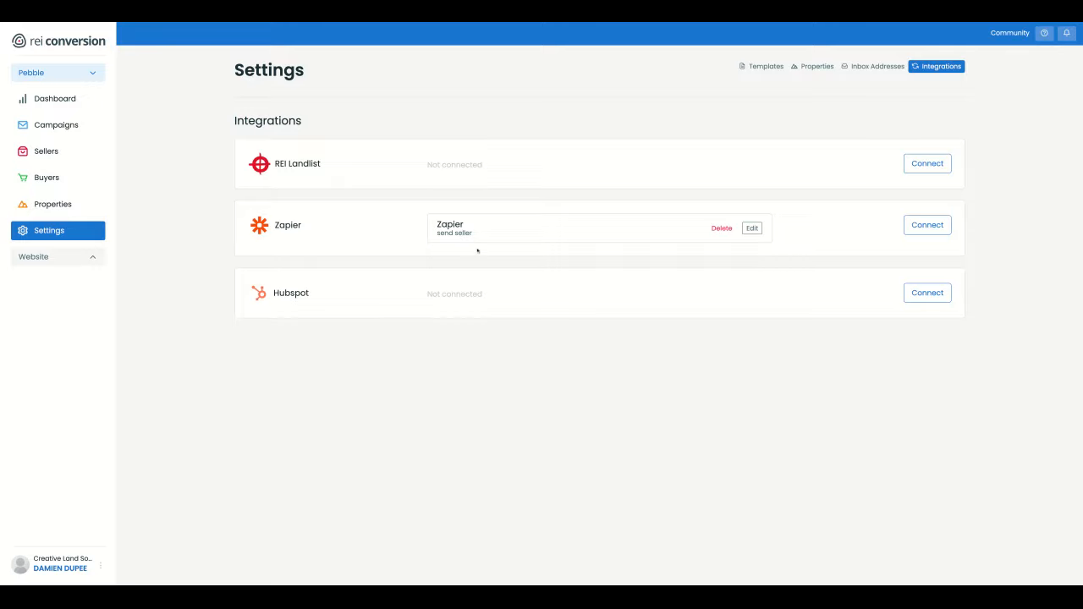
{"action": "mouse_move", "coordinate": [51, 89]}
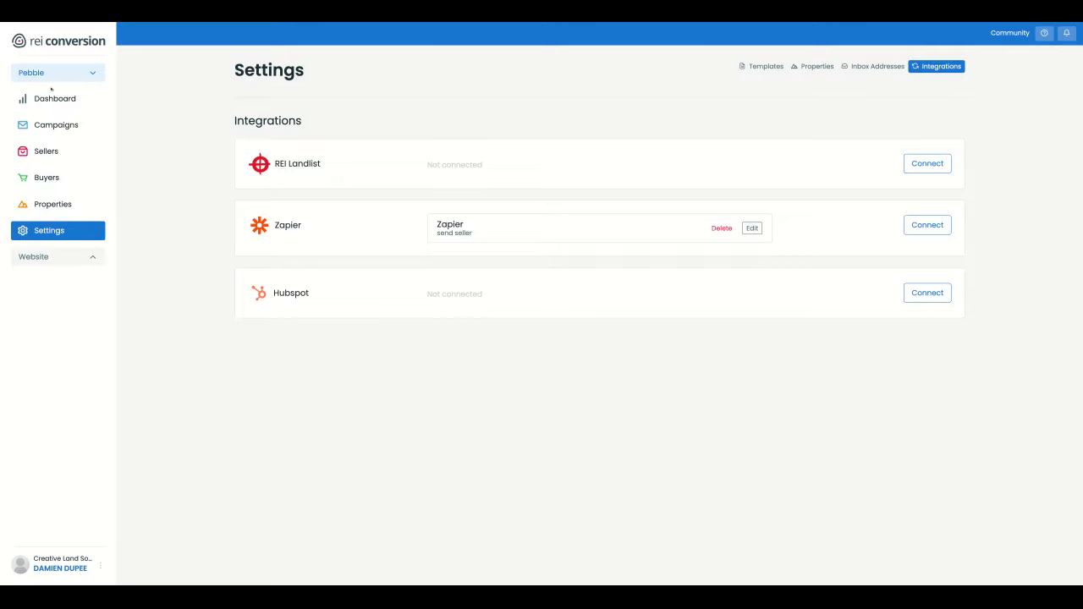
{"action": "mouse_move", "coordinate": [384, 146]}
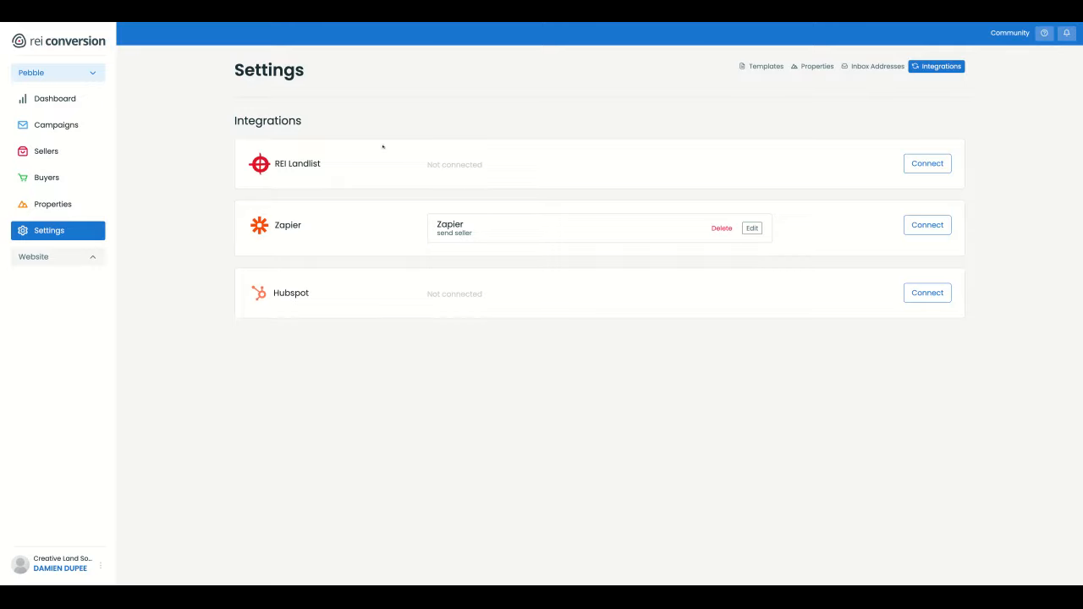
{"action": "mouse_move", "coordinate": [580, 226]}
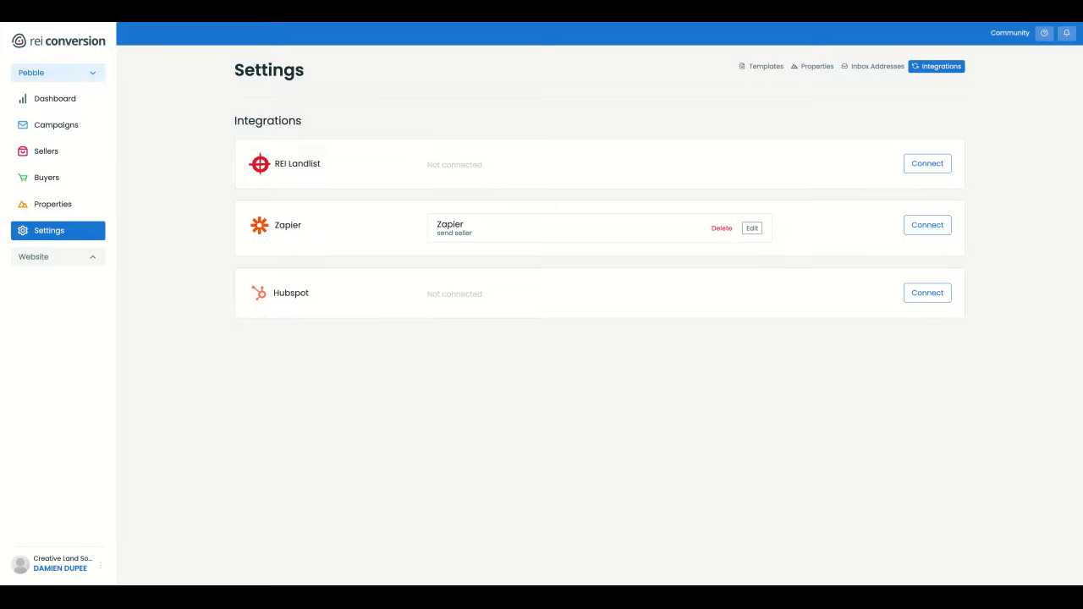
{"action": "mouse_move", "coordinate": [542, 243]}
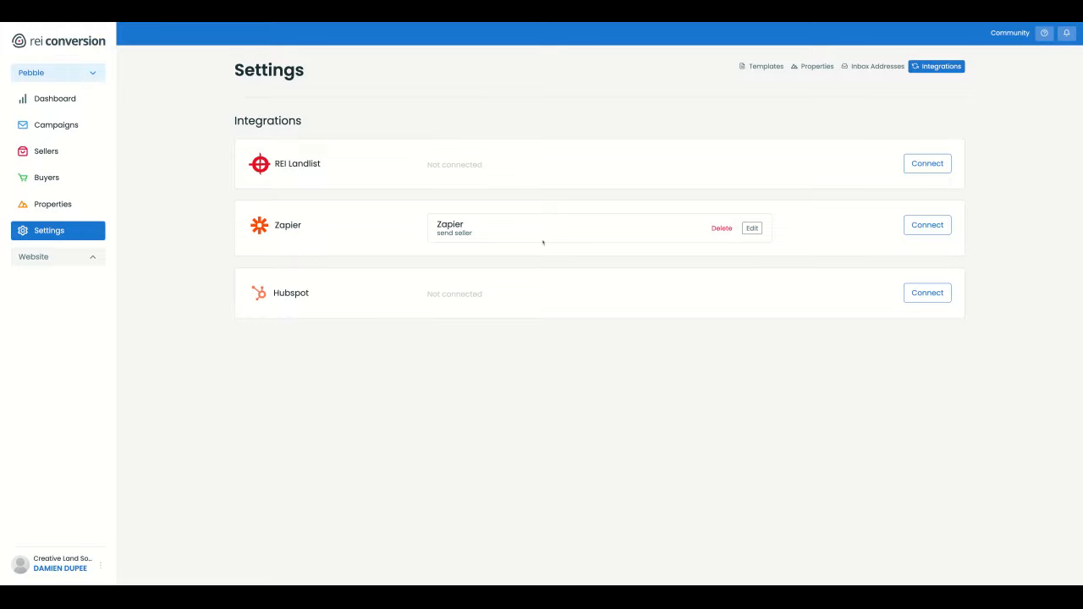
{"action": "mouse_move", "coordinate": [544, 243]}
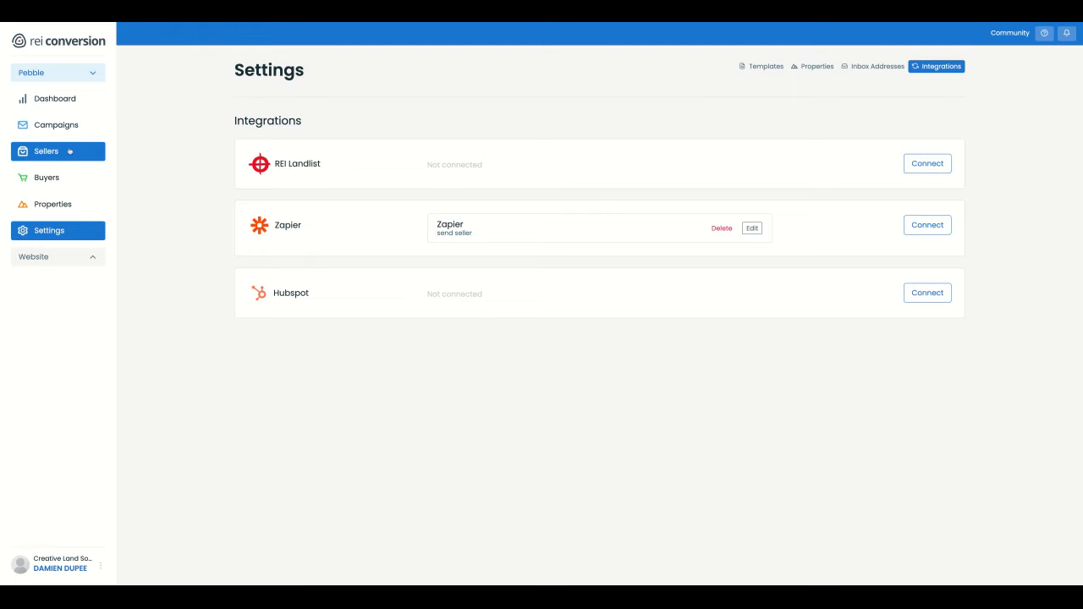
Add and save a seller for property vee9za in the VILLA RICA GA POST CARD 1 campaign.
{"action": "left_click", "coordinate": [45, 150]}
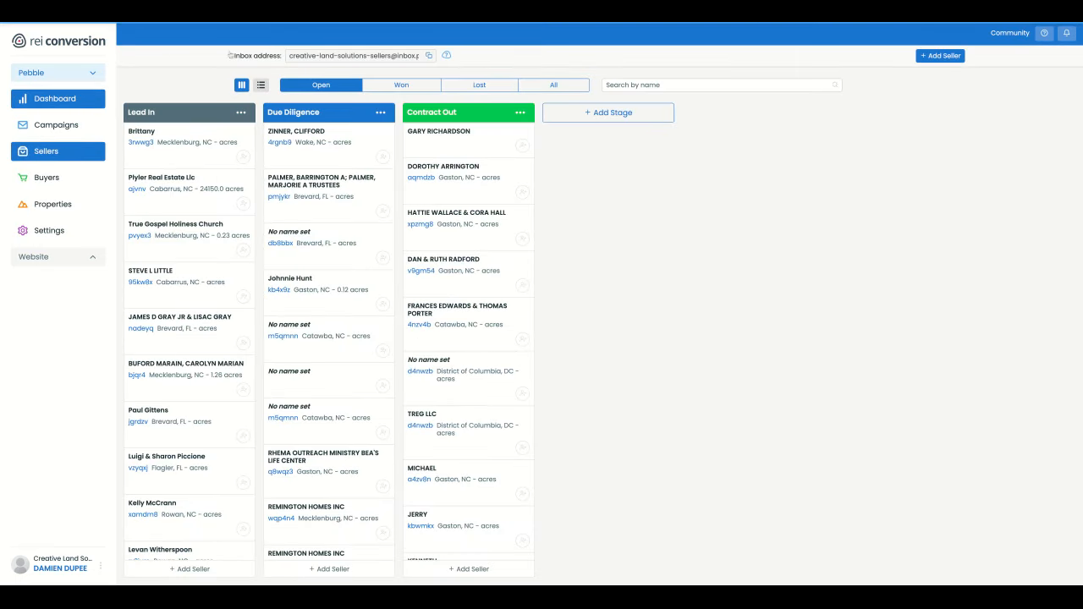
{"action": "left_click", "coordinate": [55, 124]}
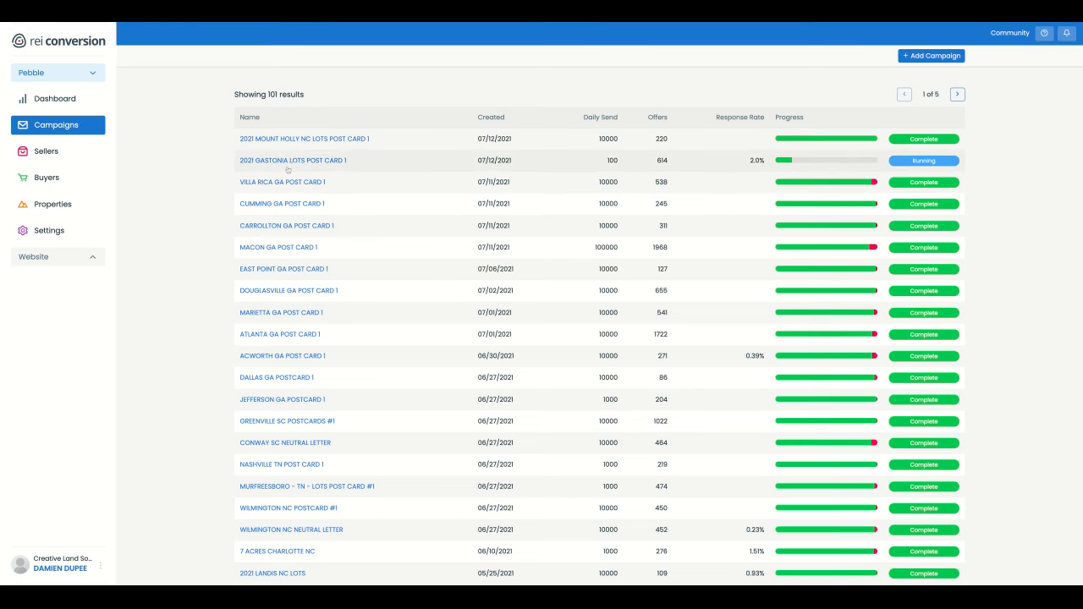
{"action": "left_click", "coordinate": [281, 182]}
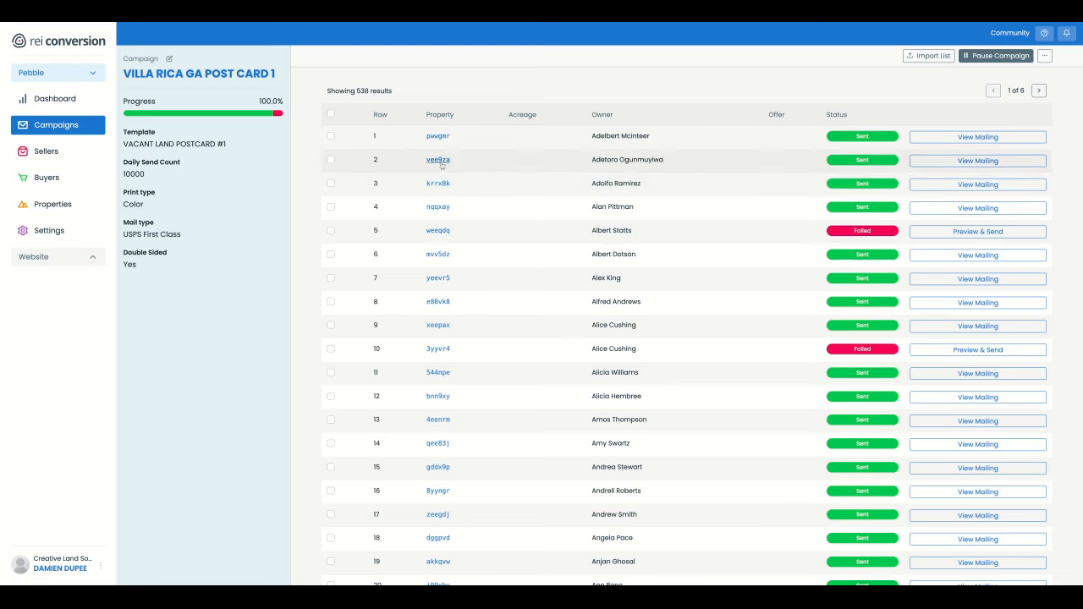
{"action": "left_click", "coordinate": [438, 159]}
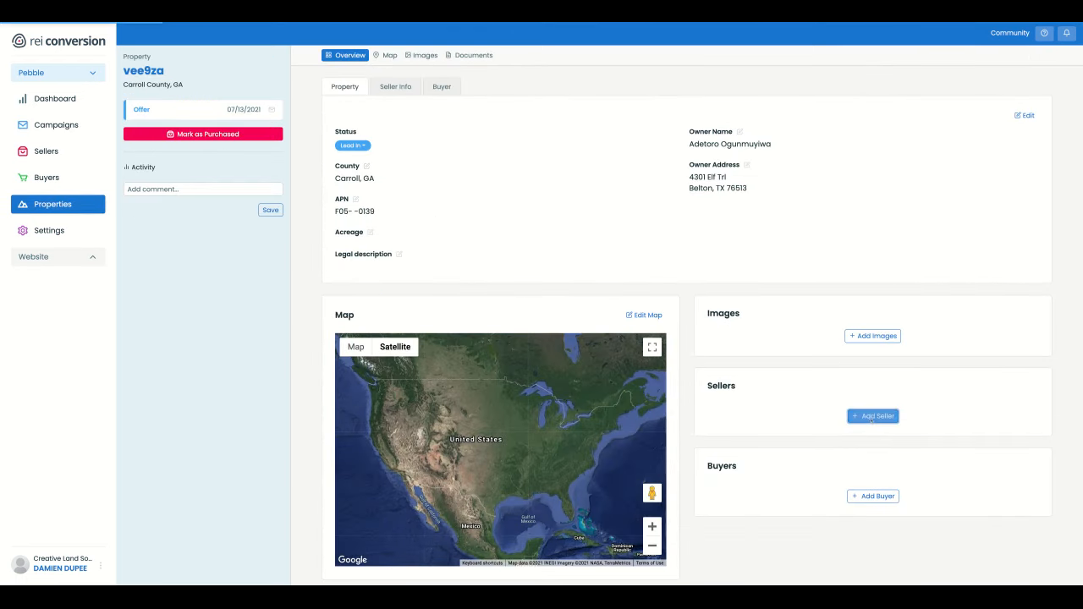
{"action": "left_click", "coordinate": [872, 416]}
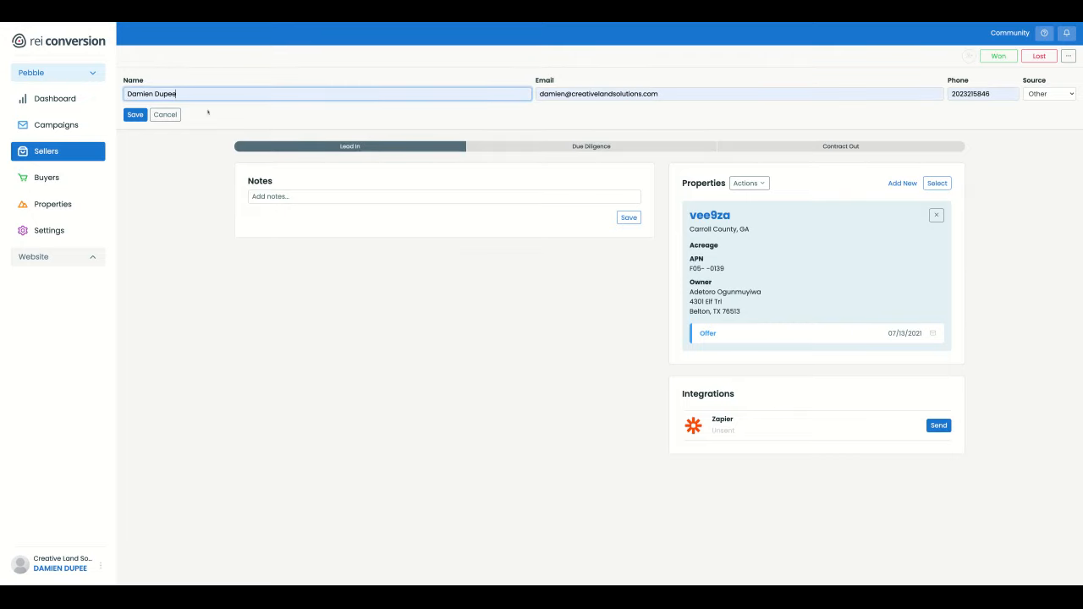
{"action": "left_click", "coordinate": [135, 114]}
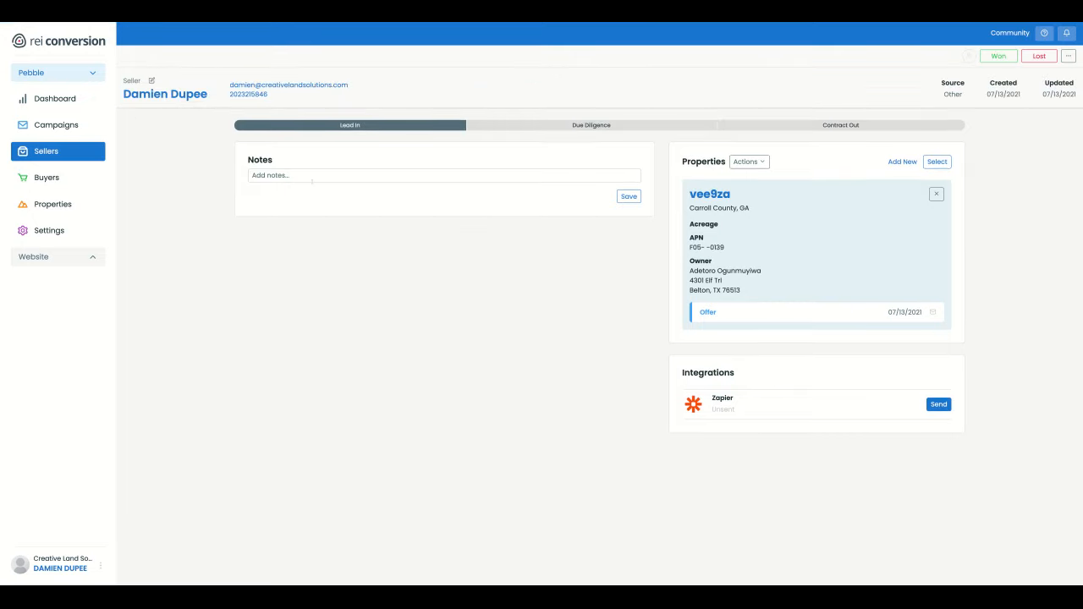
Save the note 'GFDF' on the new seller.
{"action": "type", "text": "GFDF"}
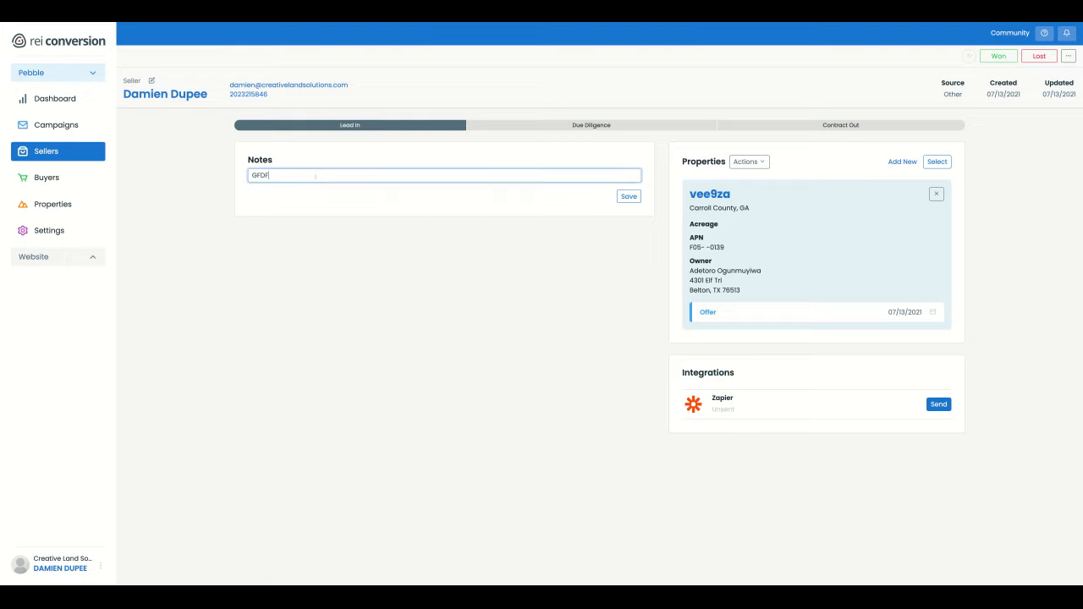
{"action": "left_click", "coordinate": [629, 196]}
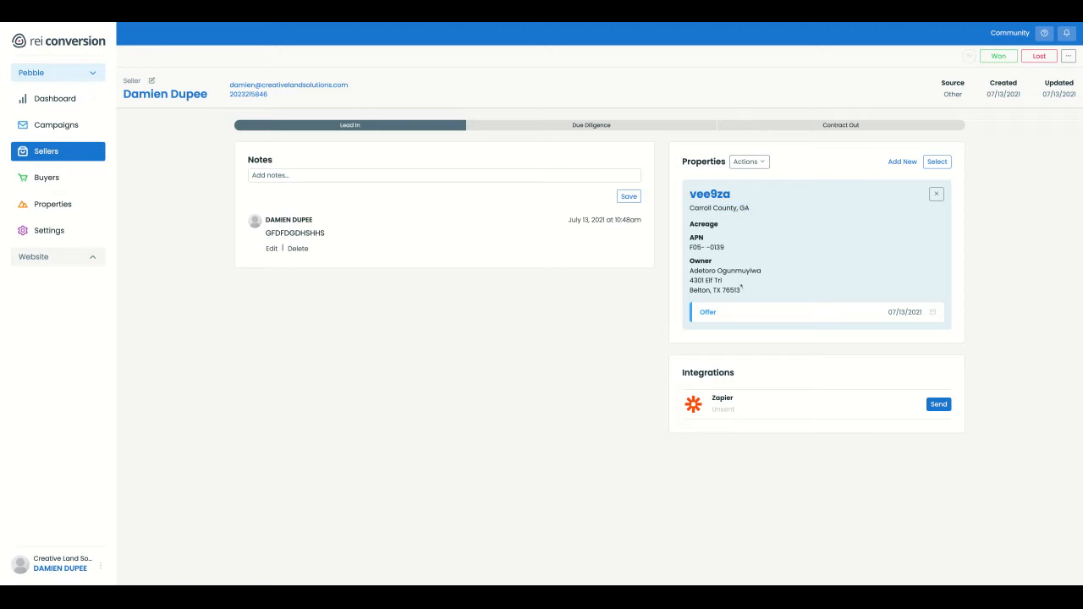
{"action": "left_click_drag", "start_coordinate": [692, 223], "coordinate": [743, 292]}
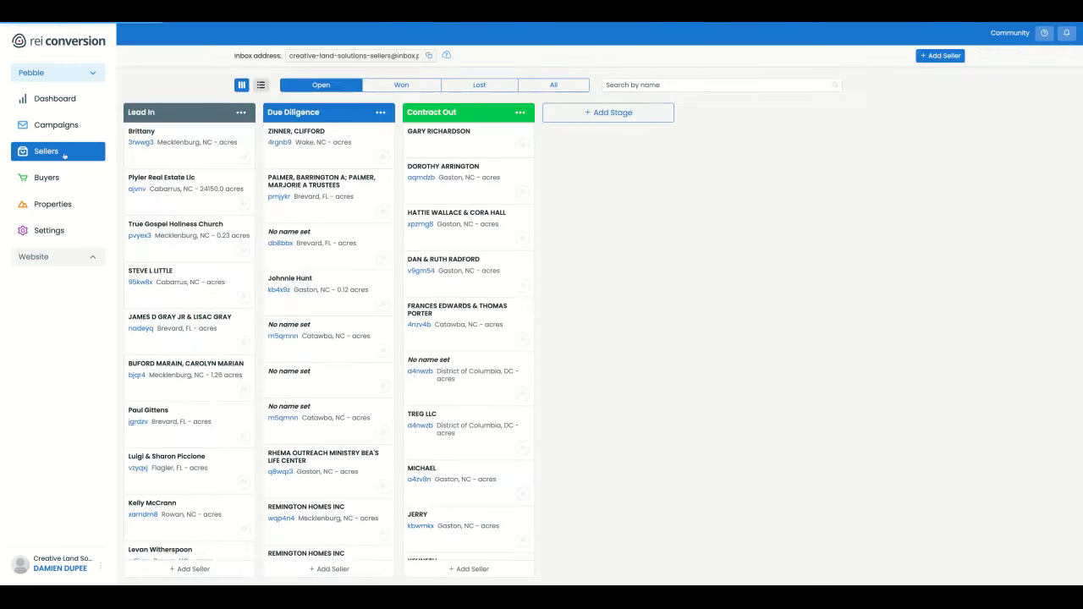
Go from the Campaigns list to the Dashboard with mailing and property statistics.
{"action": "left_click", "coordinate": [56, 125]}
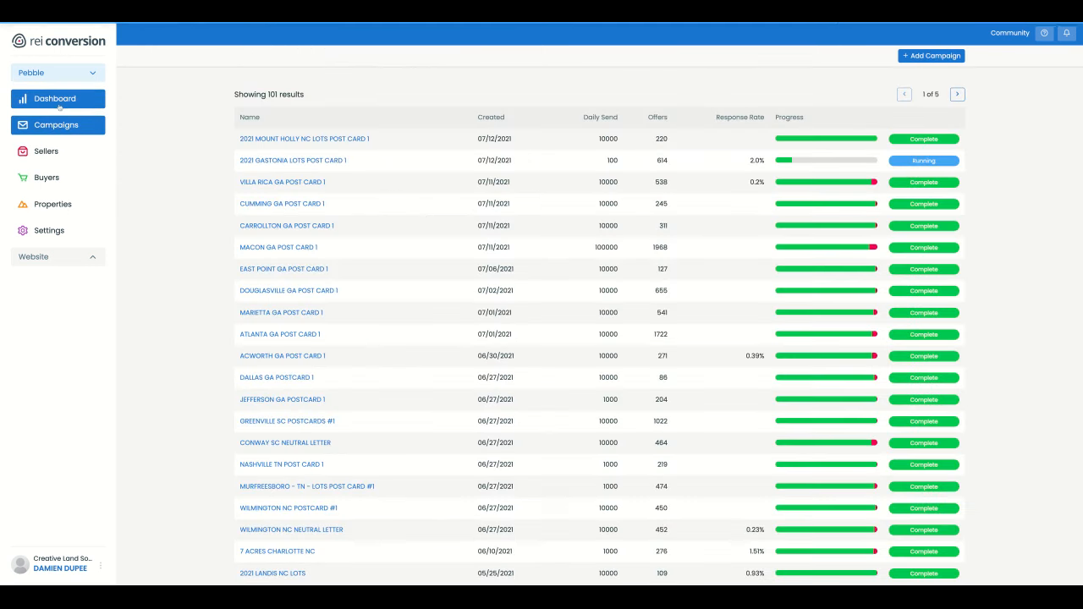
{"action": "left_click", "coordinate": [55, 98]}
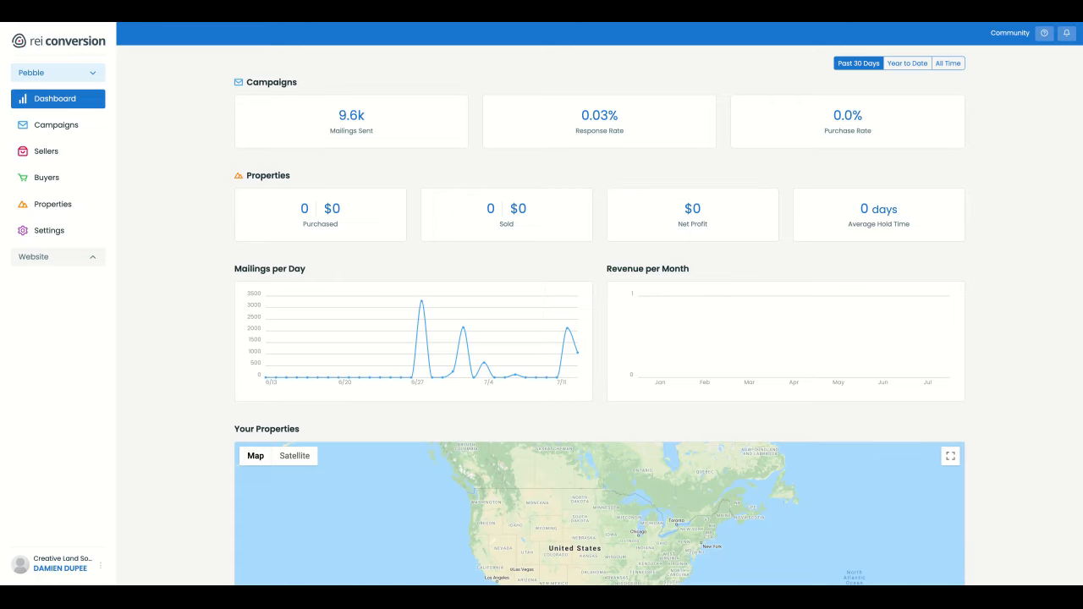
{"action": "mouse_move", "coordinate": [783, 274]}
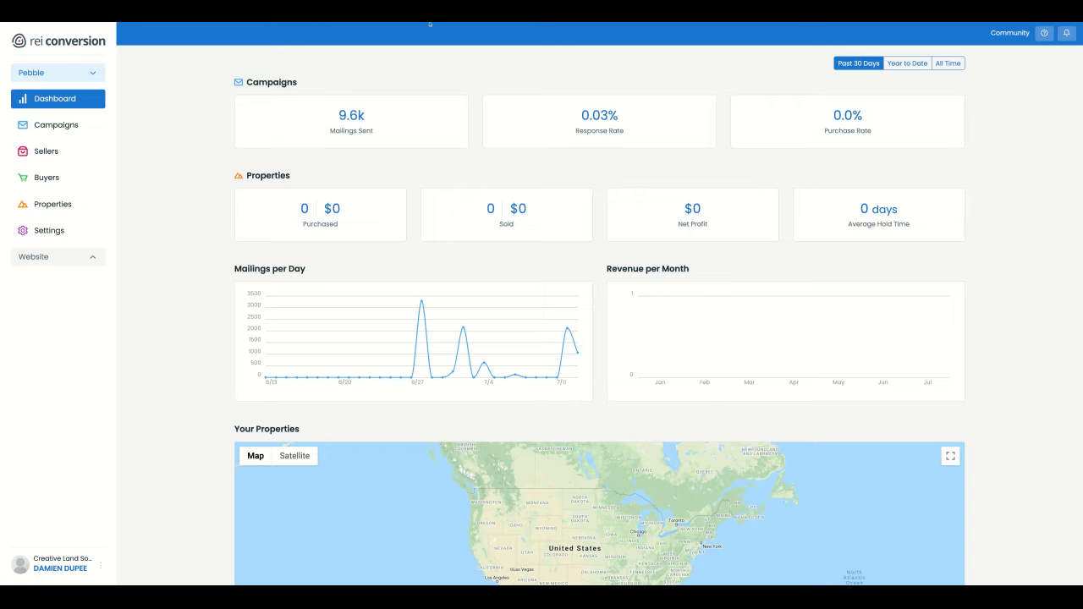
{"action": "mouse_move", "coordinate": [565, 341]}
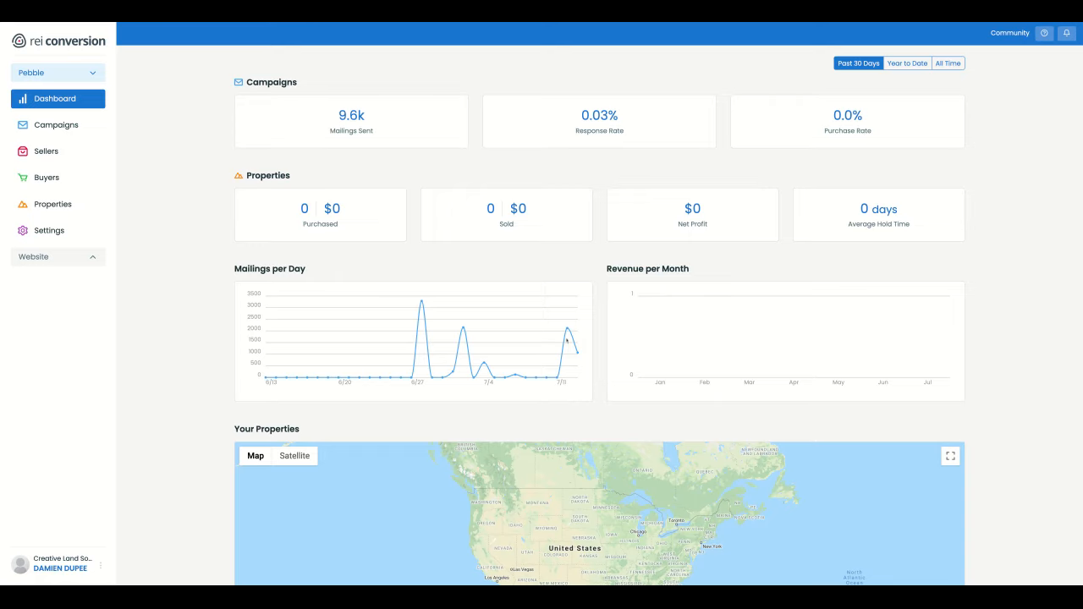